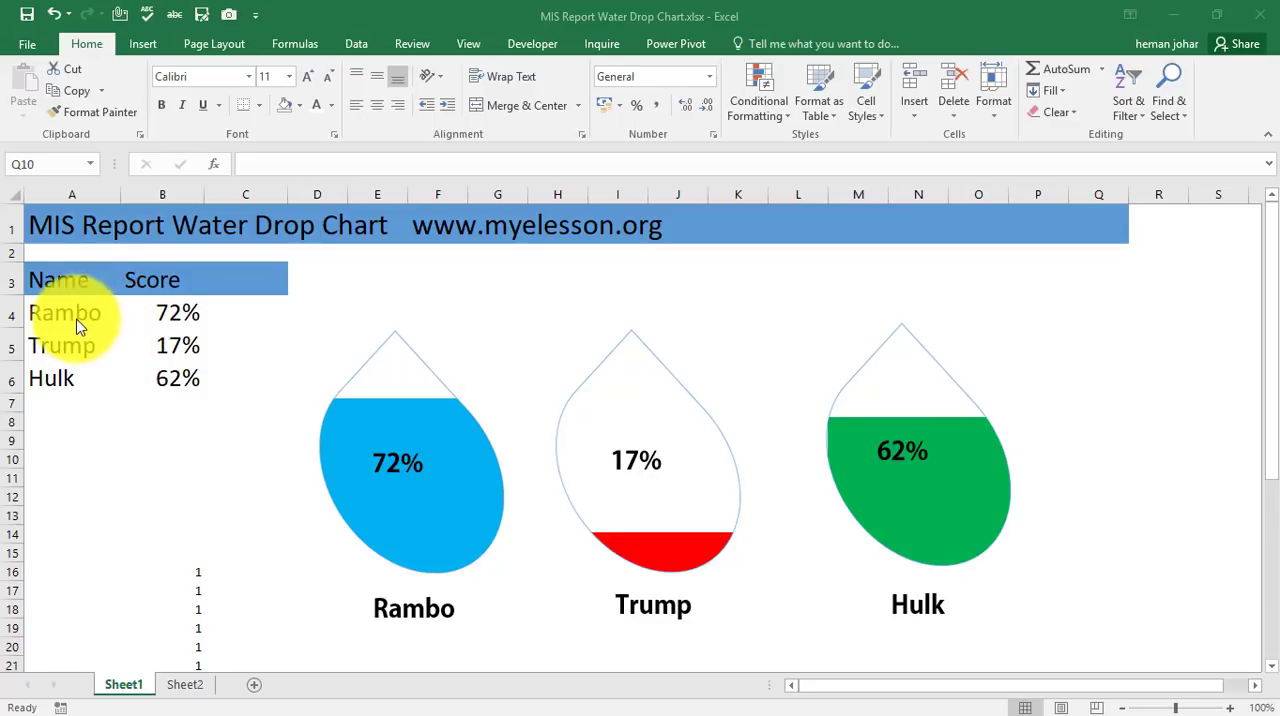
{"action": "mouse_move", "coordinate": [140, 322]}
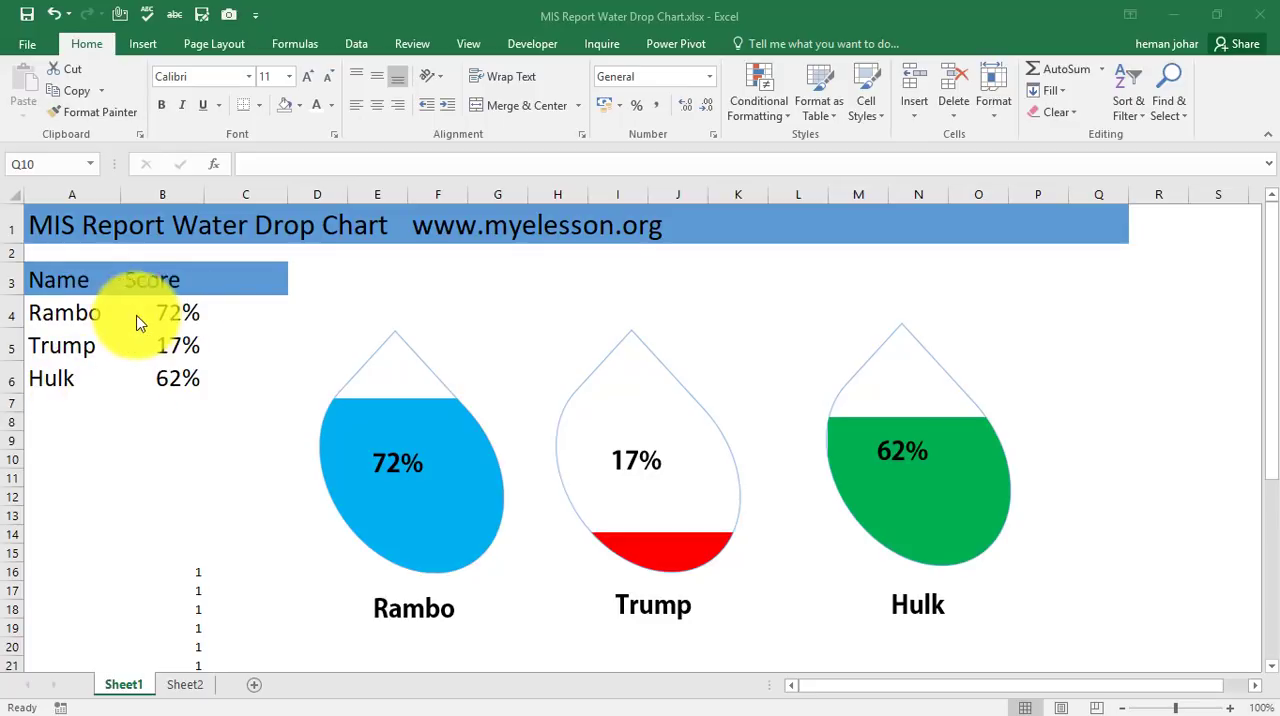
{"action": "mouse_move", "coordinate": [68, 398]}
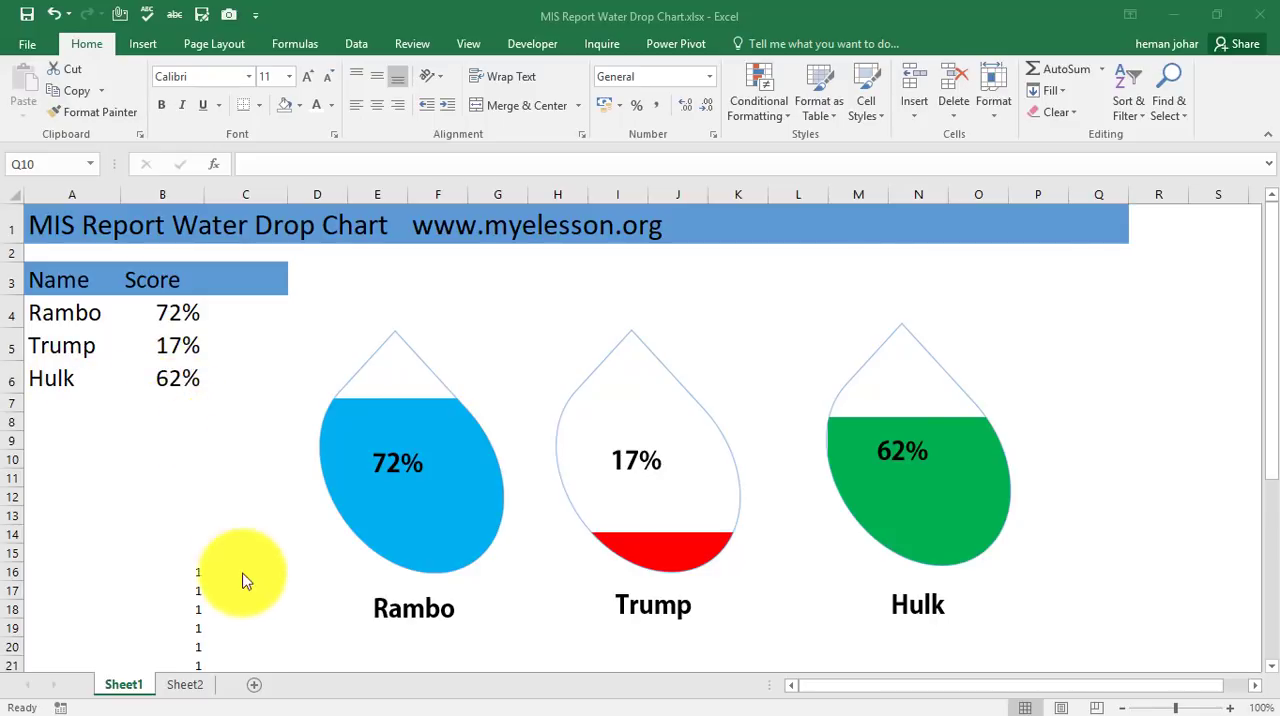
{"action": "mouse_move", "coordinate": [900, 415]}
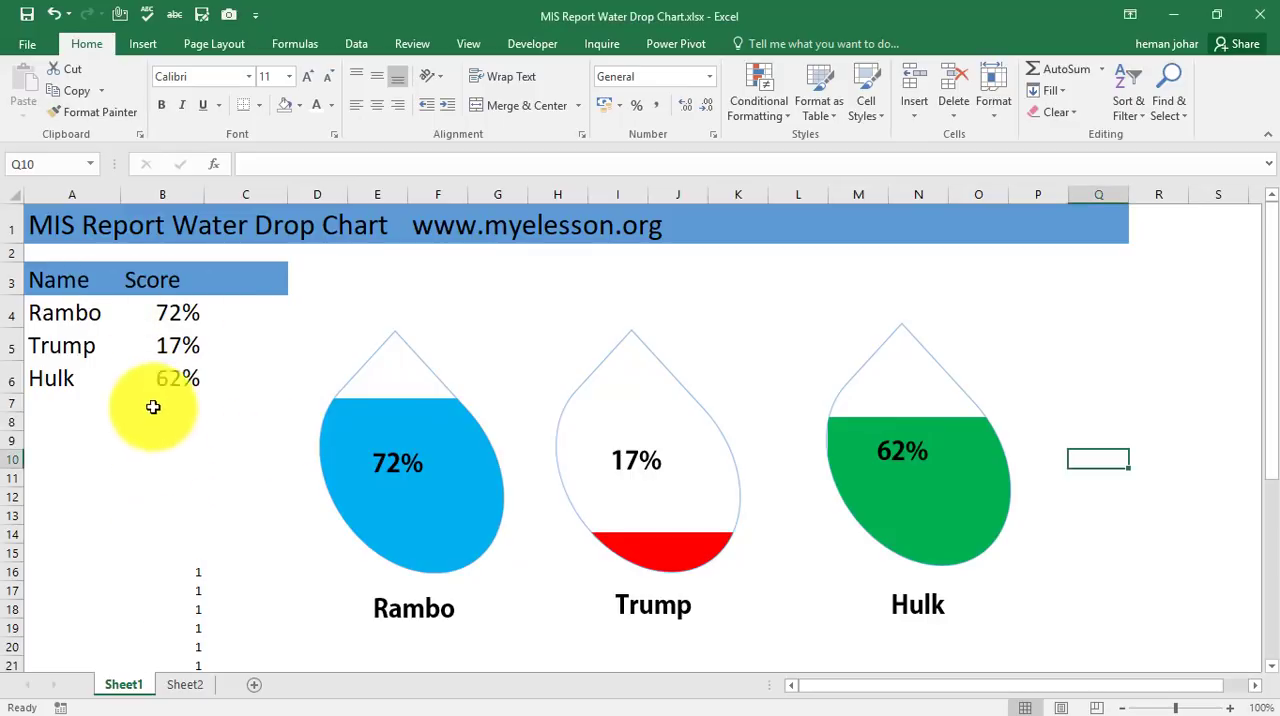
Select an empty Sheet1 cell and recalculate, refreshing the drops to 35%, 71% and 90%
{"action": "left_click", "coordinate": [162, 571]}
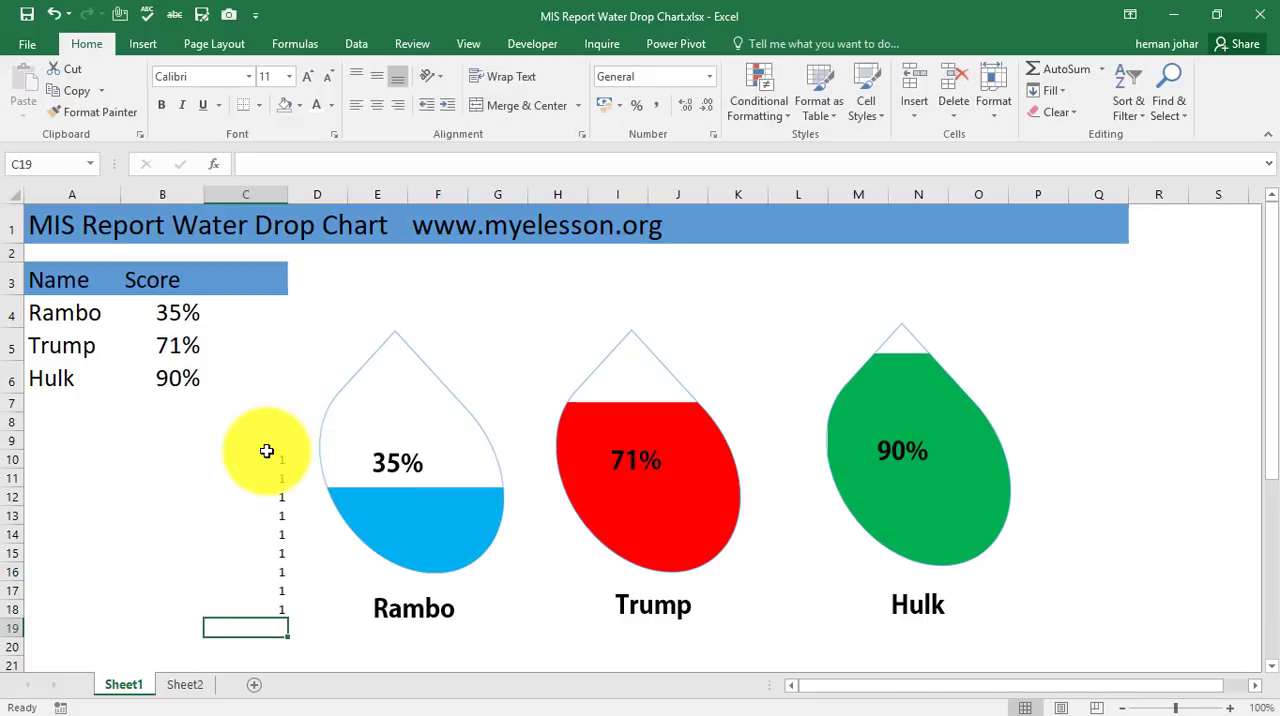
{"action": "mouse_move", "coordinate": [313, 371]}
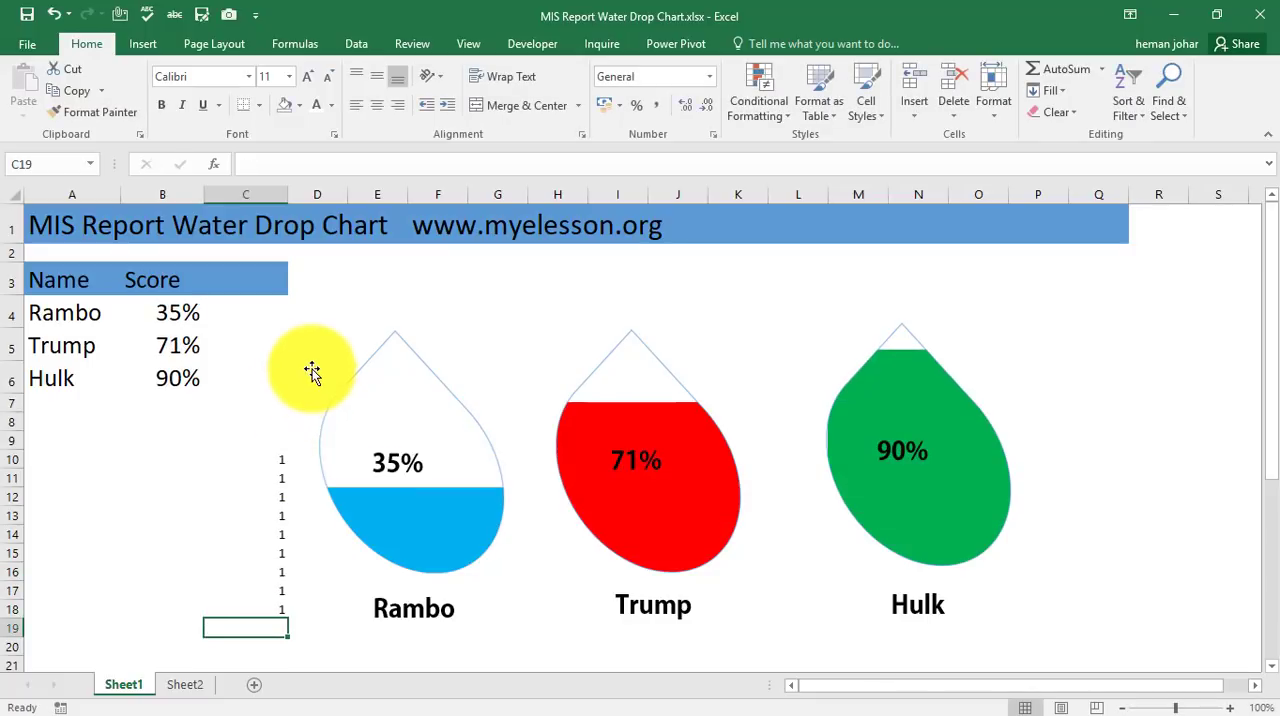
{"action": "mouse_move", "coordinate": [533, 236]}
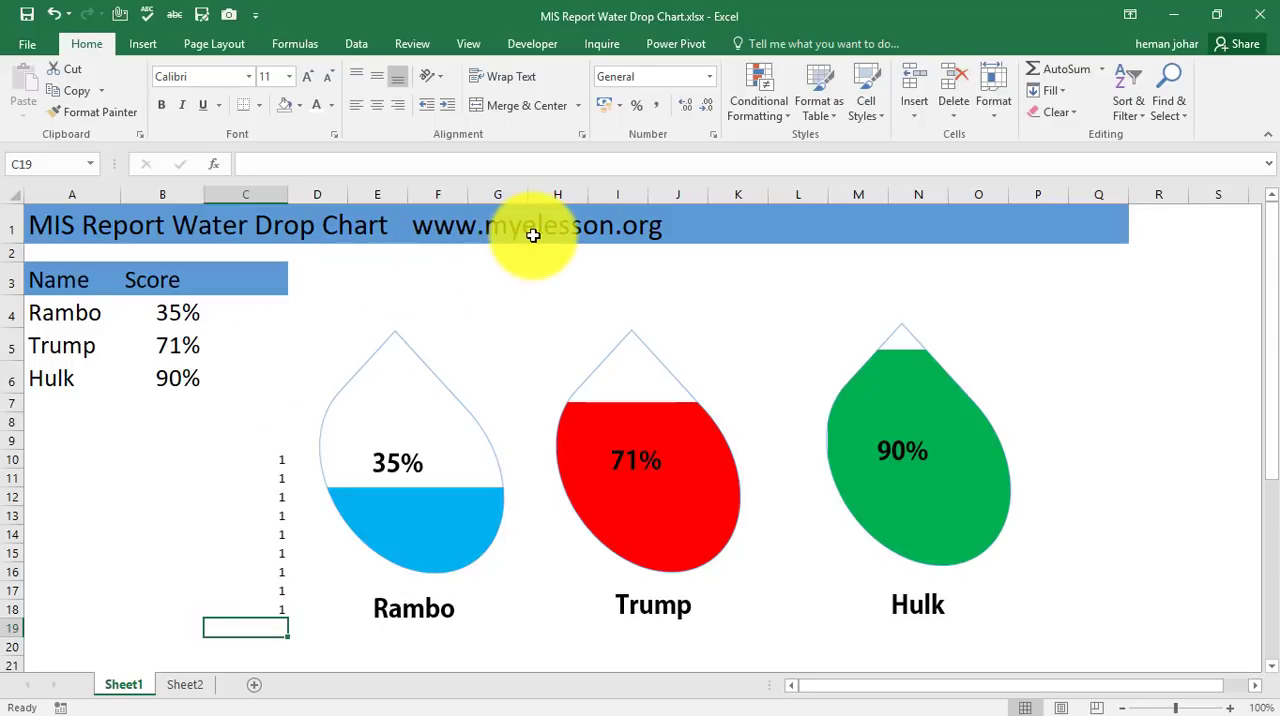
{"action": "mouse_move", "coordinate": [629, 237]}
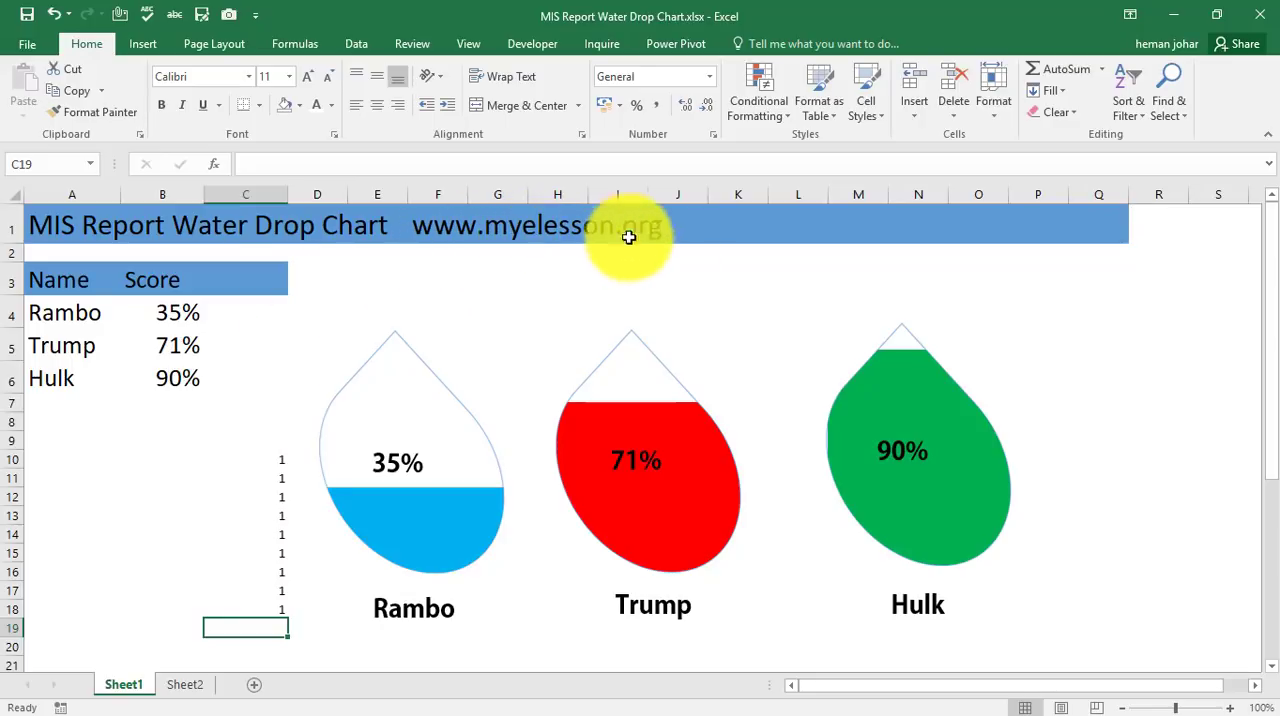
{"action": "mouse_move", "coordinate": [290, 491]}
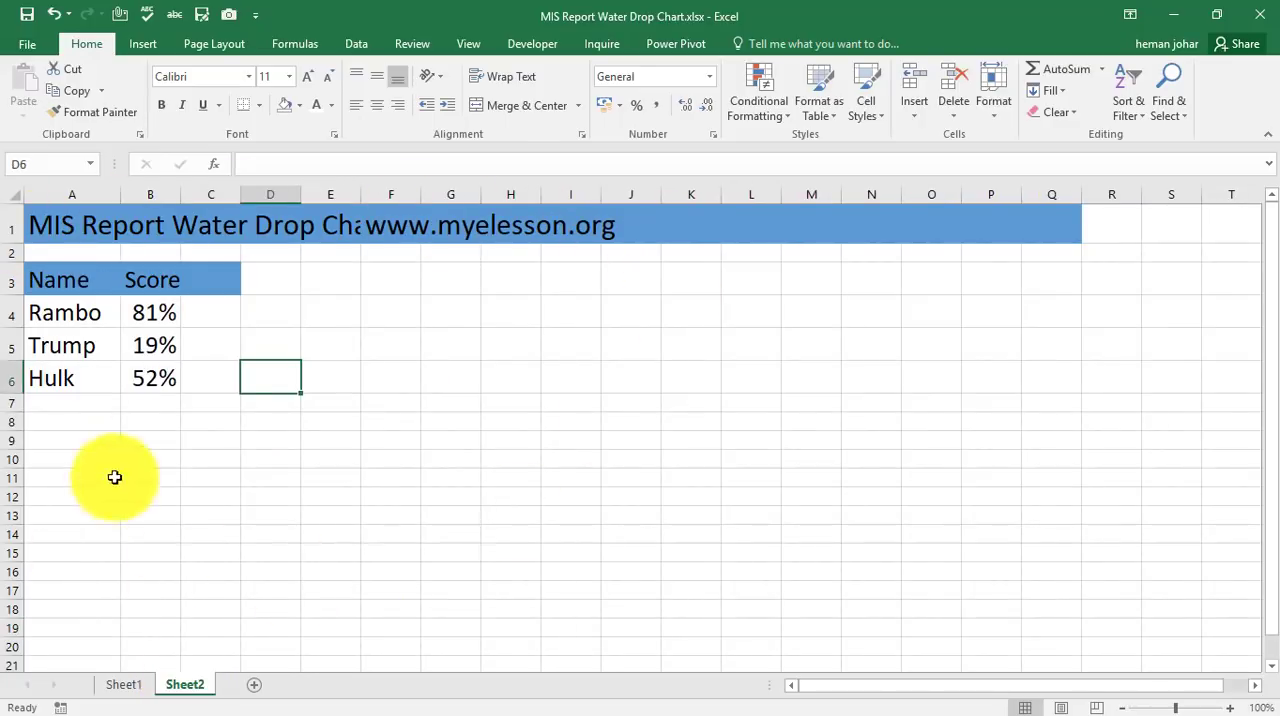
{"action": "mouse_move", "coordinate": [539, 289]}
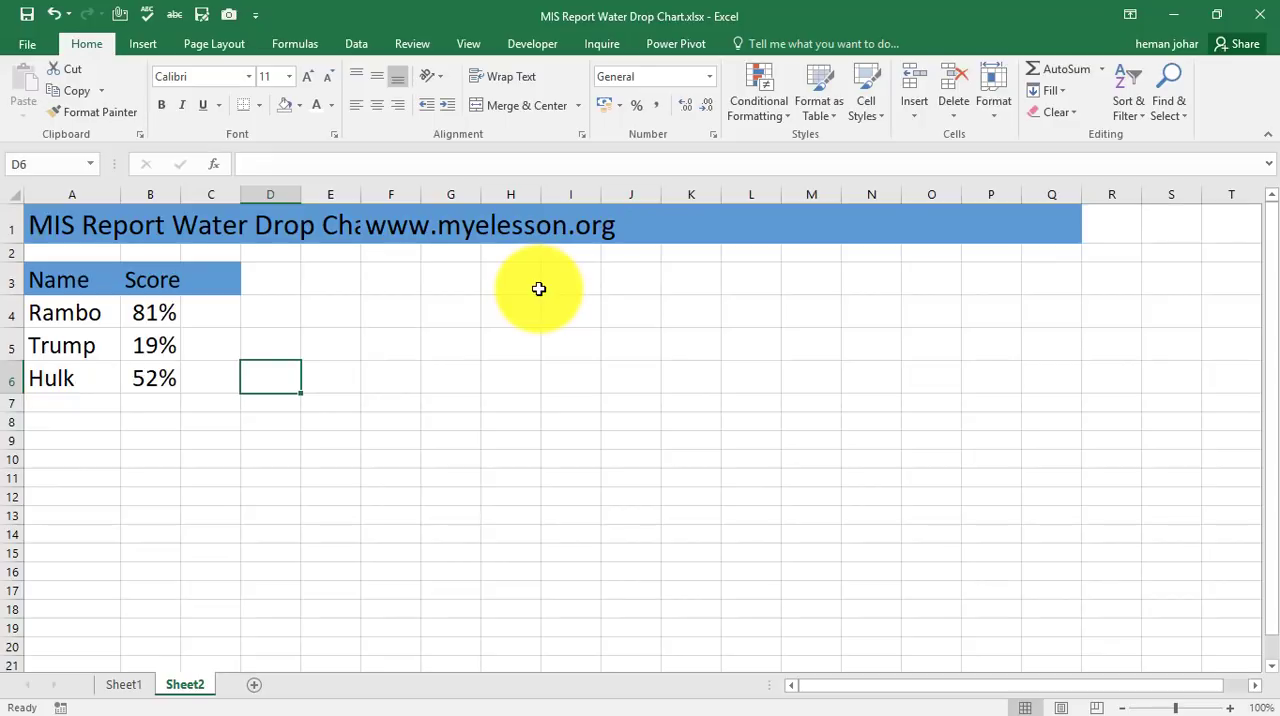
{"action": "mouse_move", "coordinate": [180, 557]}
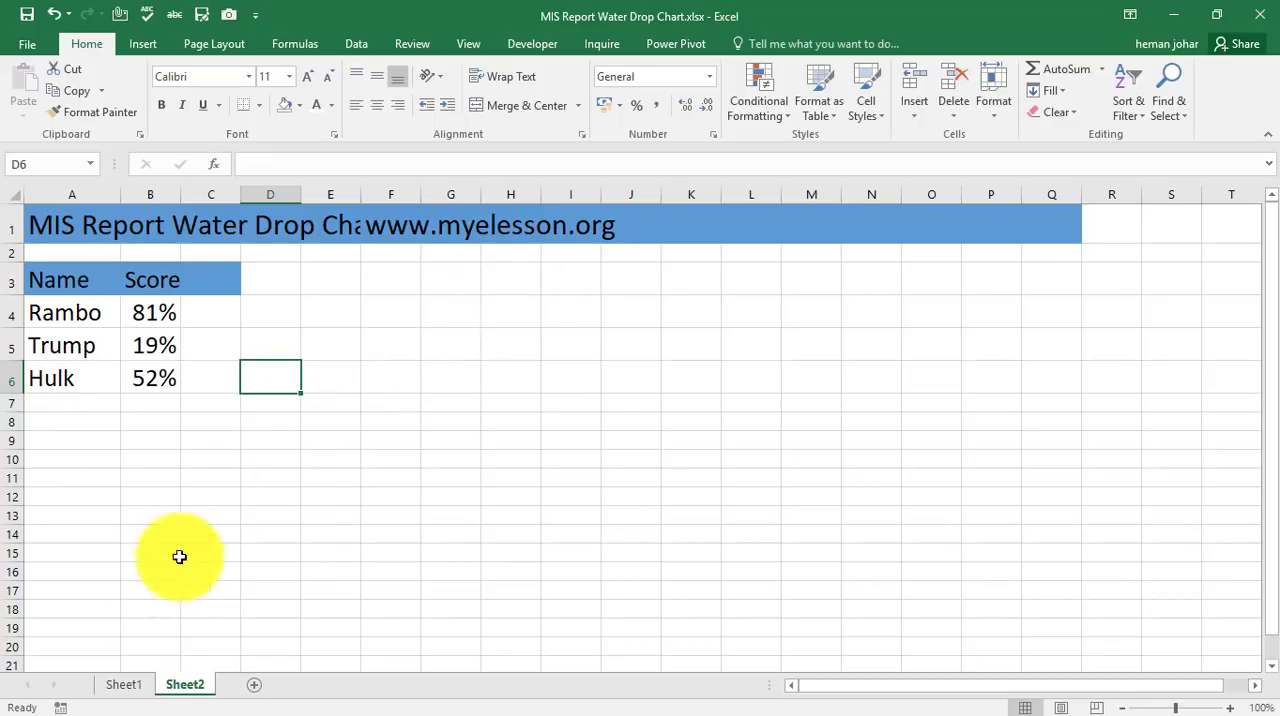
Compare Sheet1's finished drops, then widen Sheet2's column E to fit the title
{"action": "left_click", "coordinate": [124, 684]}
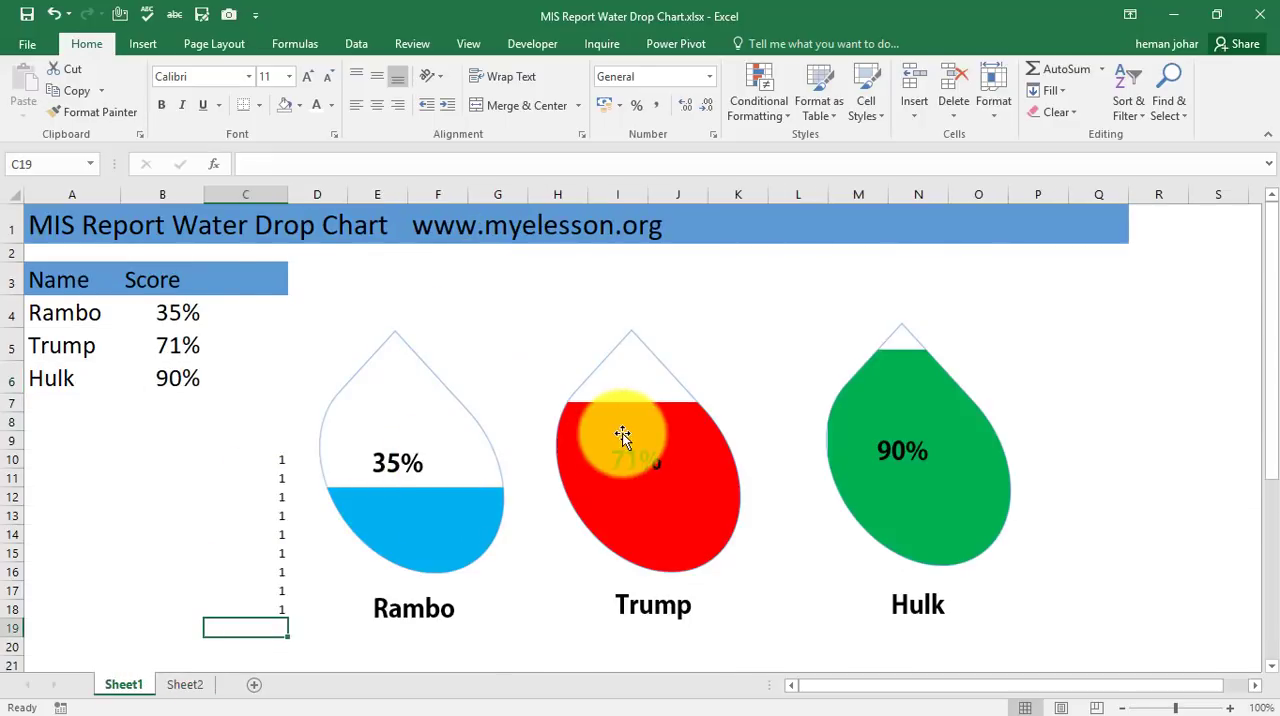
{"action": "left_click", "coordinate": [184, 684]}
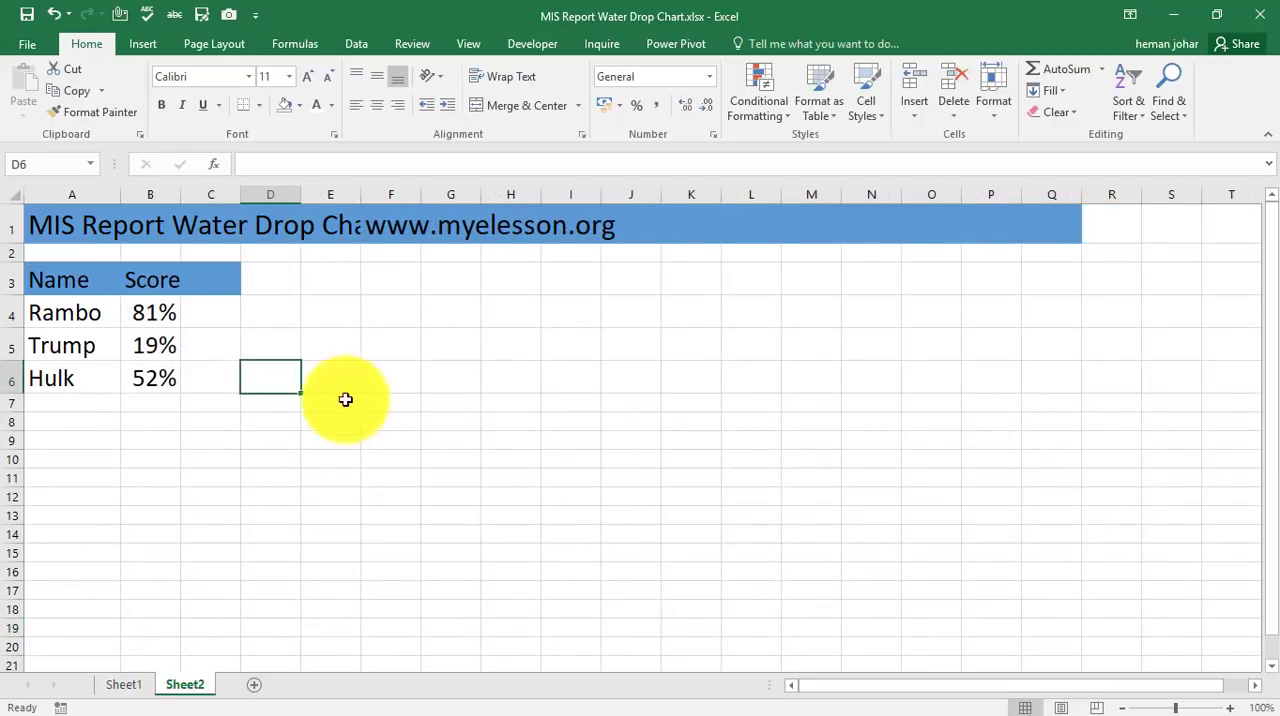
{"action": "mouse_move", "coordinate": [357, 392]}
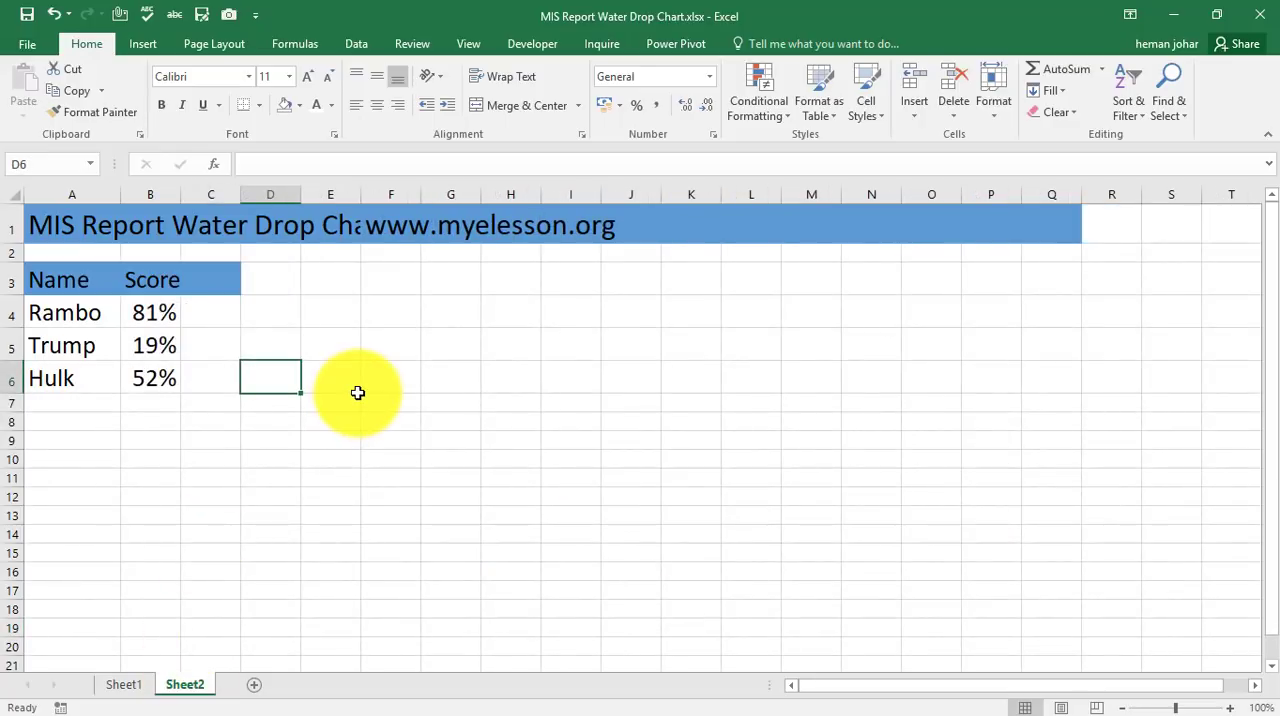
{"action": "mouse_move", "coordinate": [291, 178]}
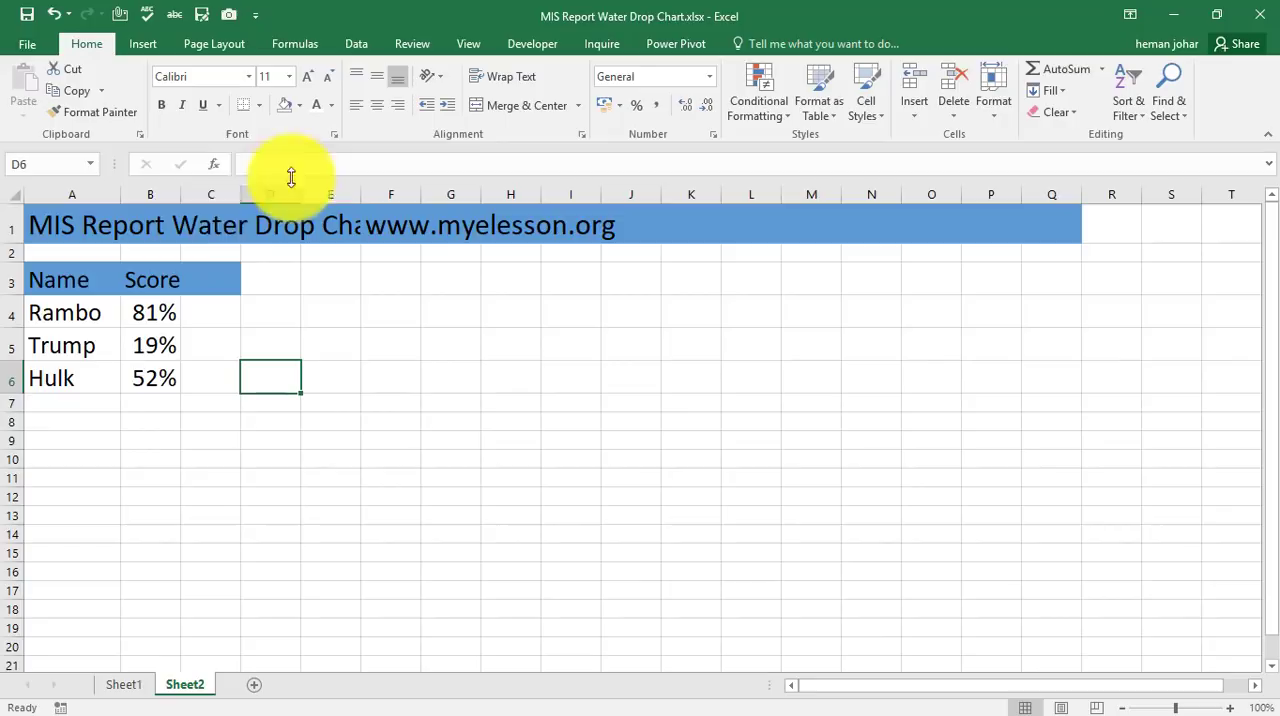
{"action": "left_click_drag", "start_coordinate": [300, 194], "coordinate": [546, 194]}
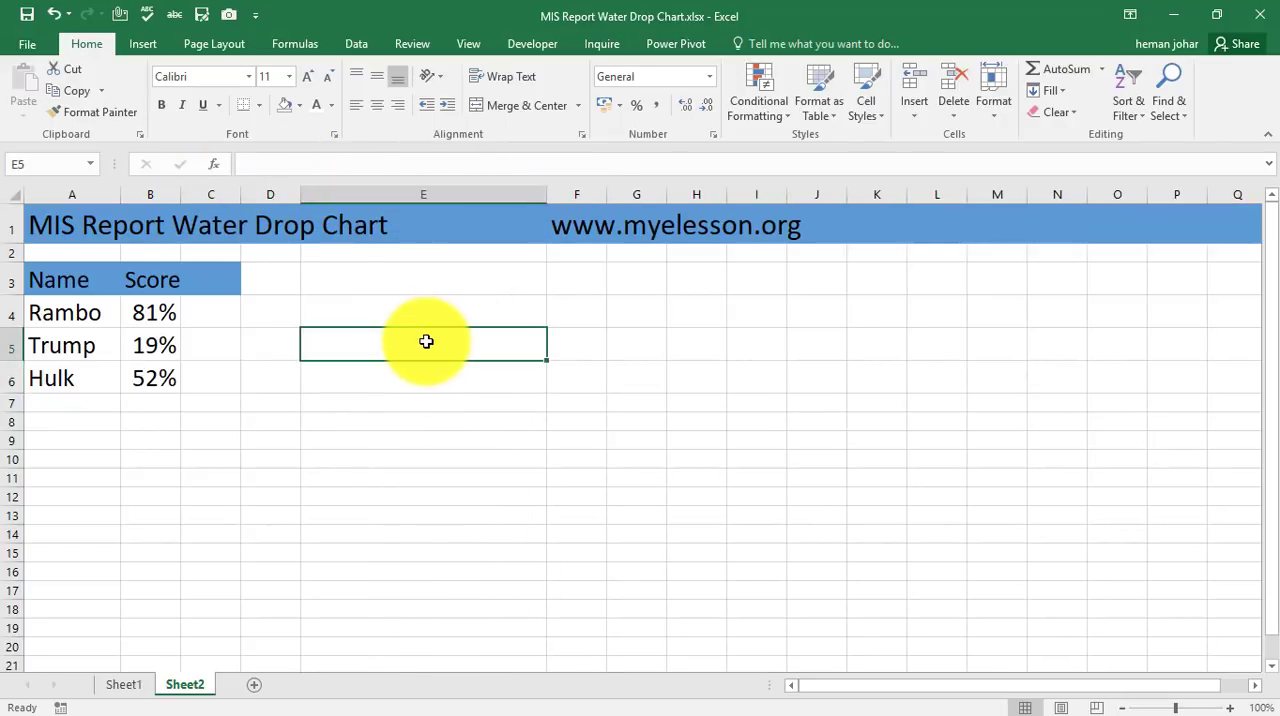
{"action": "mouse_move", "coordinate": [287, 318]}
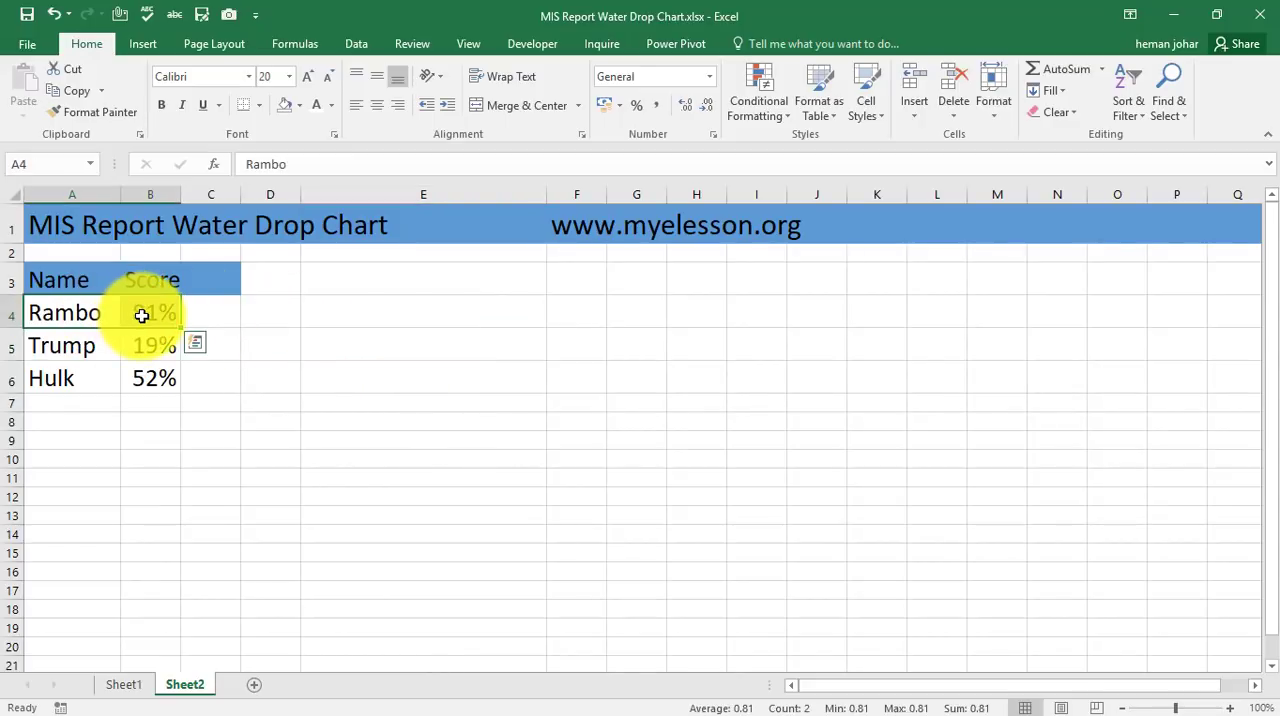
Enter the =100%-B4 remainder formula in C4 beside Rambo's score
{"action": "left_click", "coordinate": [210, 312]}
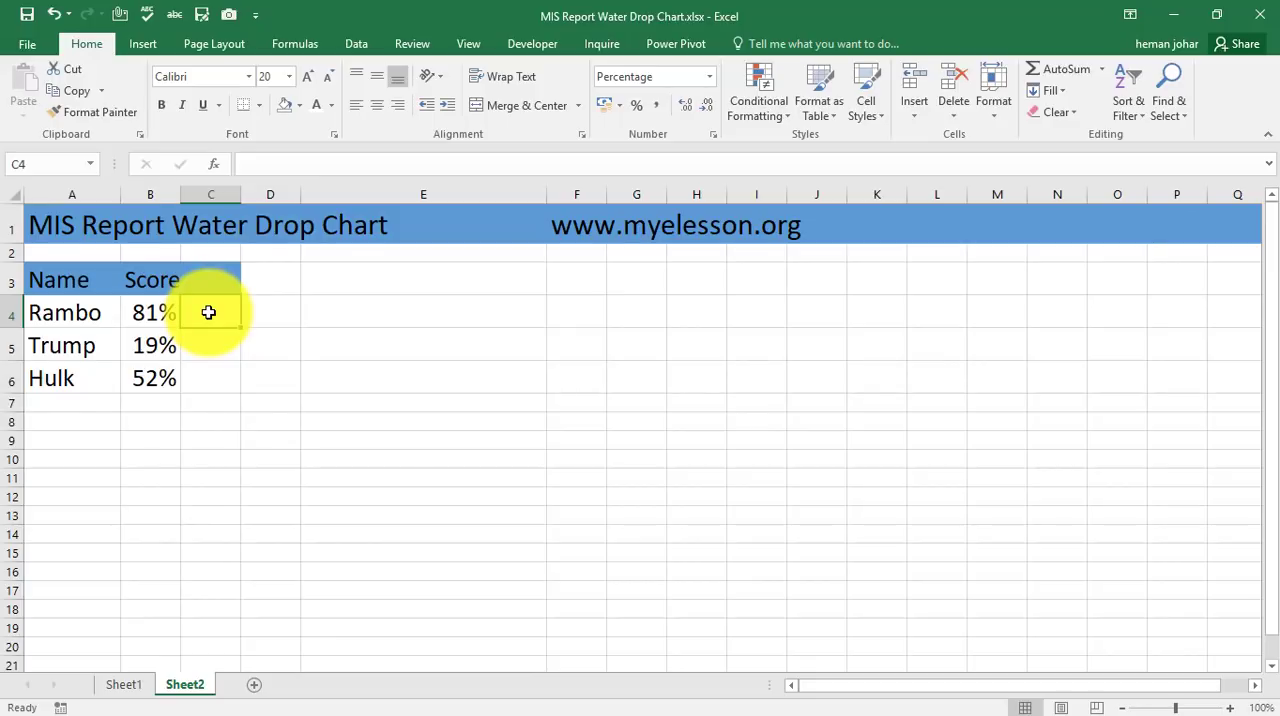
{"action": "type", "text": "="}
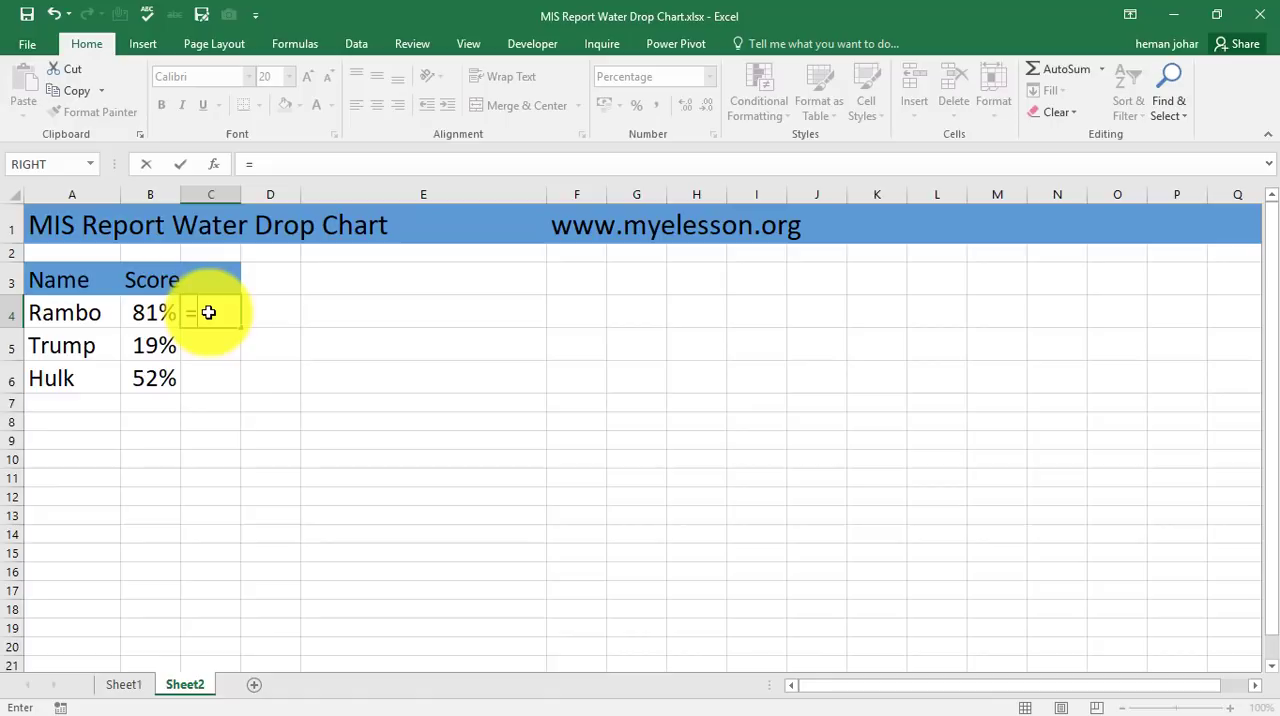
{"action": "type", "text": "100"}
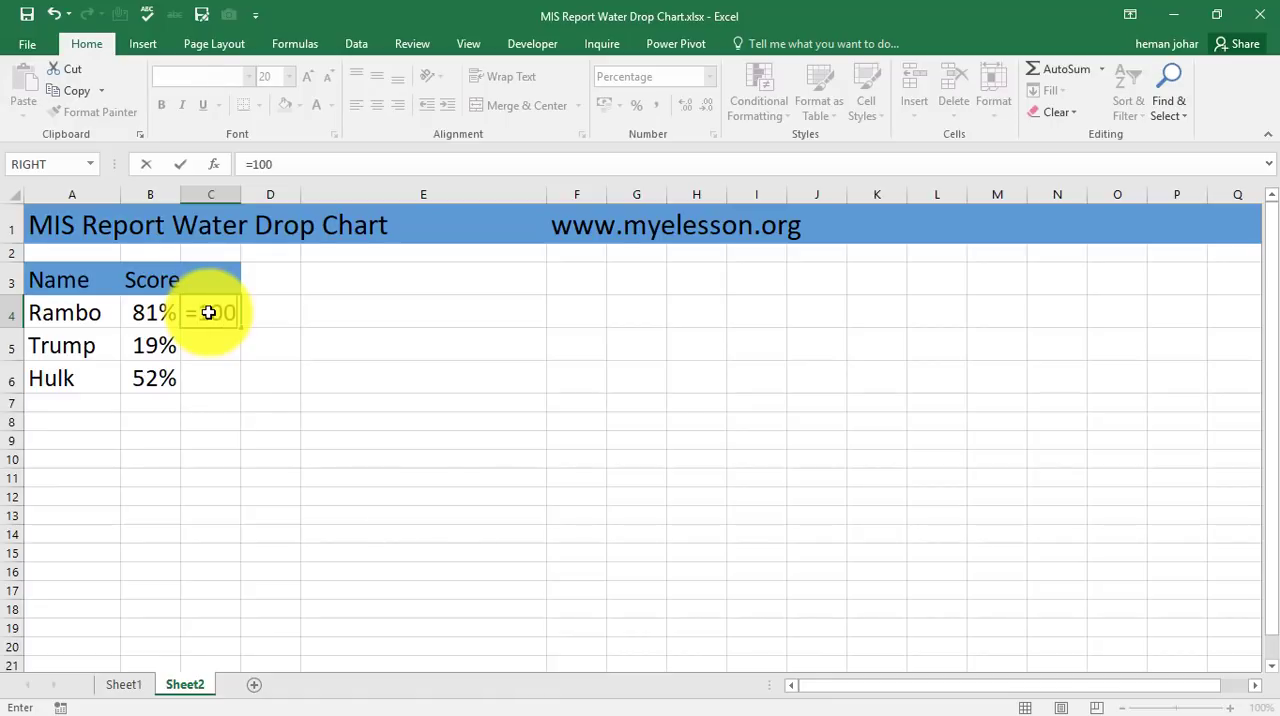
{"action": "type", "text": "%-"}
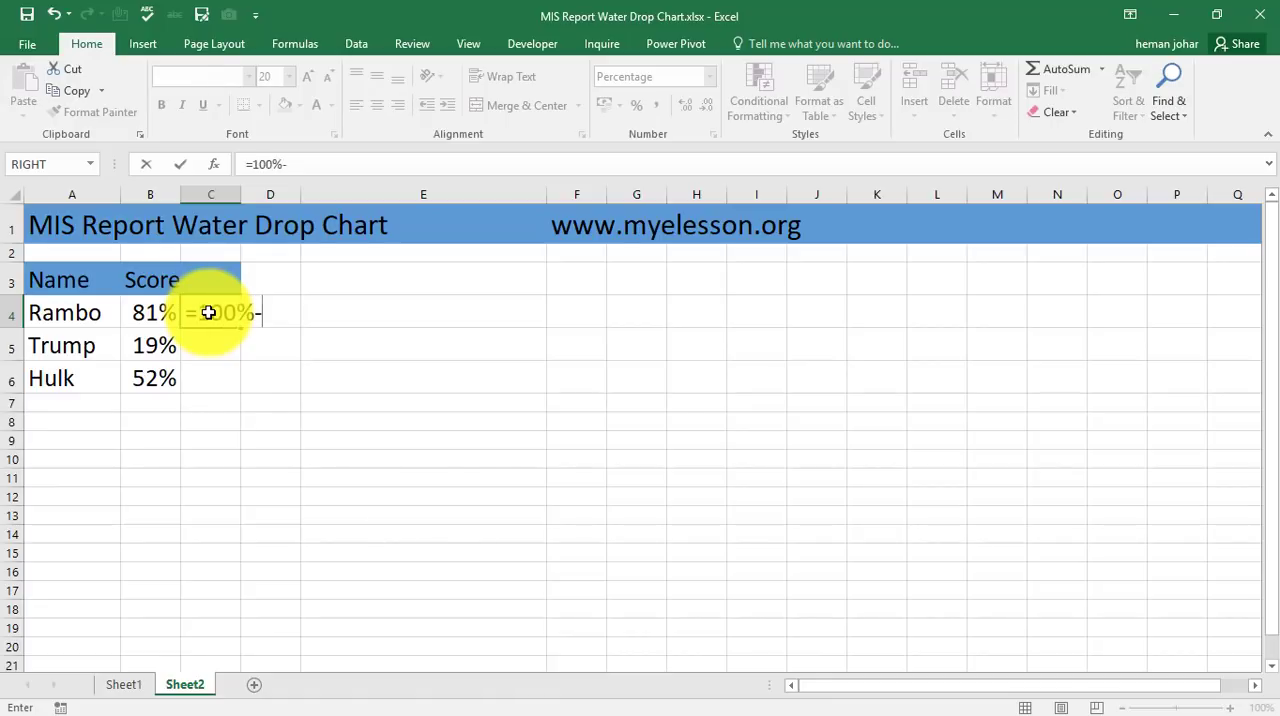
{"action": "key", "text": "Return"}
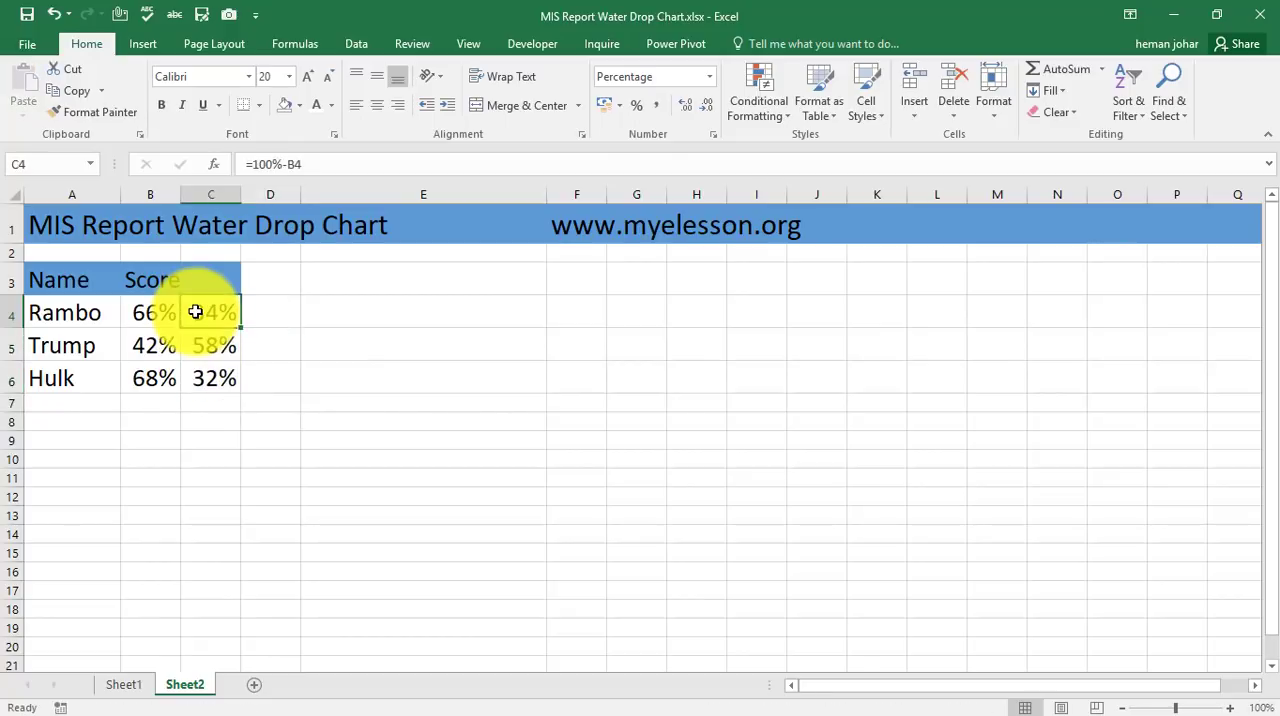
Copy the remainder formula down column C to C6
{"action": "left_click", "coordinate": [150, 312]}
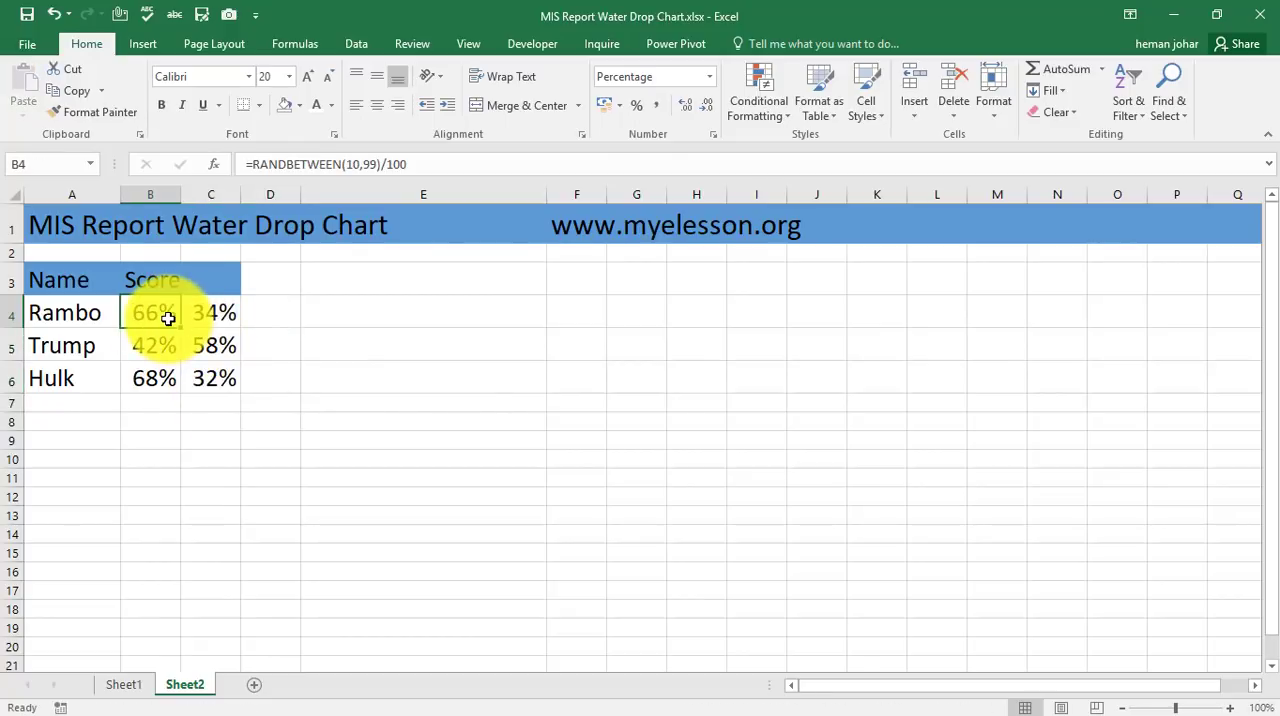
{"action": "key", "text": "ctrl+c"}
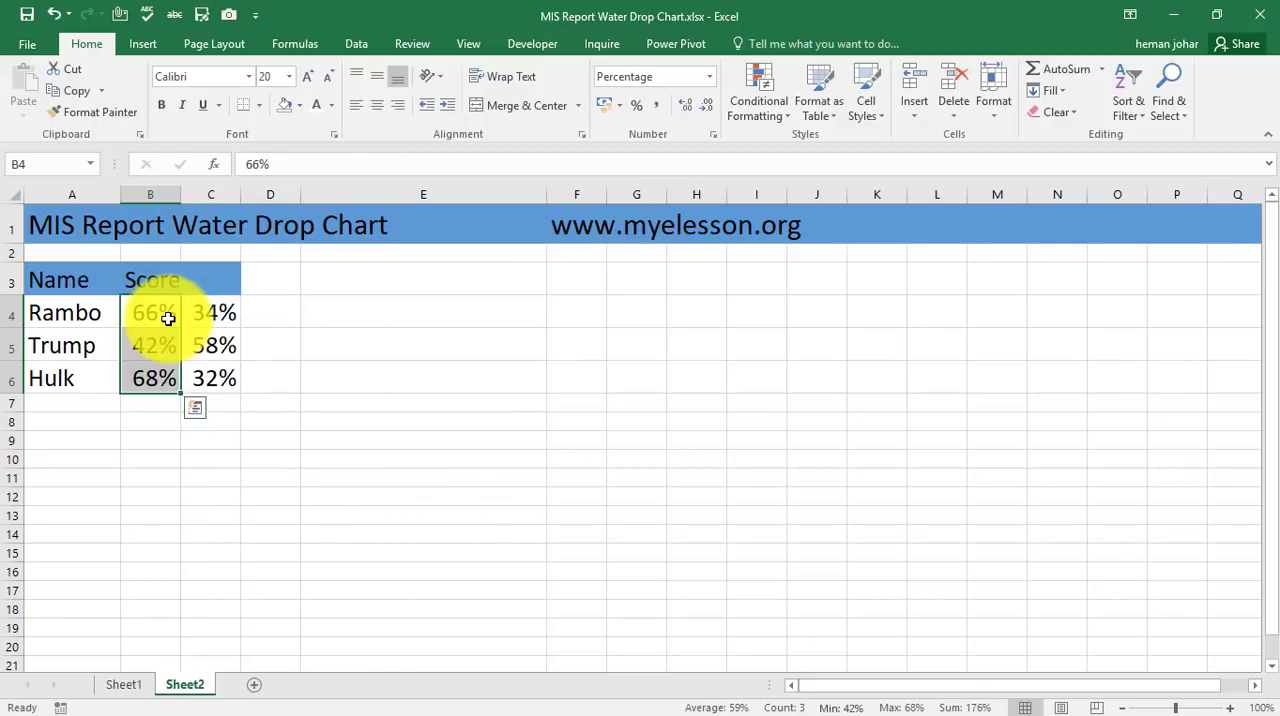
{"action": "left_click", "coordinate": [210, 312]}
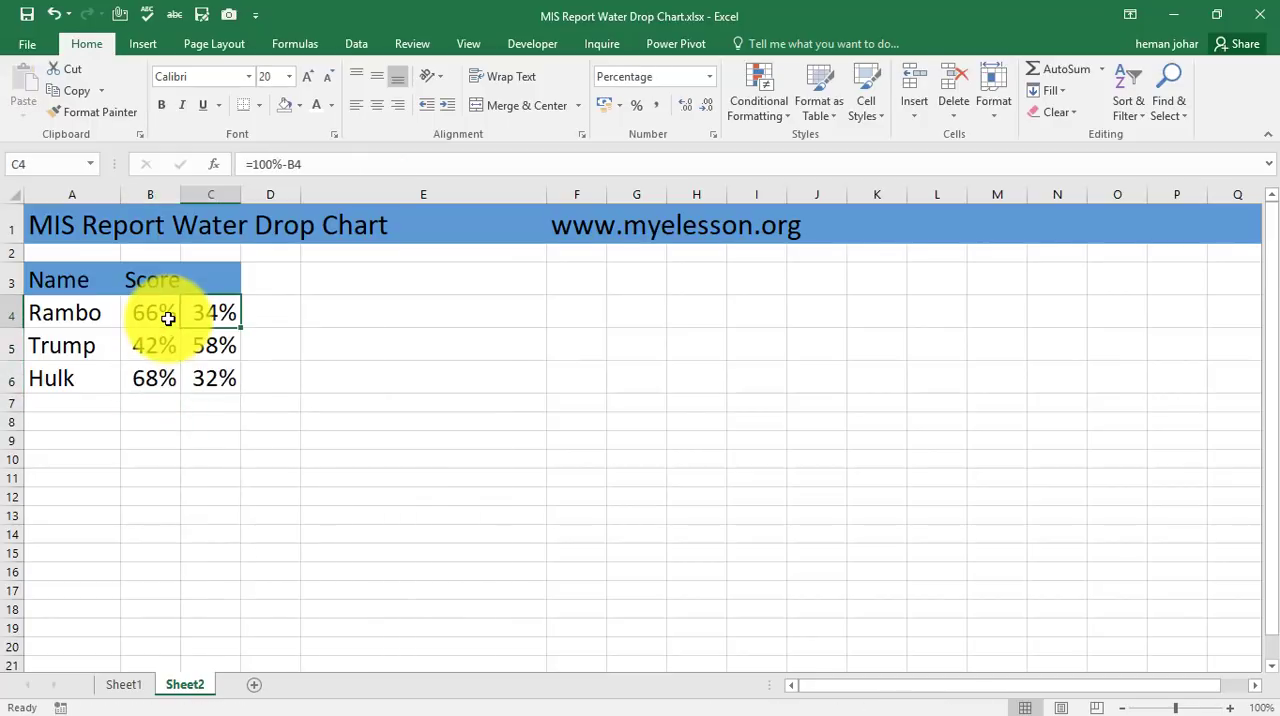
{"action": "left_click", "coordinate": [210, 378]}
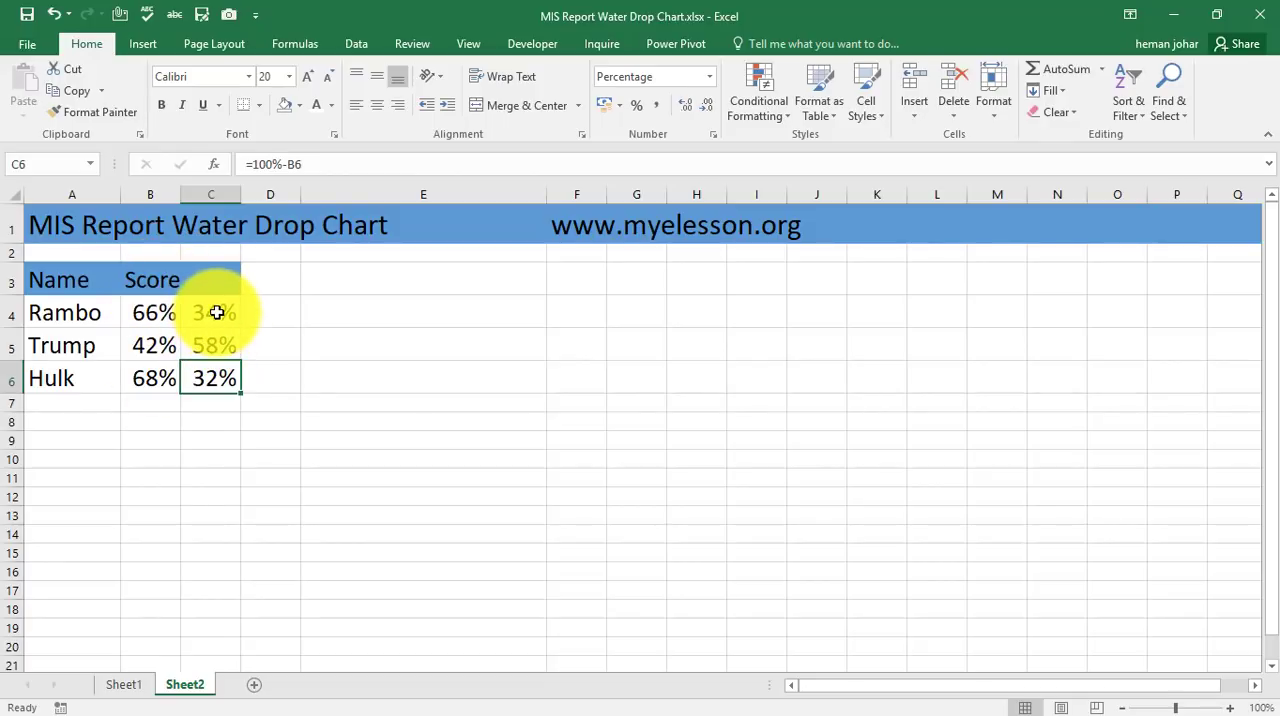
{"action": "mouse_move", "coordinate": [471, 334]}
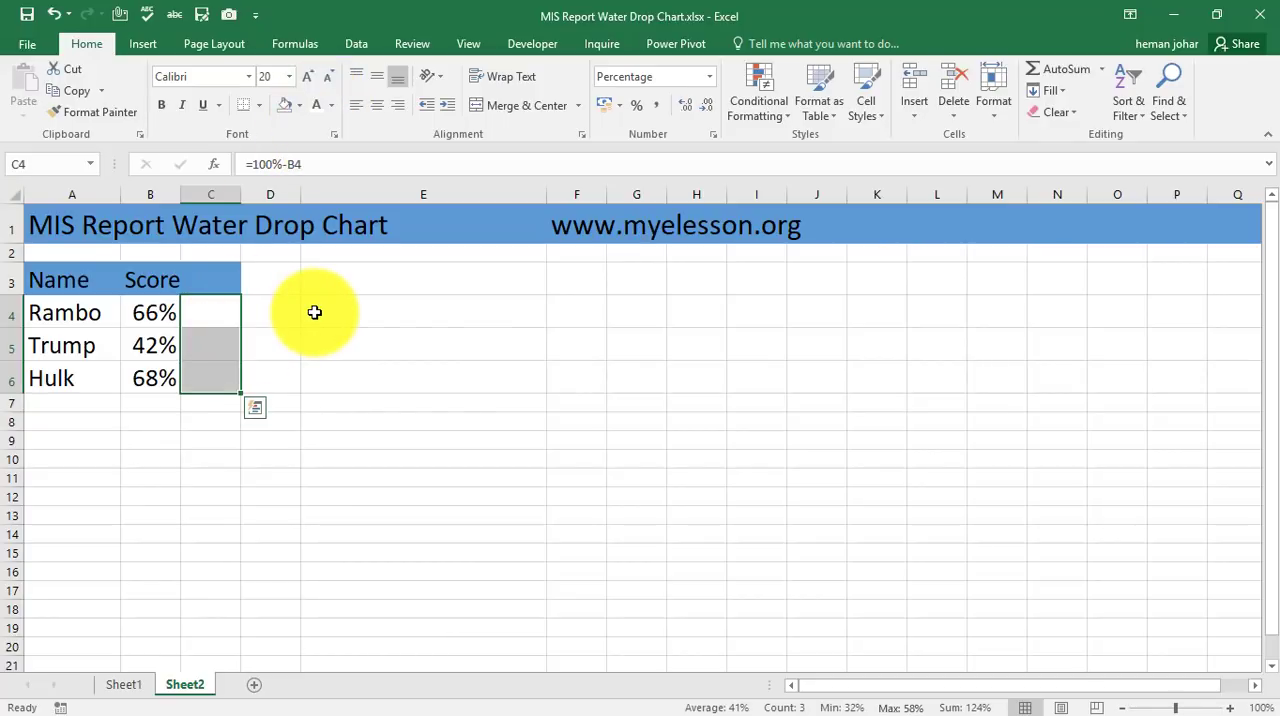
Insert a 2-D clustered column chart from Rambo's row A4:C4
{"action": "left_click", "coordinate": [423, 345]}
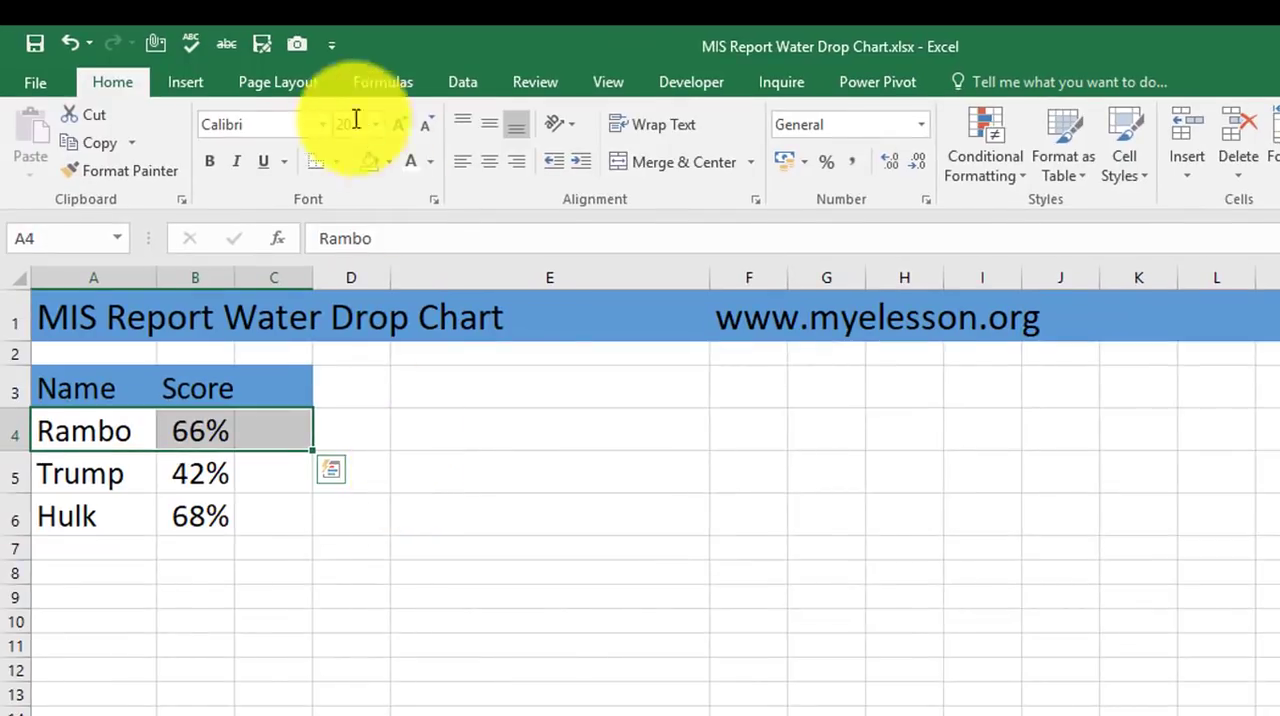
{"action": "left_click", "coordinate": [185, 82]}
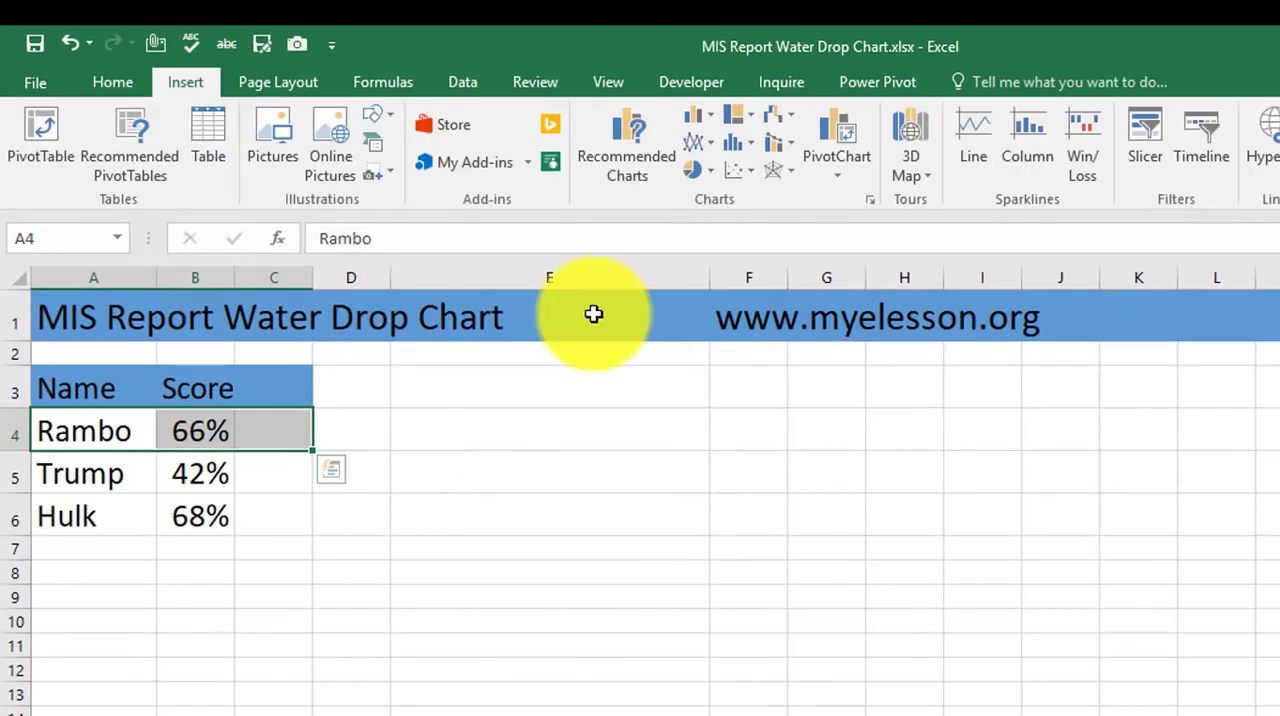
{"action": "left_click", "coordinate": [697, 140]}
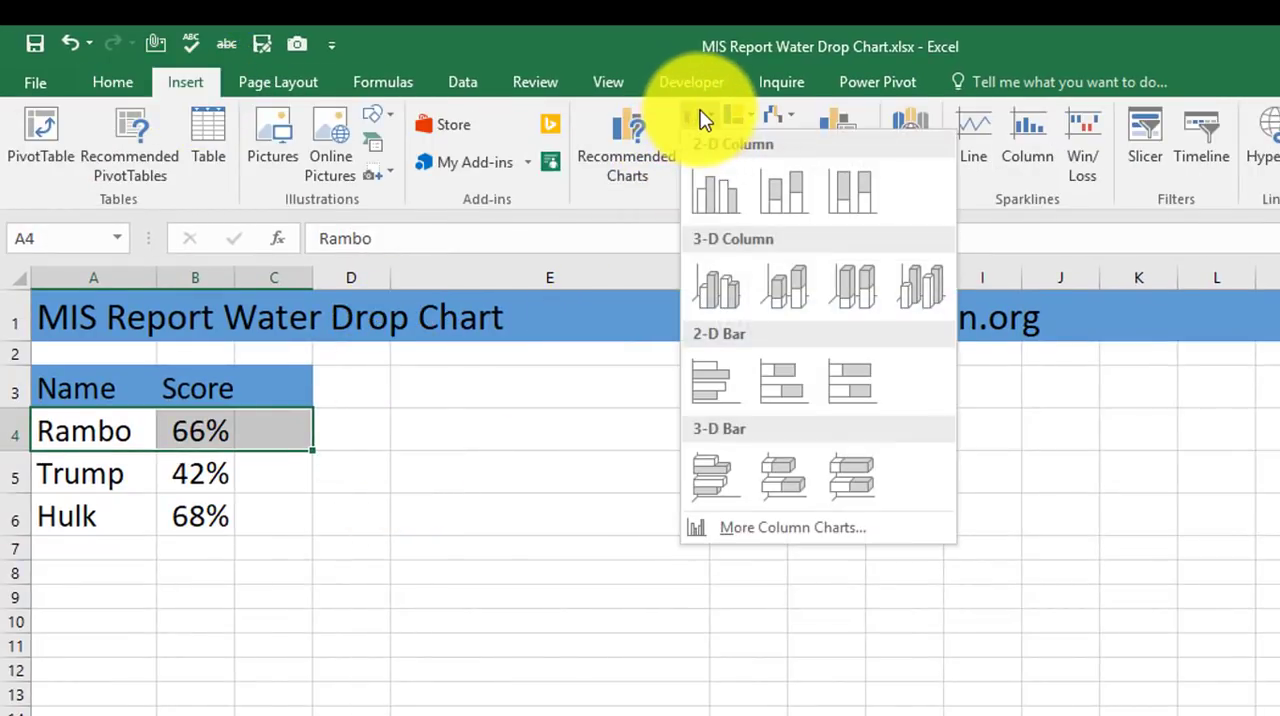
{"action": "left_click", "coordinate": [716, 192]}
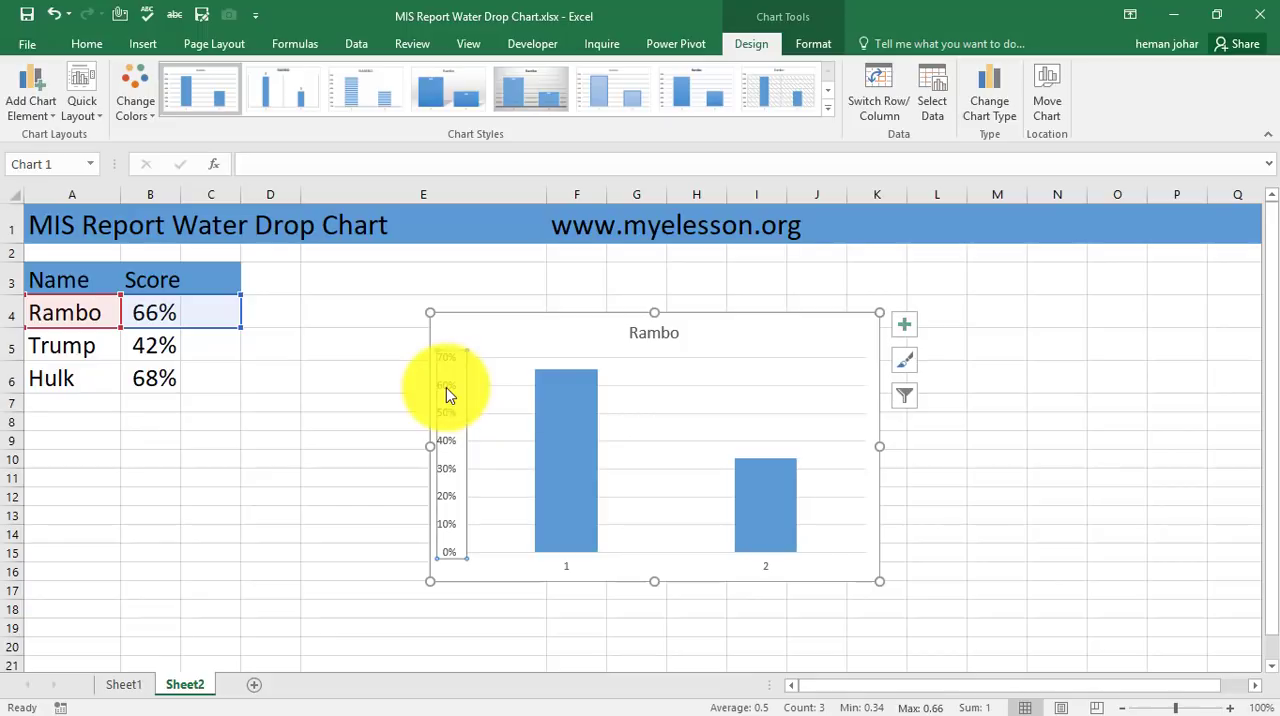
Format the vertical axis with a maximum bound of 1.0 (100%)
{"action": "right_click", "coordinate": [447, 390]}
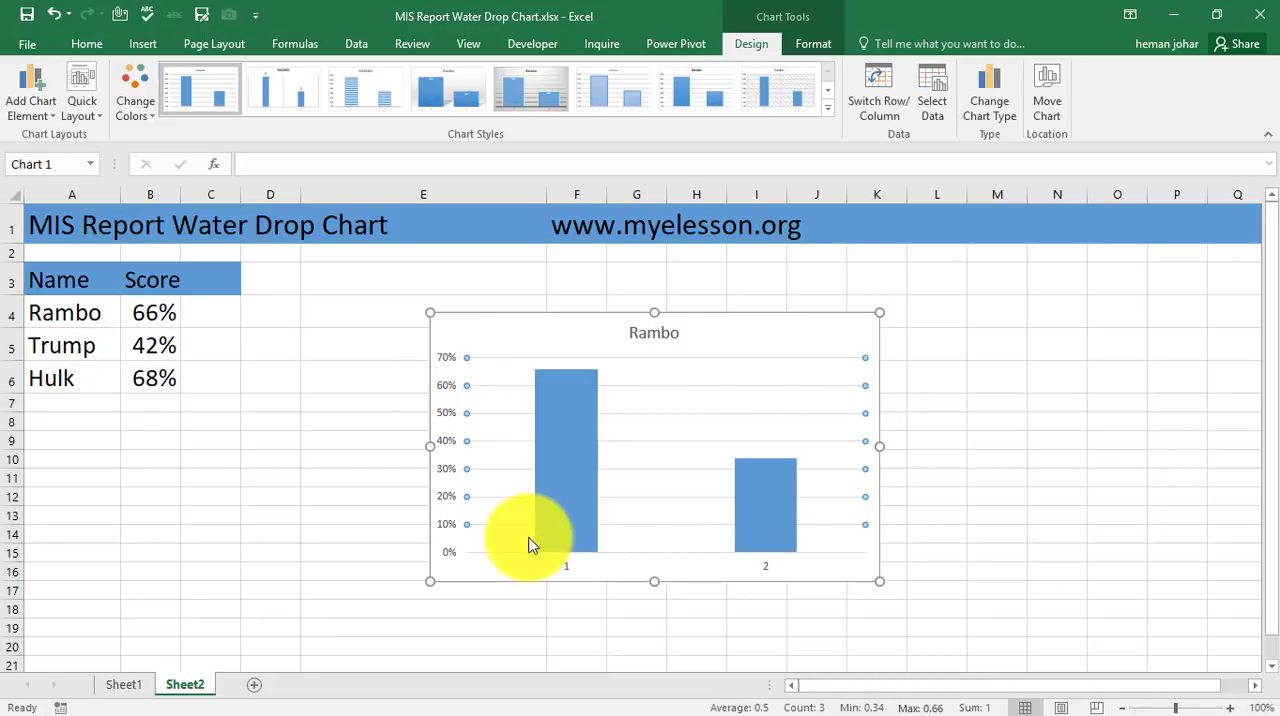
{"action": "double_click", "coordinate": [445, 440]}
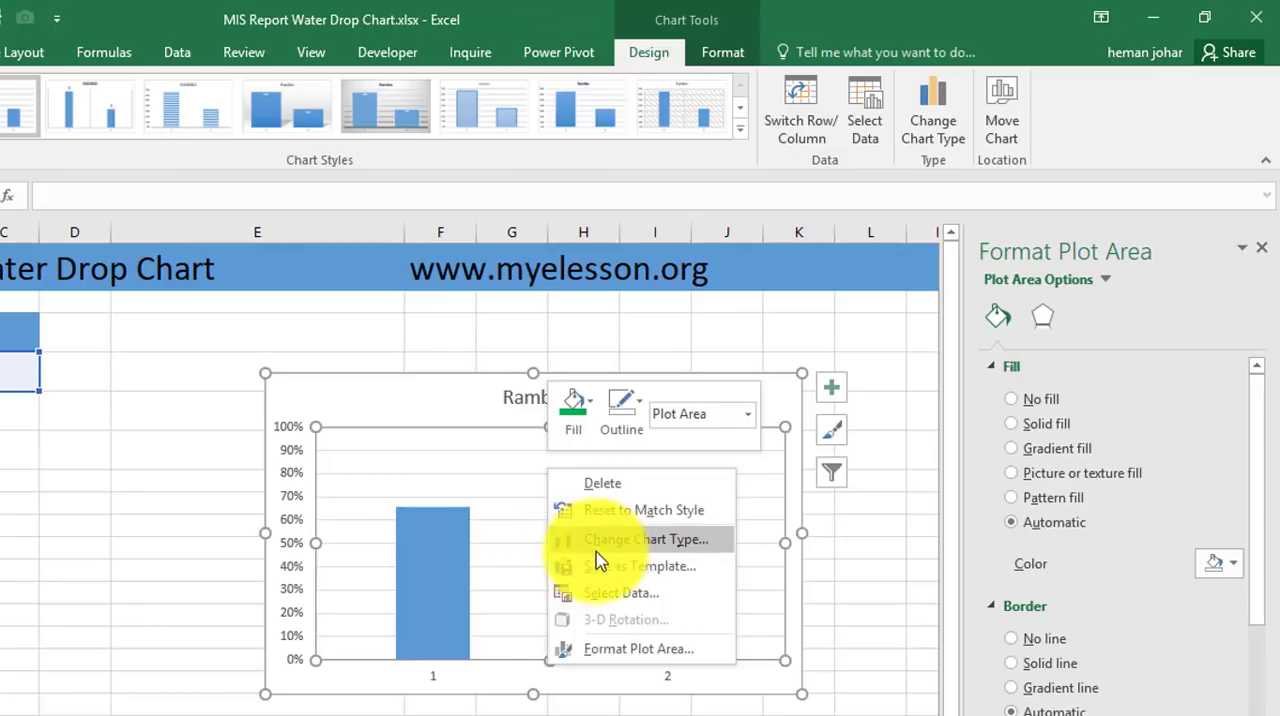
Change Rambo's chart type to Stacked Column
{"action": "left_click", "coordinate": [645, 539]}
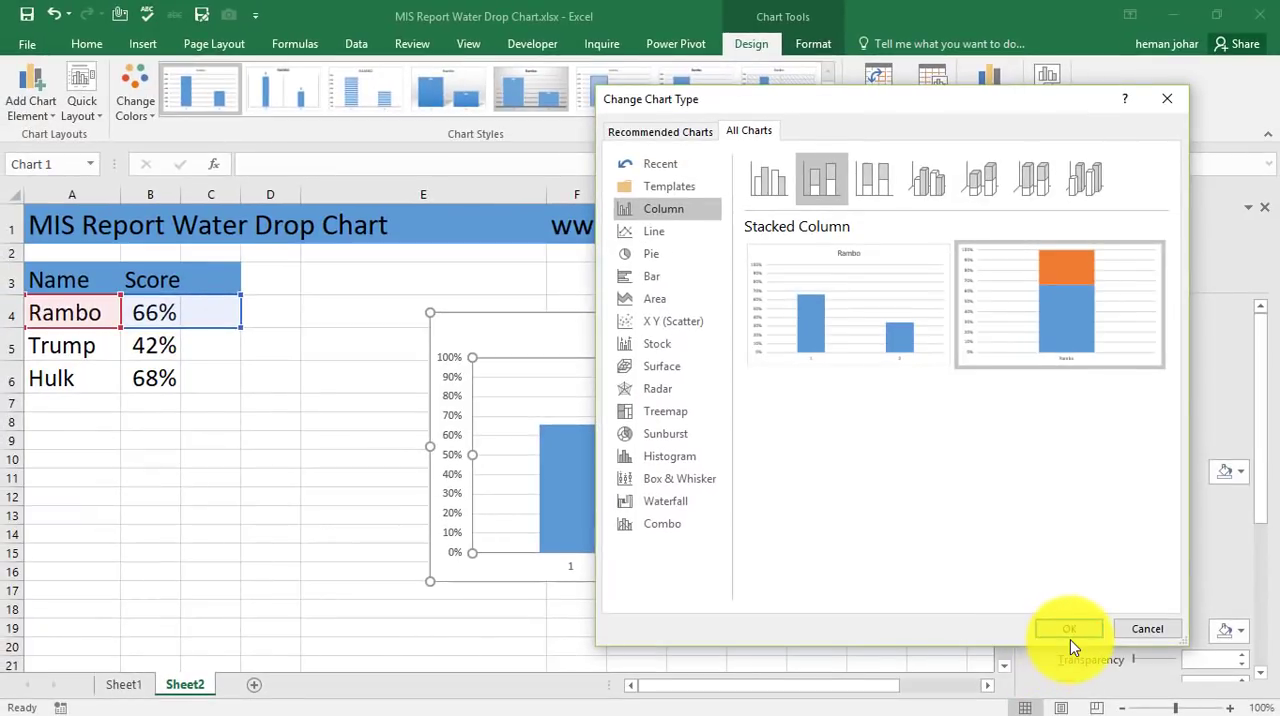
{"action": "left_click", "coordinate": [1068, 628]}
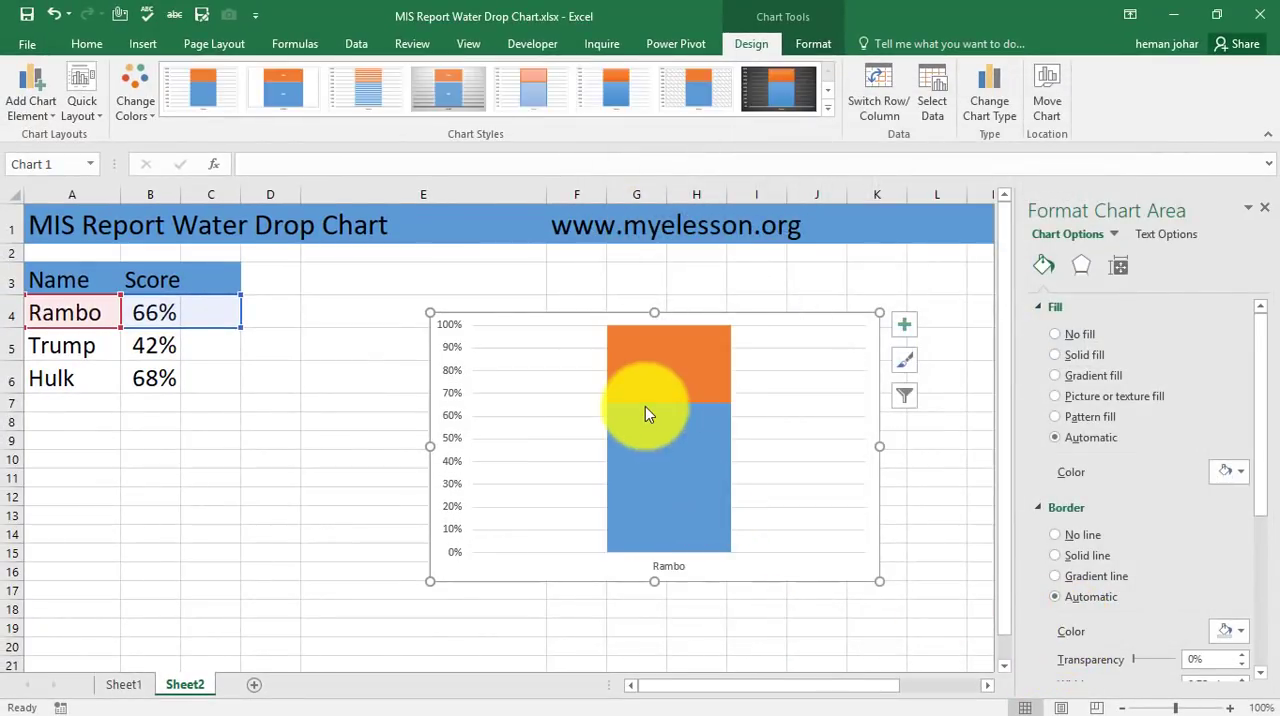
{"action": "mouse_move", "coordinate": [603, 437]}
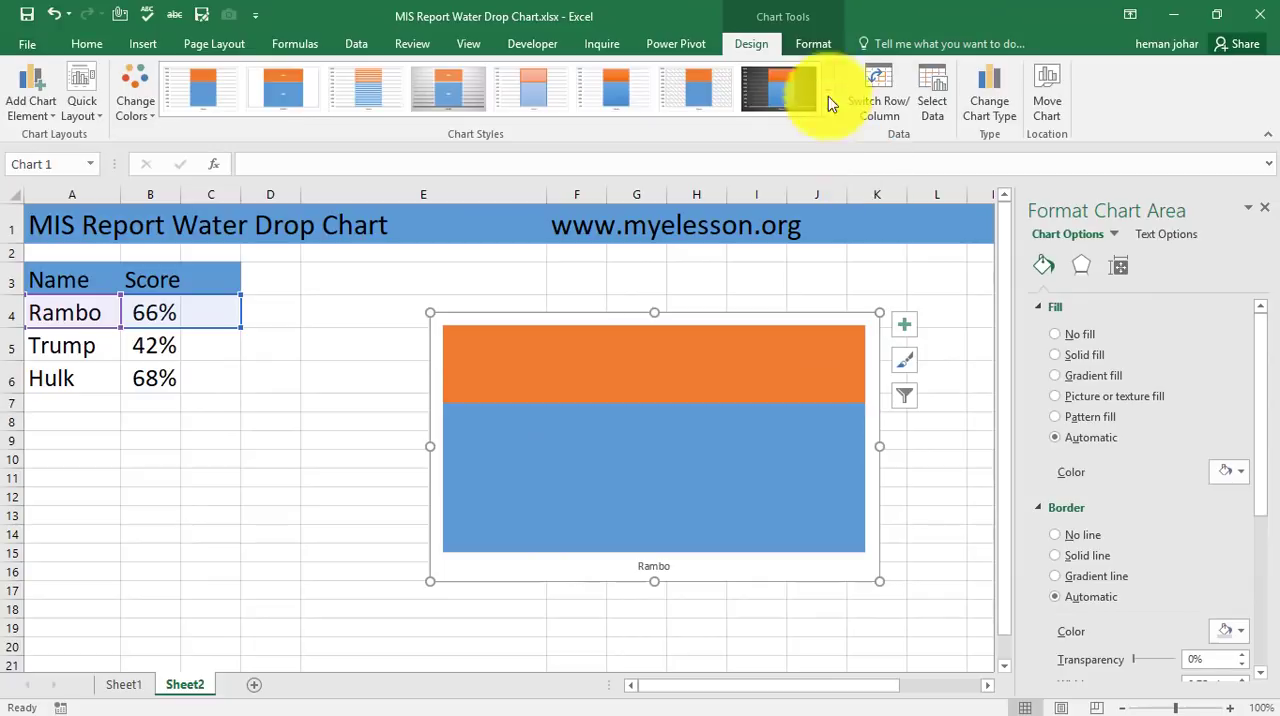
Remove the chart area's background fill and outline
{"action": "left_click", "coordinate": [813, 43]}
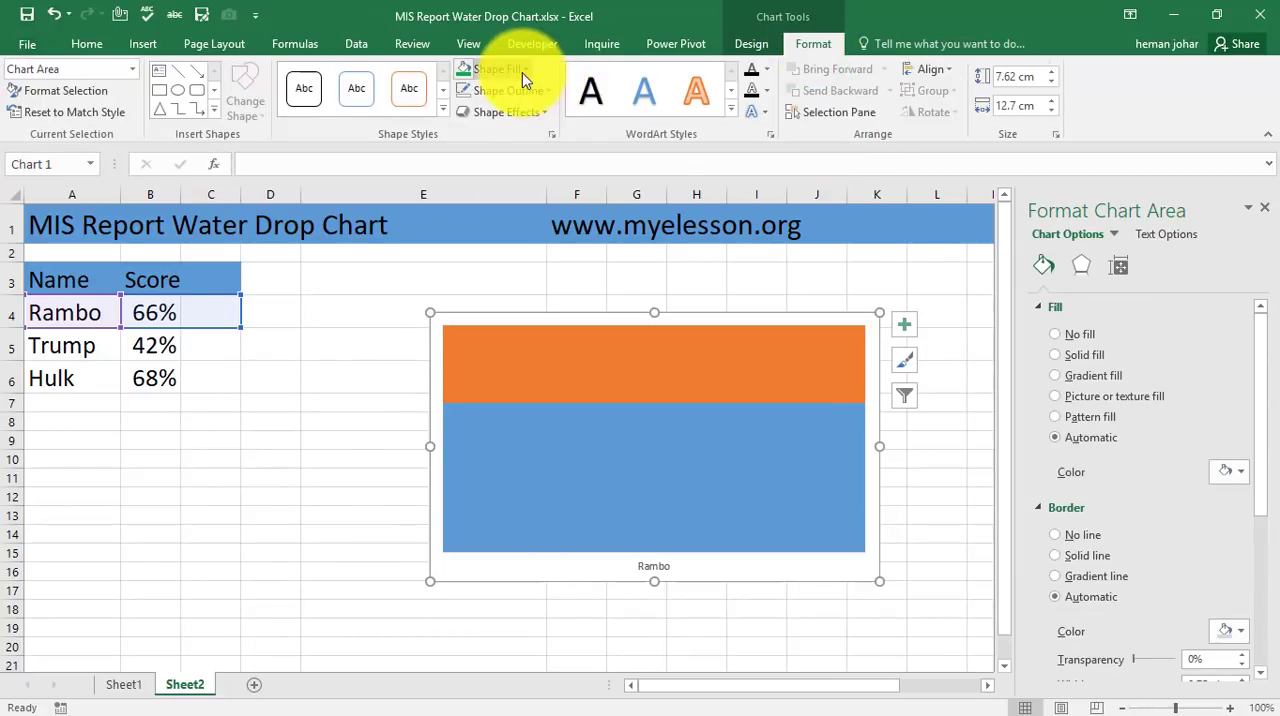
{"action": "left_click", "coordinate": [498, 68]}
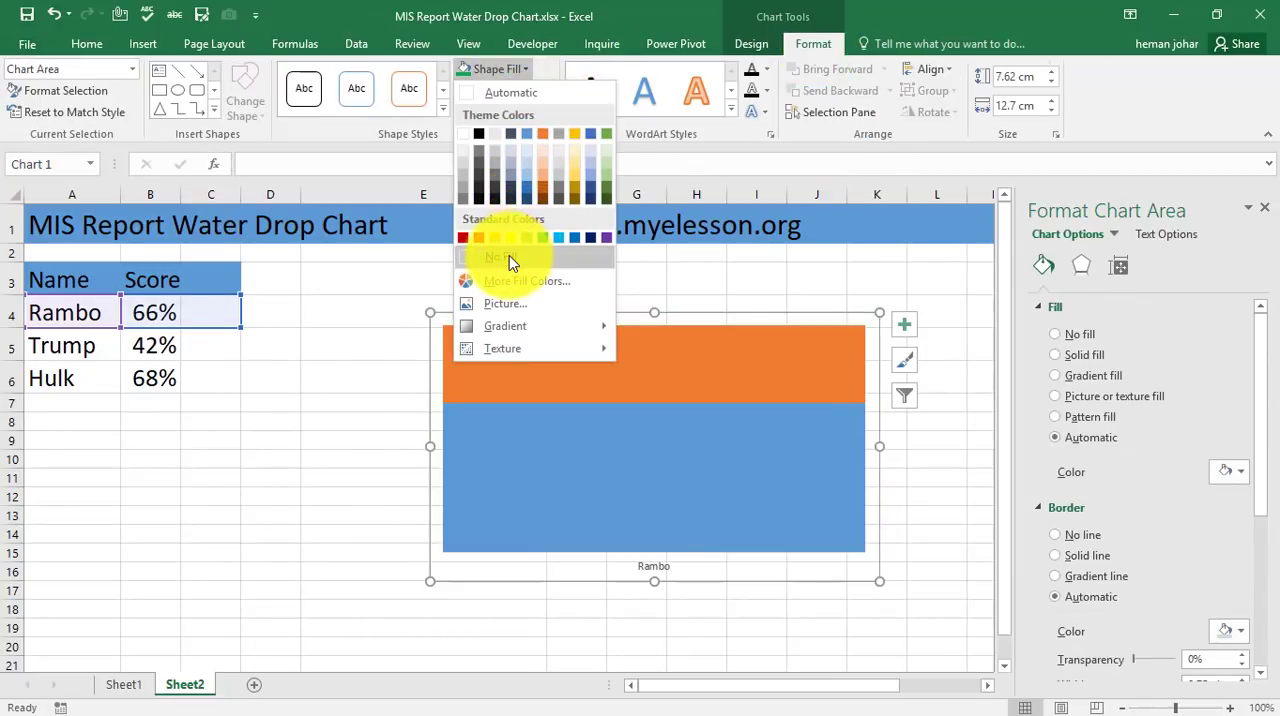
{"action": "left_click", "coordinate": [520, 90]}
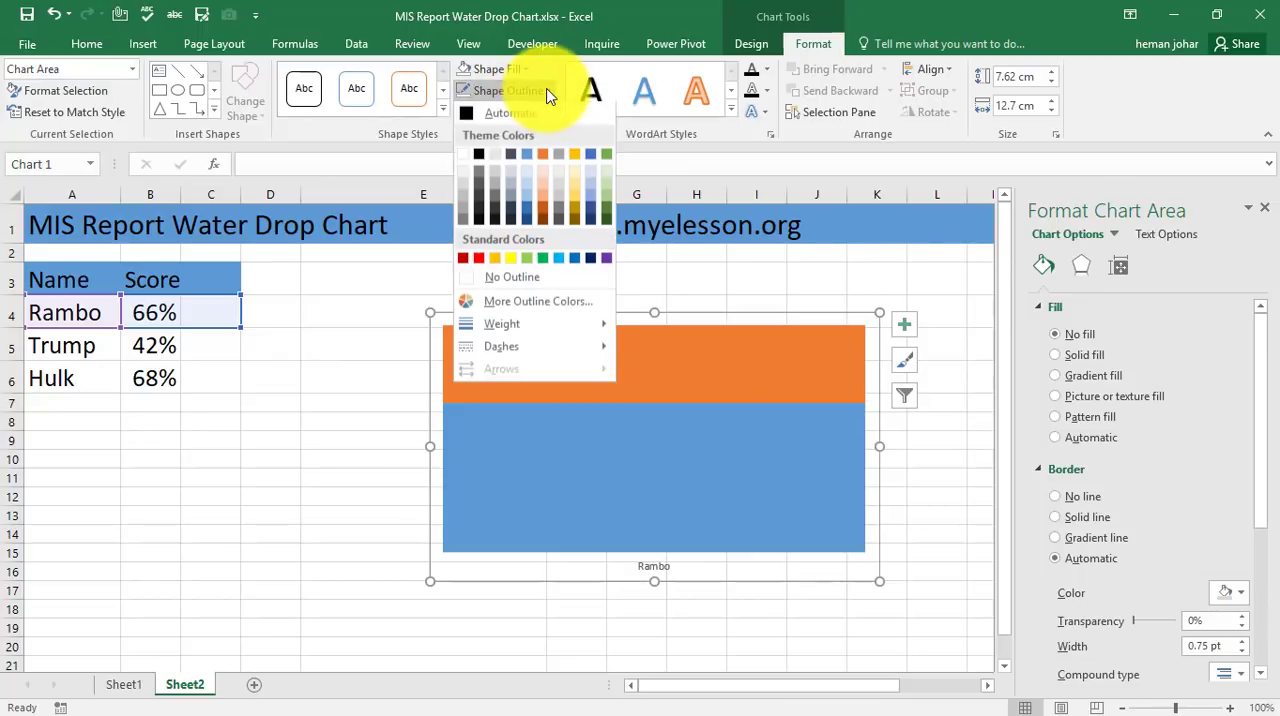
{"action": "left_click", "coordinate": [512, 277]}
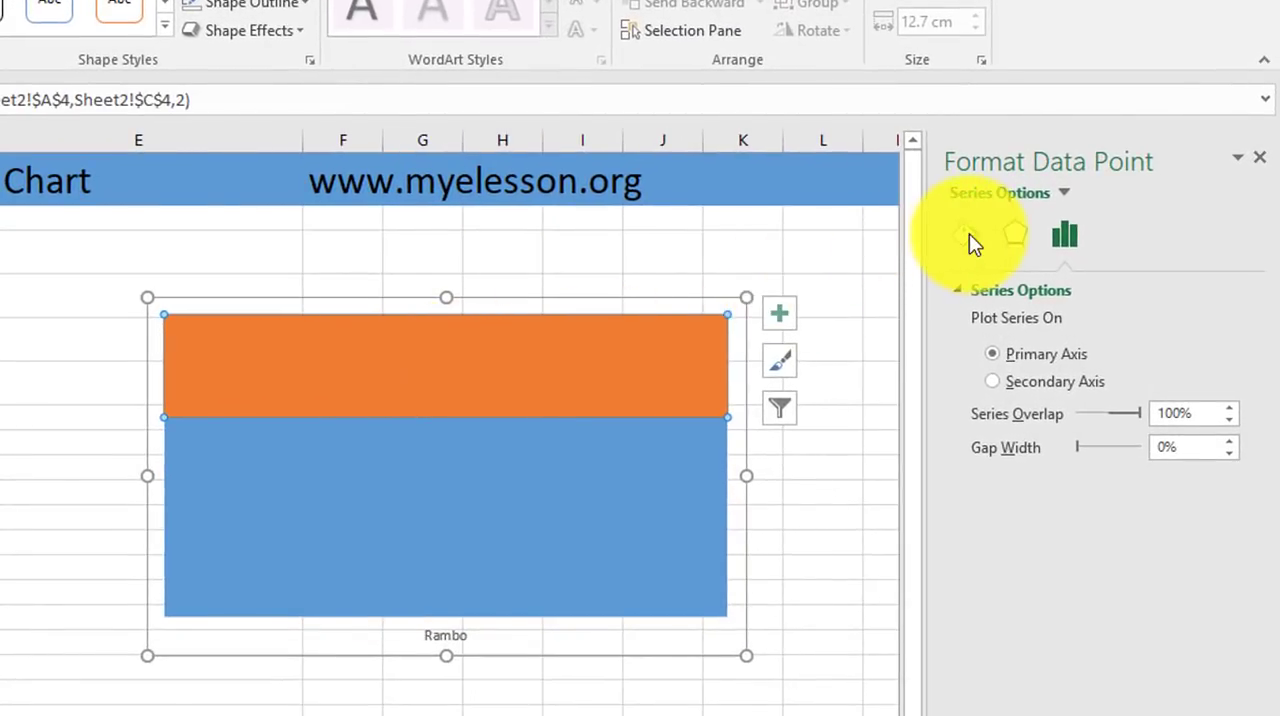
Fill the score series red, hide the remainder series, and narrow the chart
{"action": "left_click", "coordinate": [964, 234]}
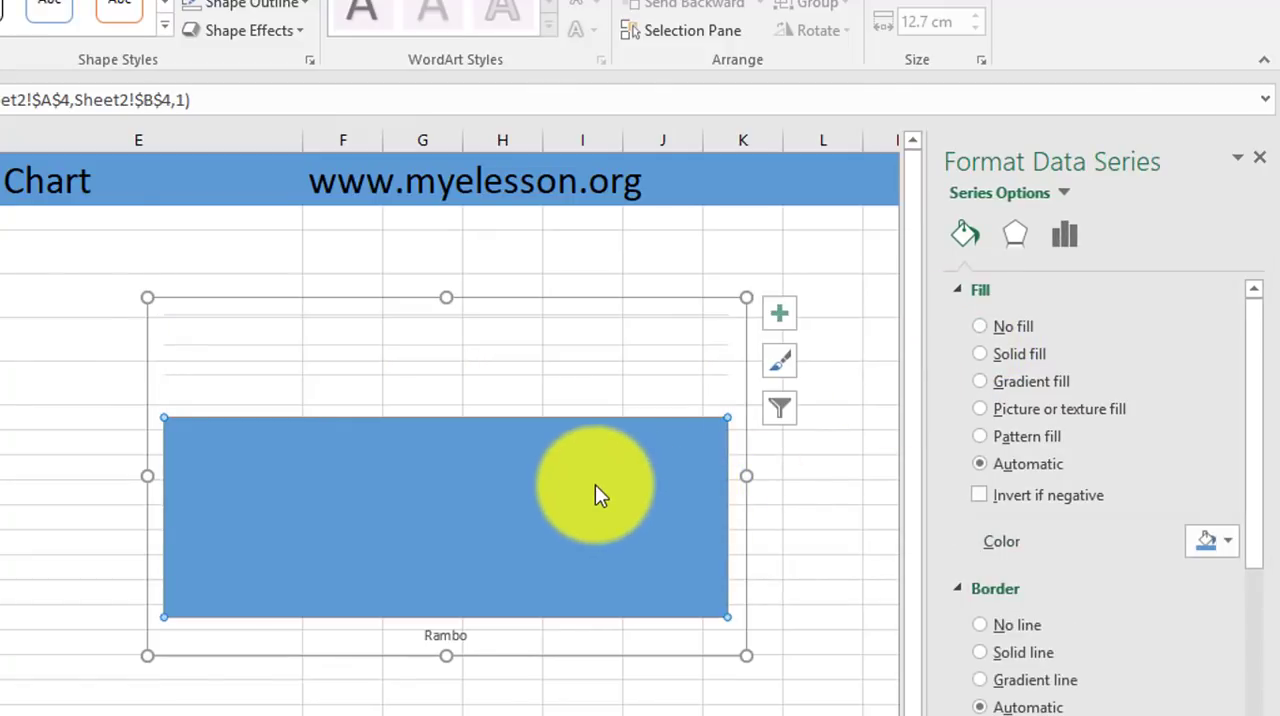
{"action": "mouse_move", "coordinate": [964, 234]}
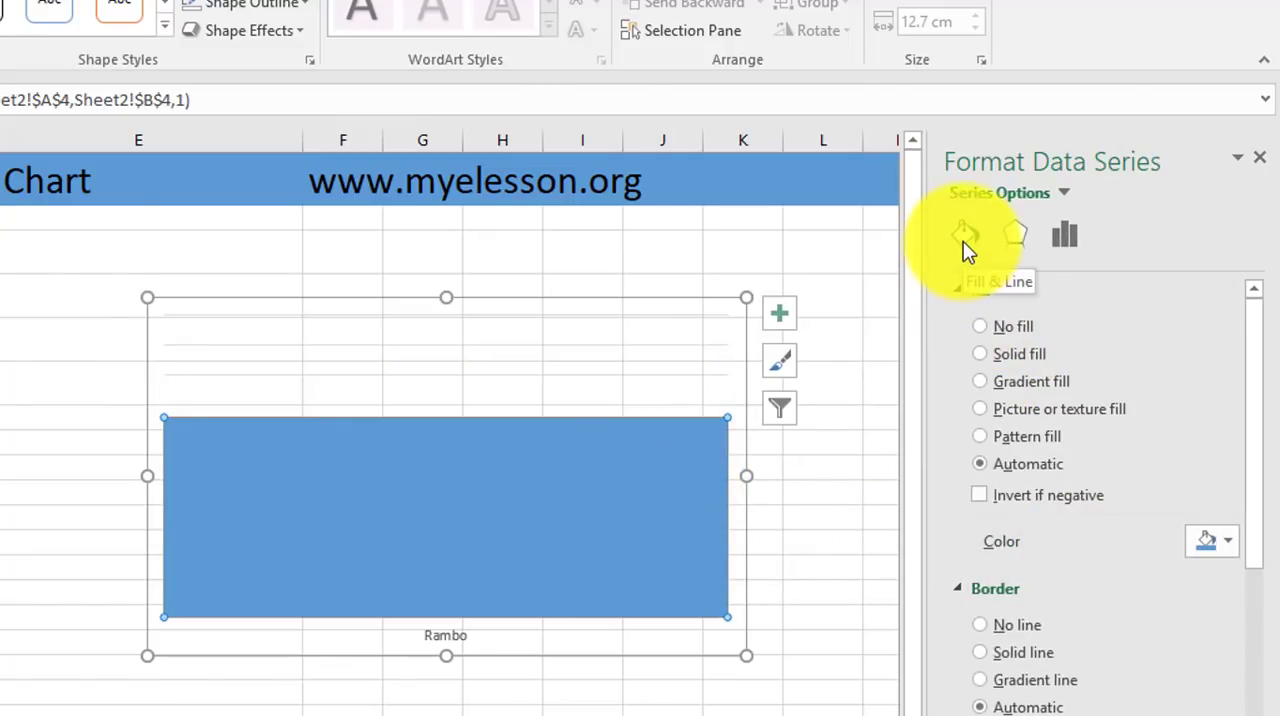
{"action": "left_click", "coordinate": [1227, 540]}
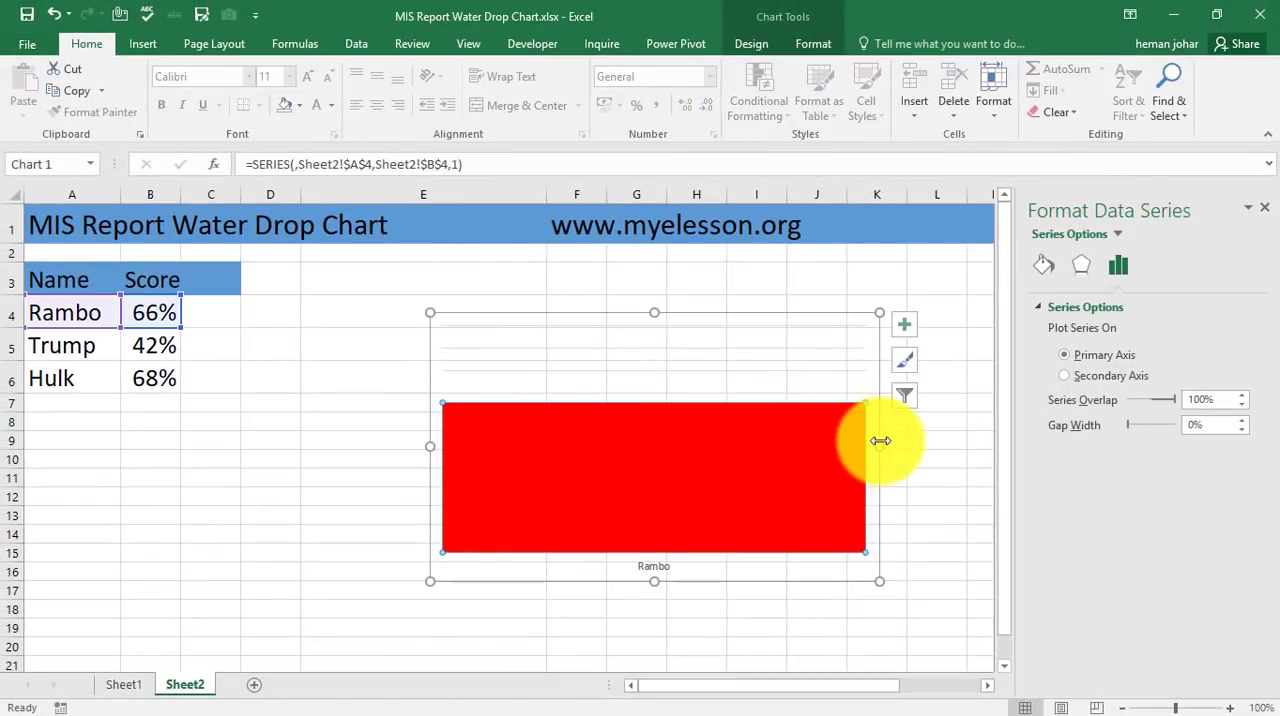
{"action": "left_click_drag", "start_coordinate": [879, 441], "coordinate": [750, 447]}
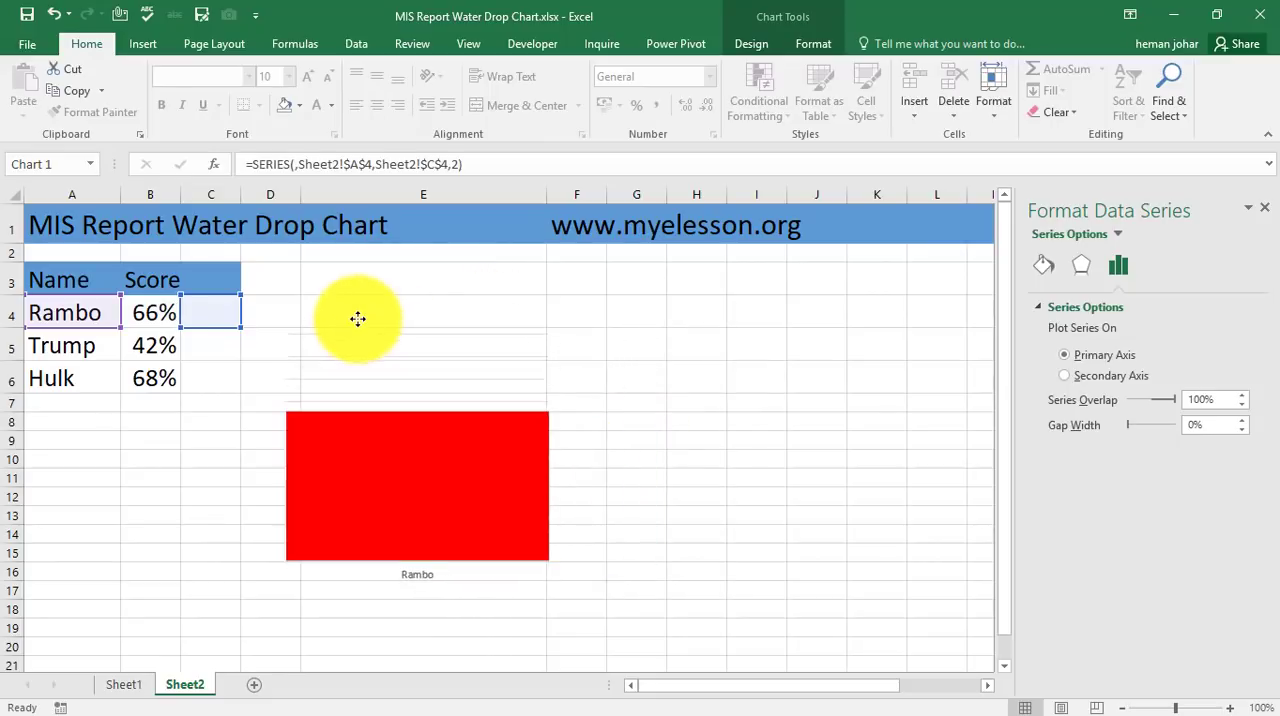
{"action": "left_click", "coordinate": [154, 312]}
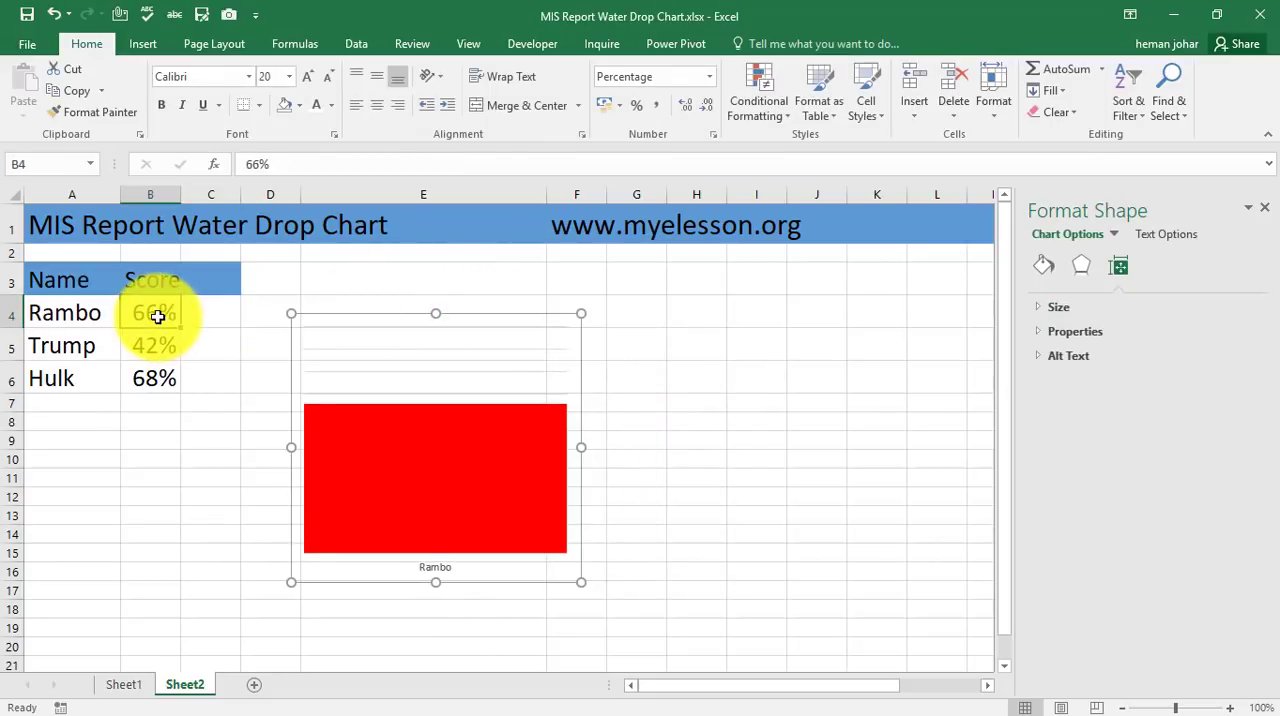
Enter 100% as Rambo's score in B4, then switch to PowerPoint
{"action": "left_click", "coordinate": [1043, 265]}
{"action": "type", "text": "100"}
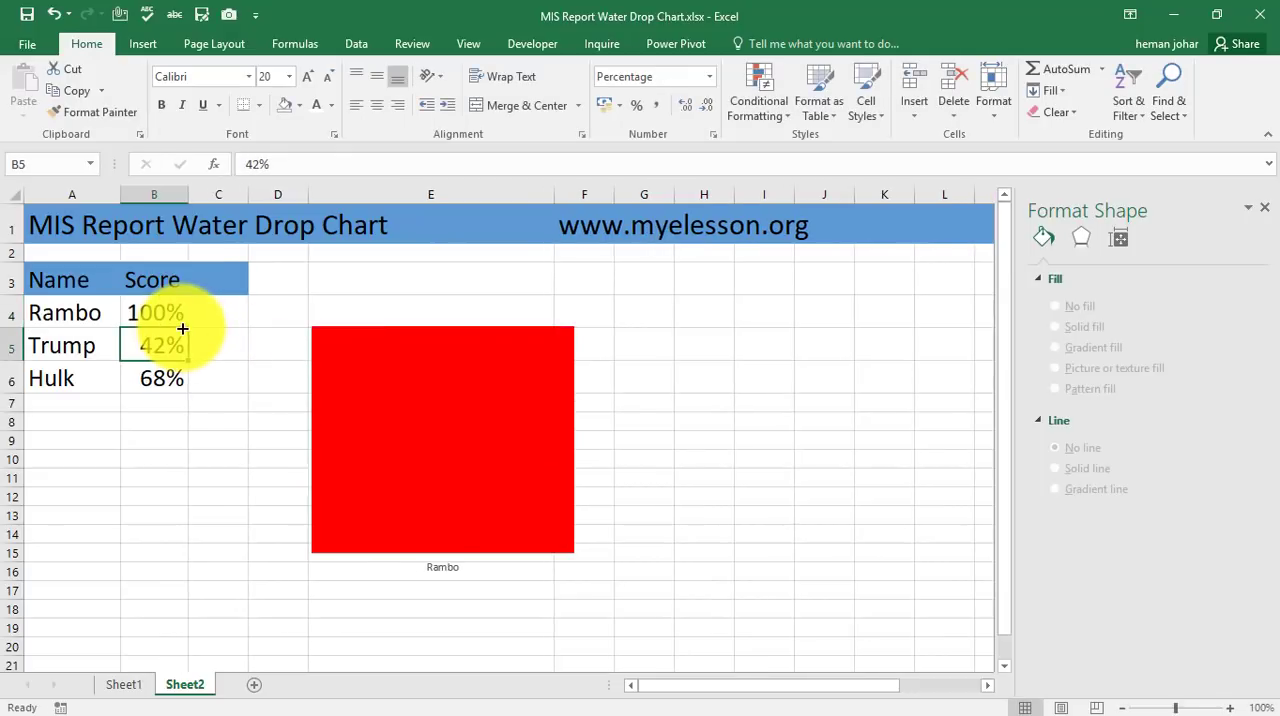
{"action": "mouse_move", "coordinate": [485, 390]}
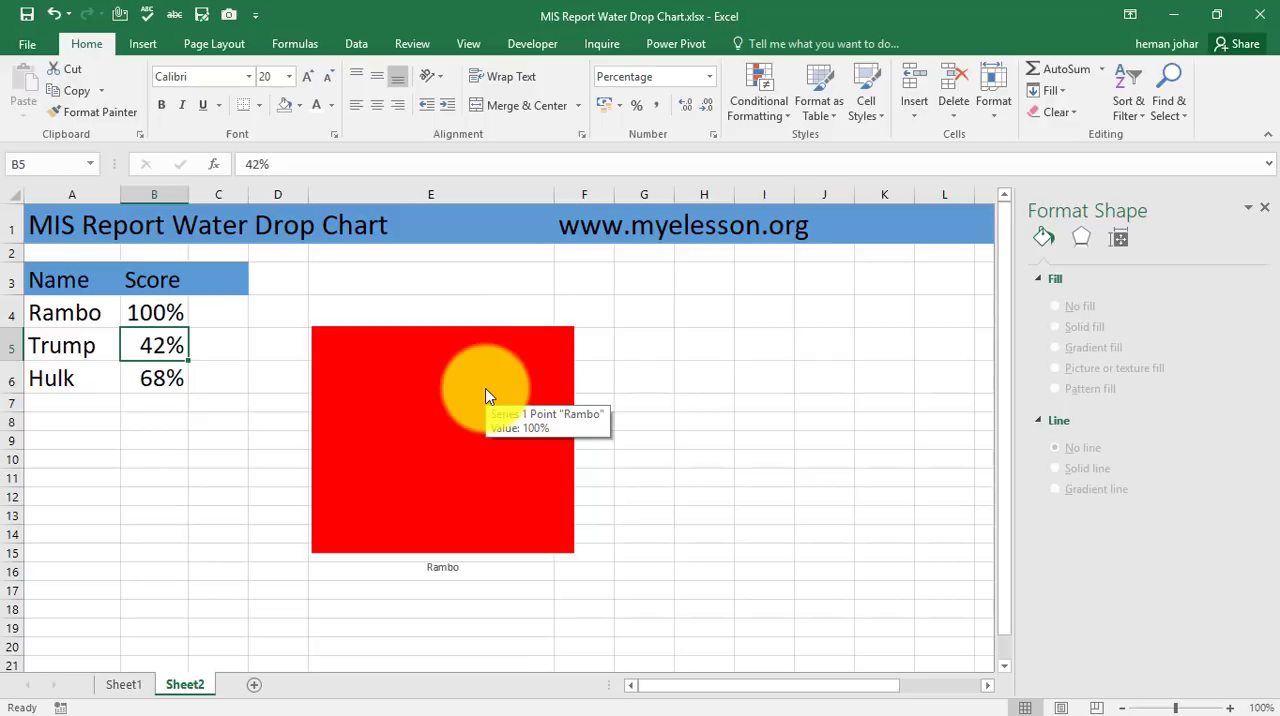
{"action": "mouse_move", "coordinate": [455, 418]}
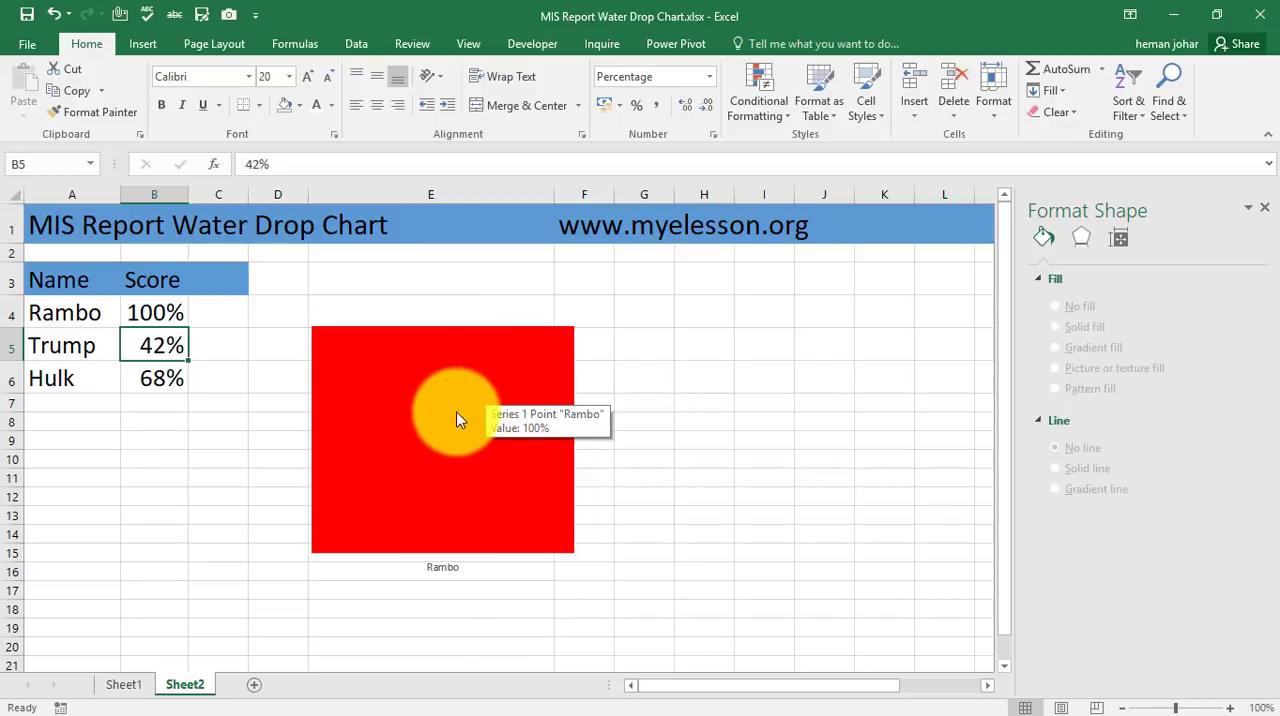
{"action": "mouse_move", "coordinate": [703, 700]}
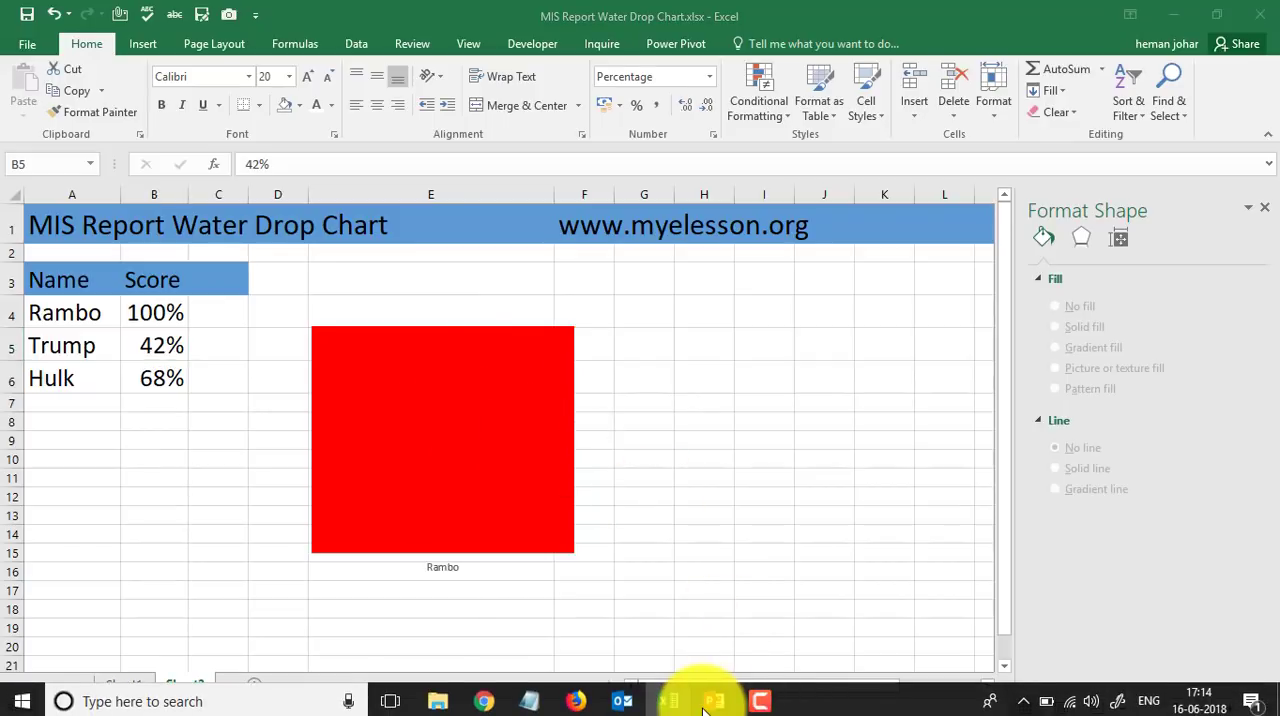
{"action": "left_click", "coordinate": [713, 700]}
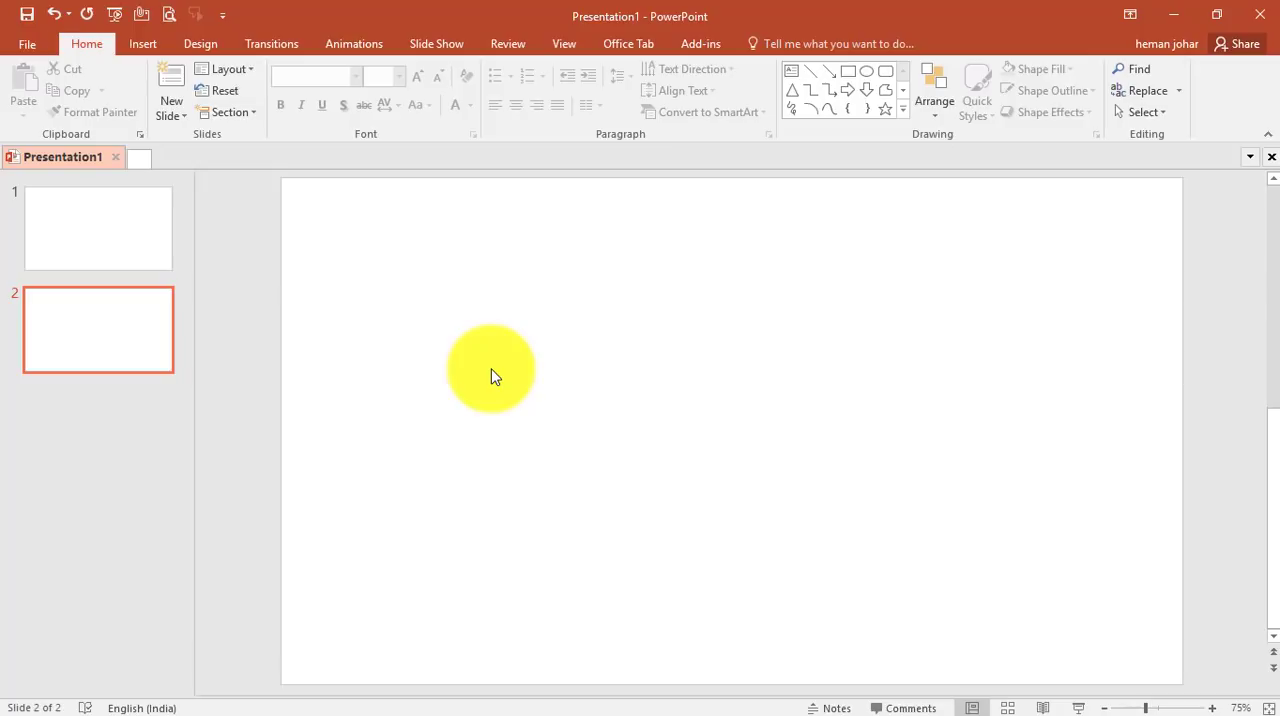
Draw a tall rectangle on slide 2
{"action": "left_click", "coordinate": [142, 43]}
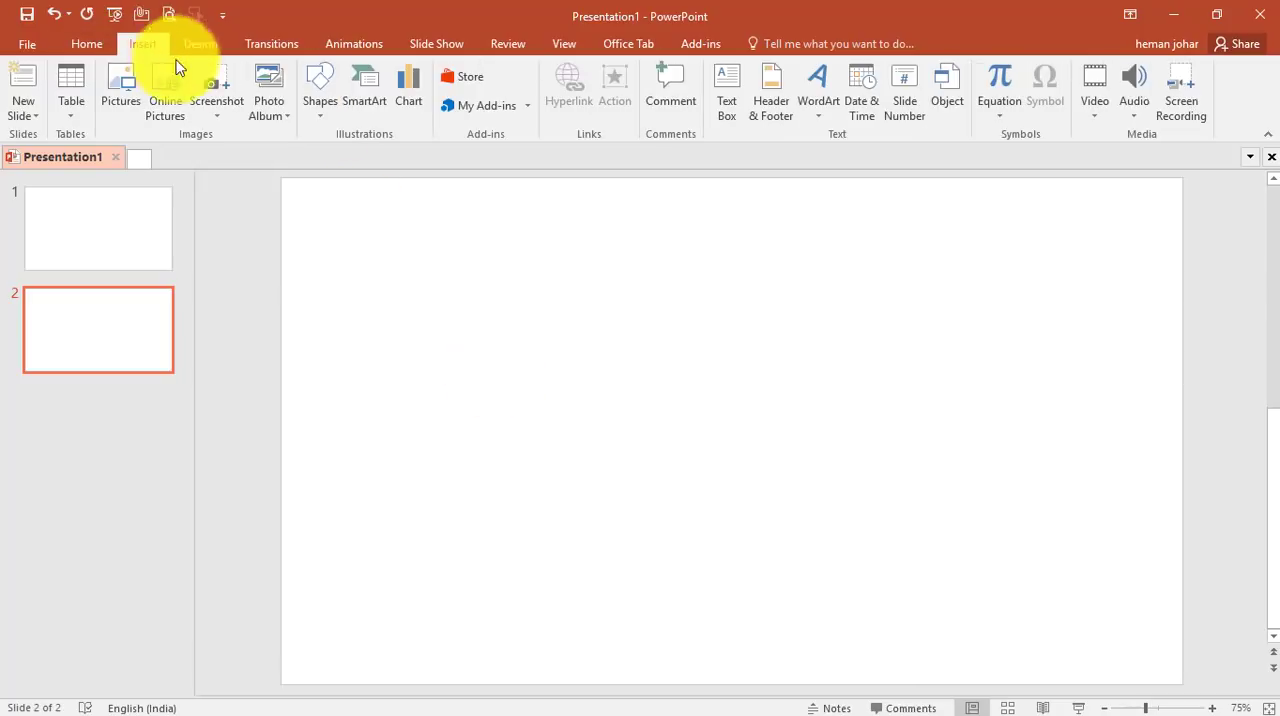
{"action": "left_click", "coordinate": [319, 90]}
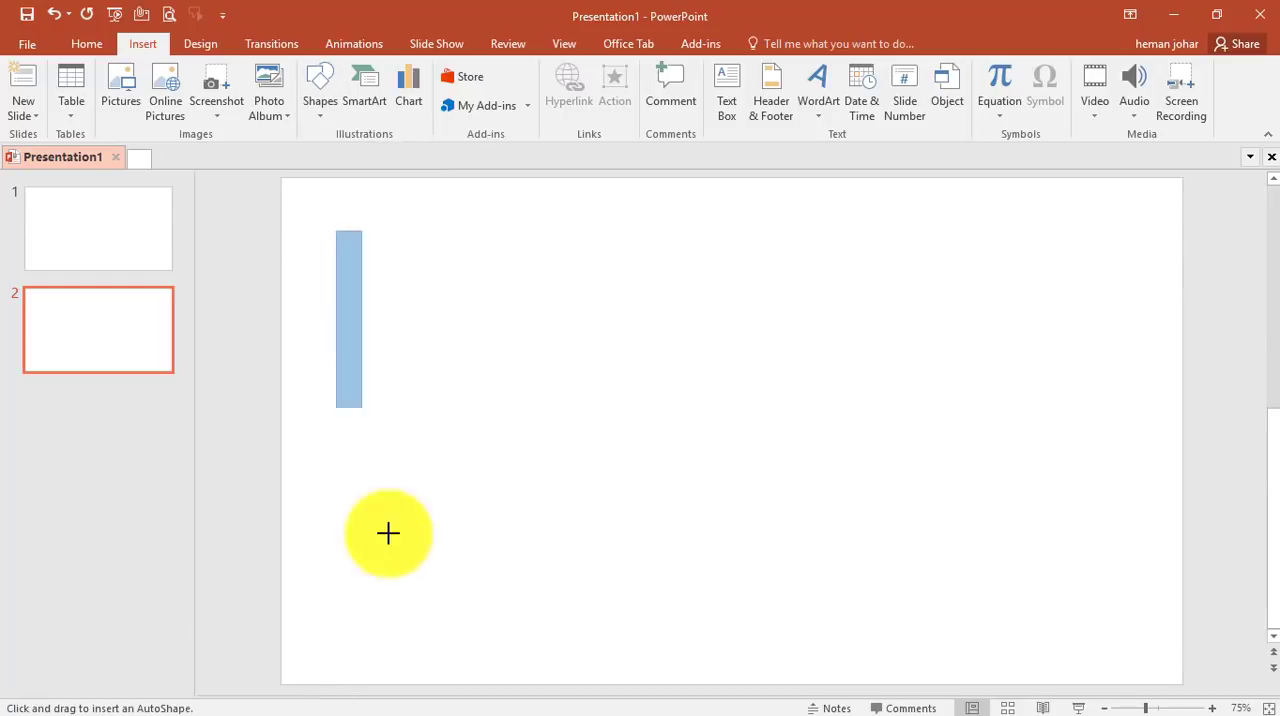
{"action": "left_click_drag", "start_coordinate": [348, 232], "coordinate": [632, 652]}
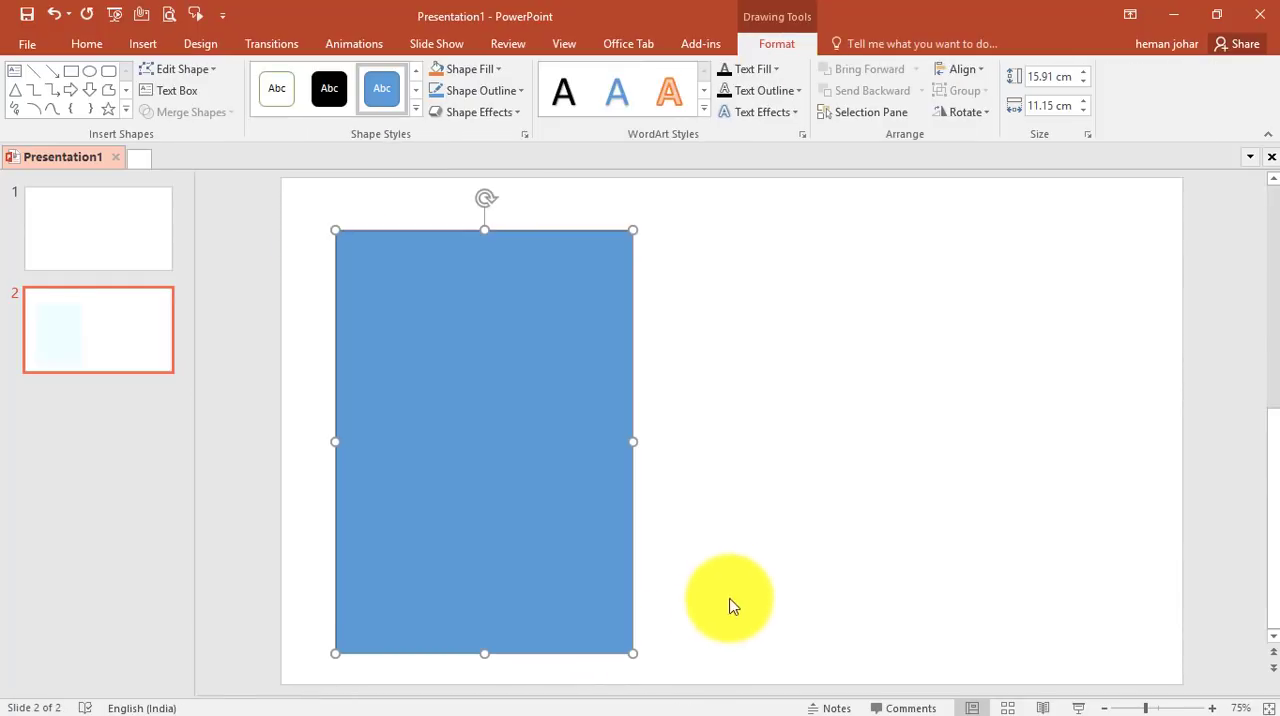
Draw a small teardrop shape to the right of the rectangle
{"action": "left_click", "coordinate": [143, 43]}
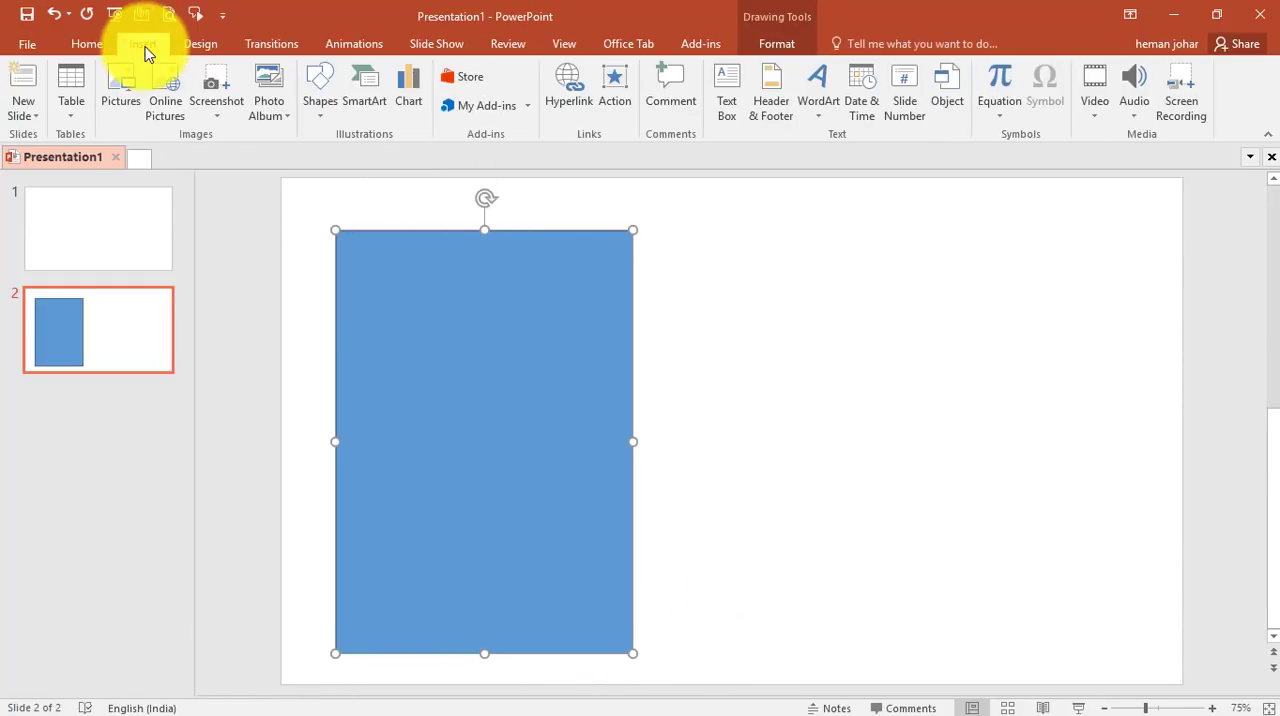
{"action": "left_click", "coordinate": [319, 90]}
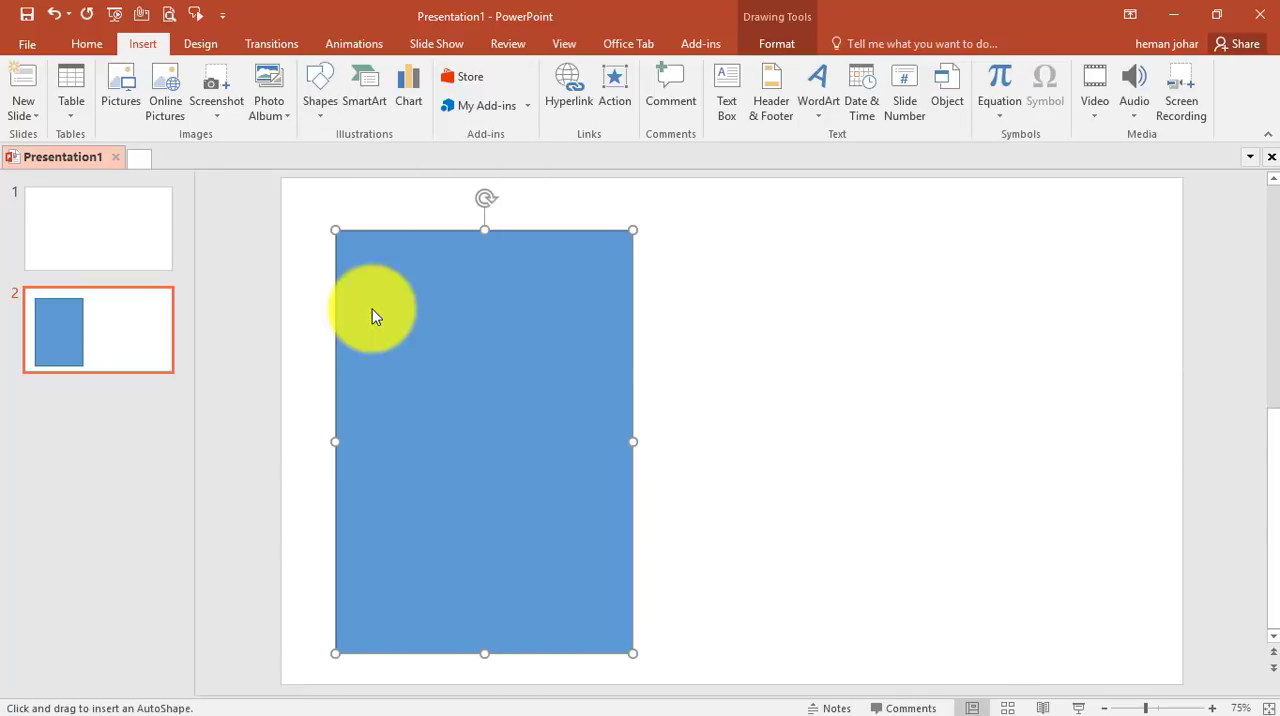
{"action": "left_click_drag", "start_coordinate": [745, 270], "coordinate": [815, 350]}
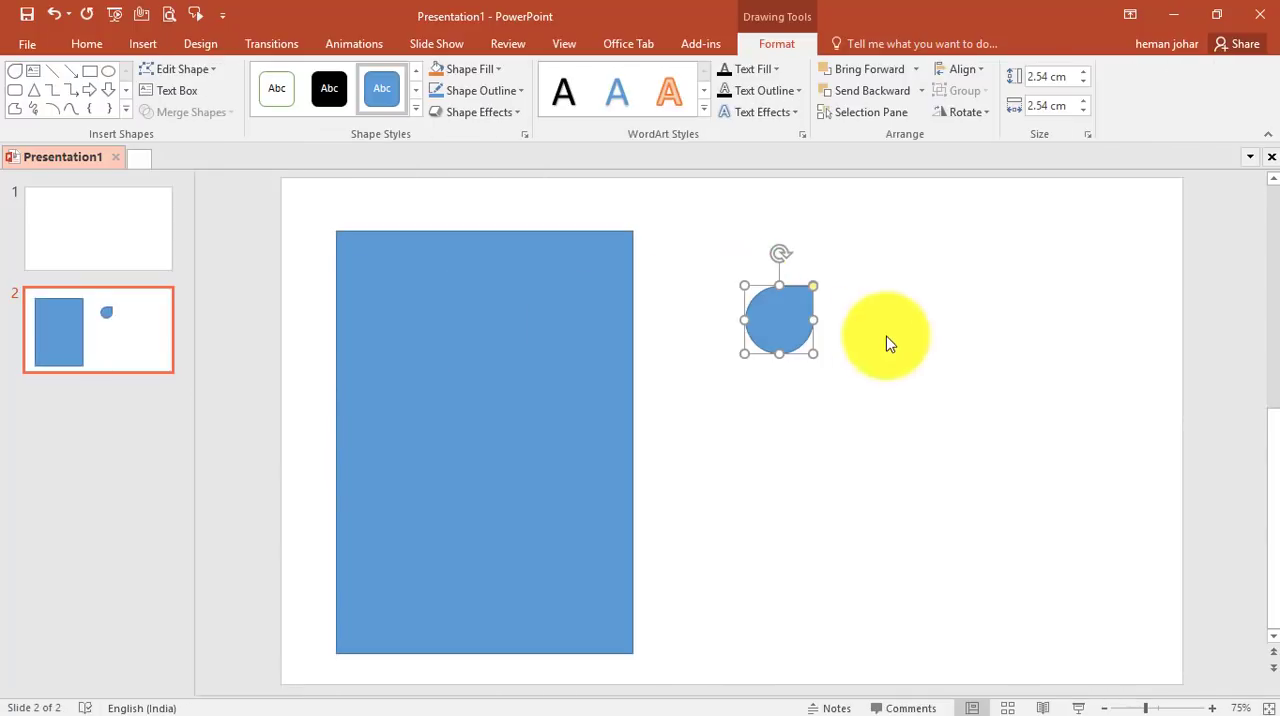
{"action": "left_click_drag", "start_coordinate": [888, 343], "coordinate": [895, 375]}
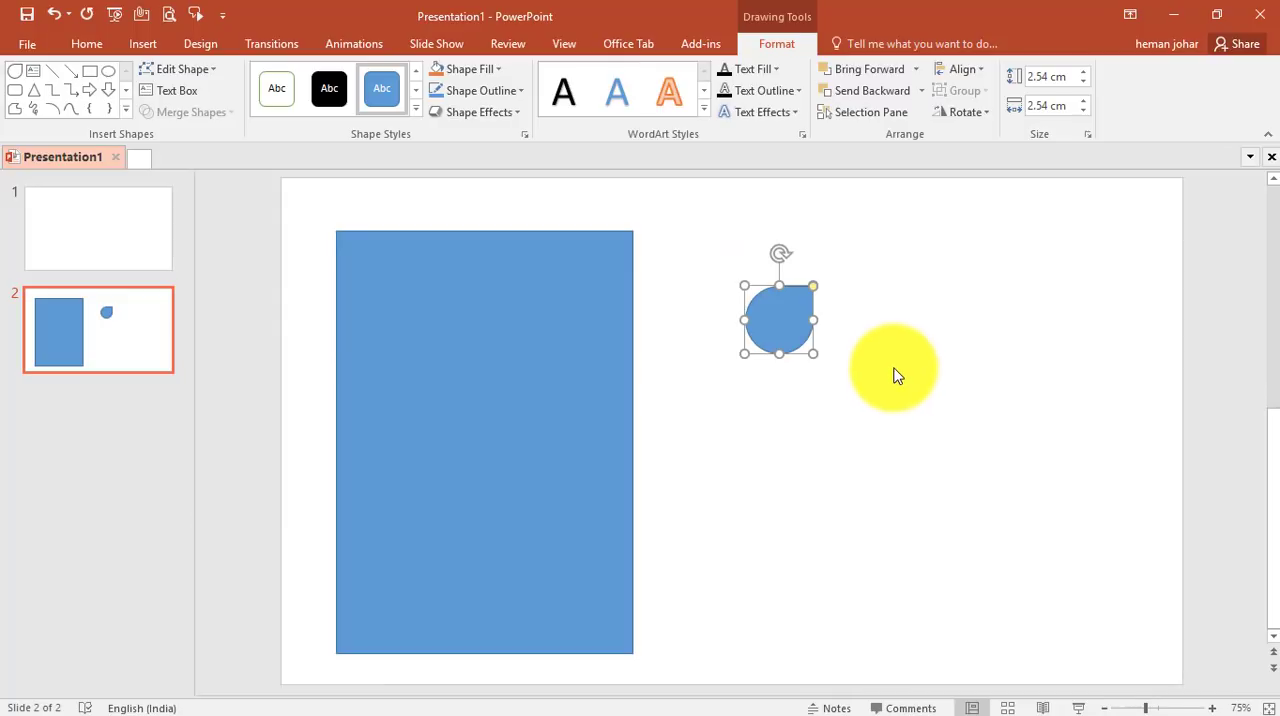
{"action": "right_click", "coordinate": [778, 310]}
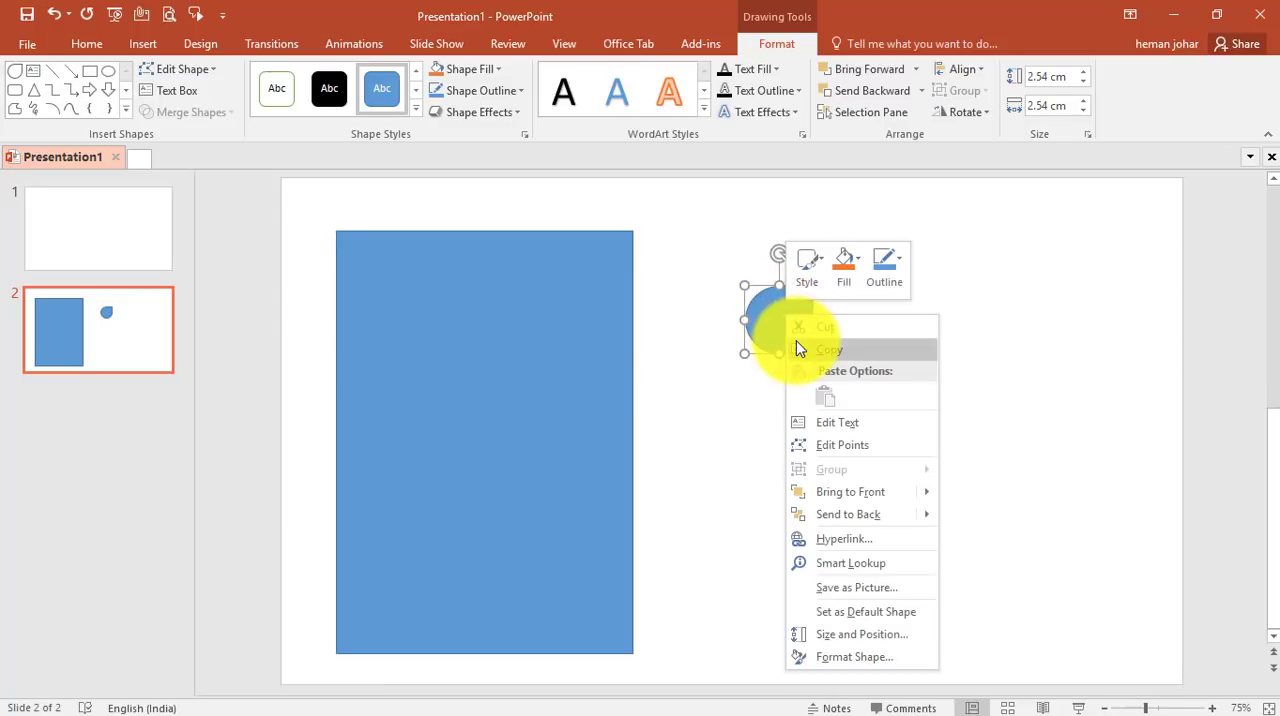
Rotate the teardrop -45° and set its height and width to 5 cm
{"action": "left_click", "coordinate": [854, 656]}
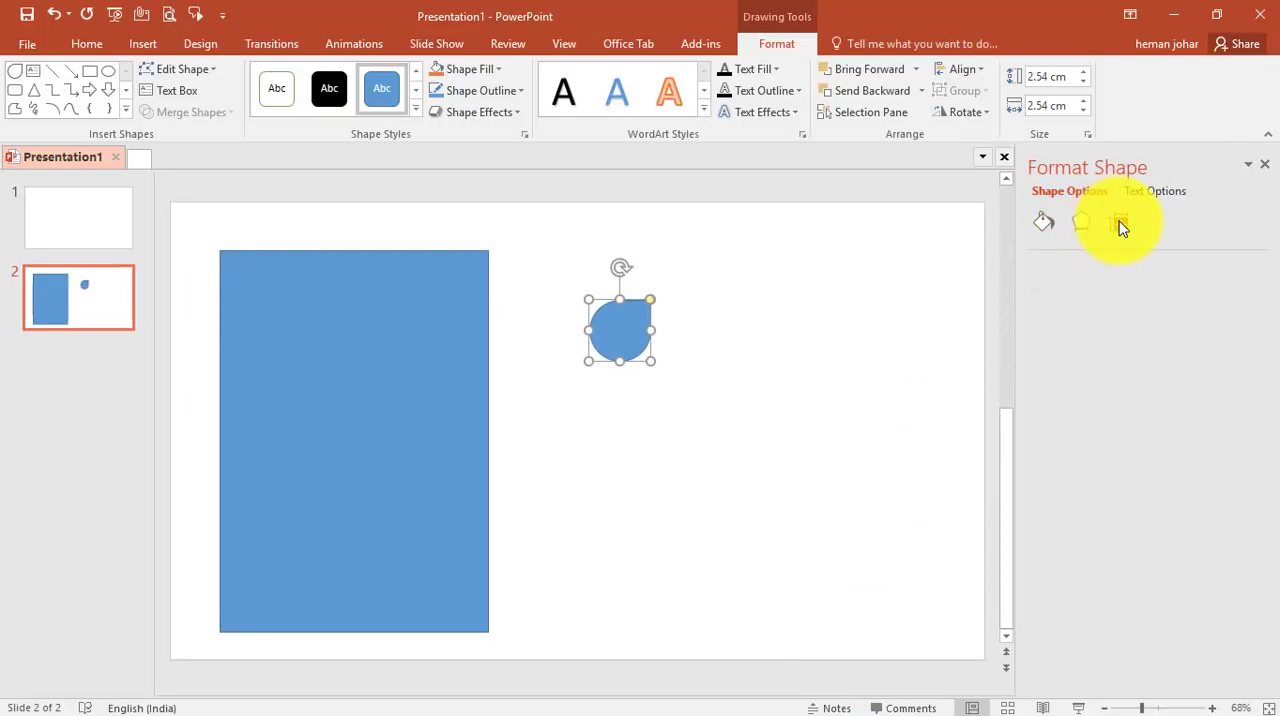
{"action": "left_click", "coordinate": [1118, 221]}
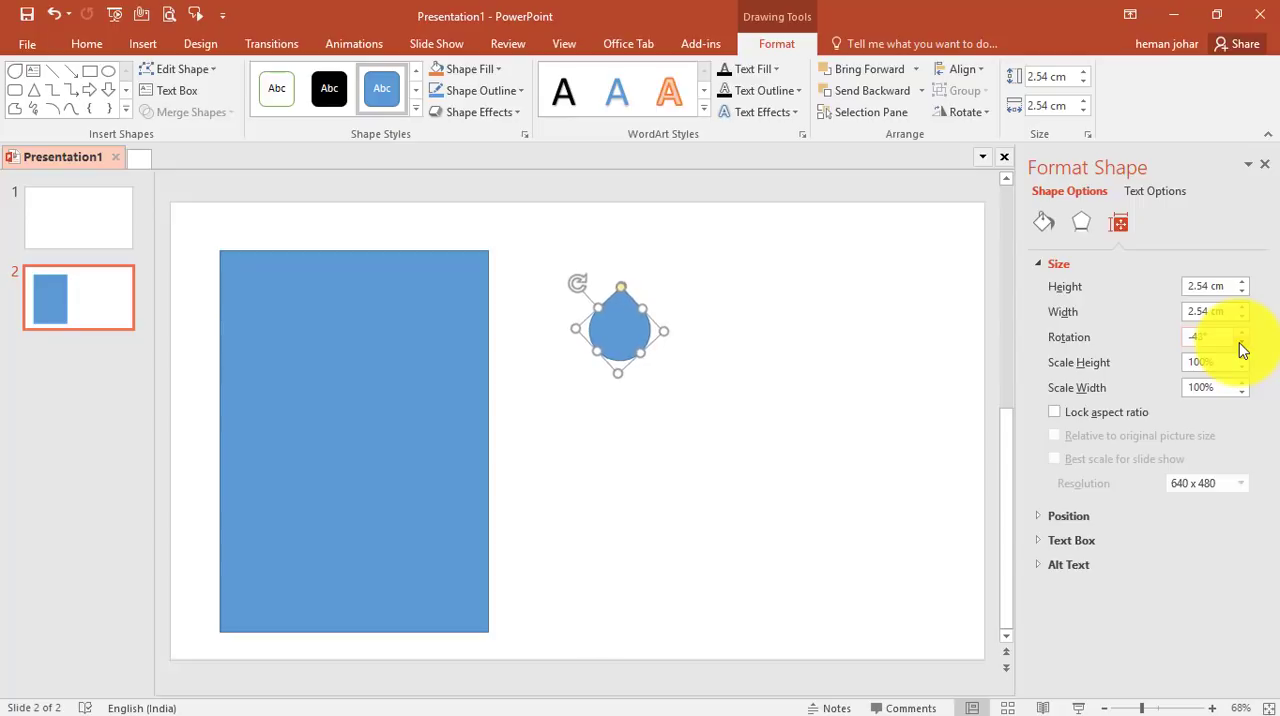
{"action": "left_click", "coordinate": [1240, 341]}
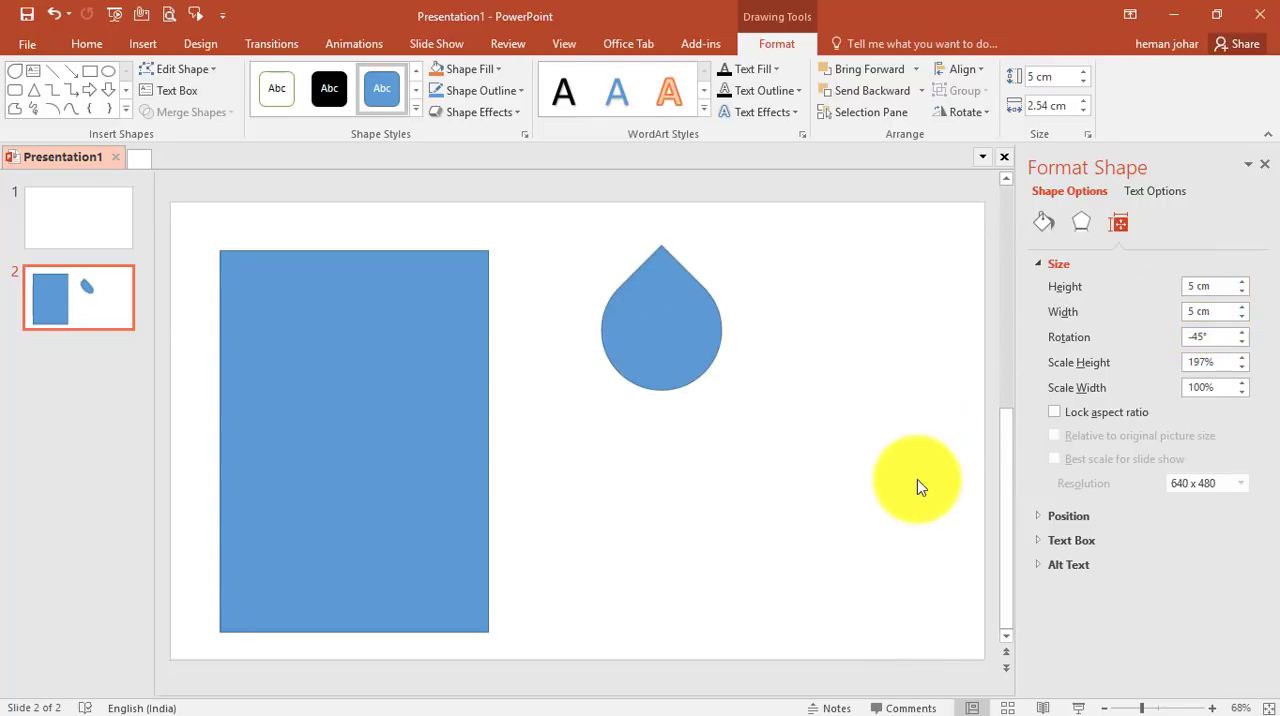
{"action": "left_click", "coordinate": [350, 440]}
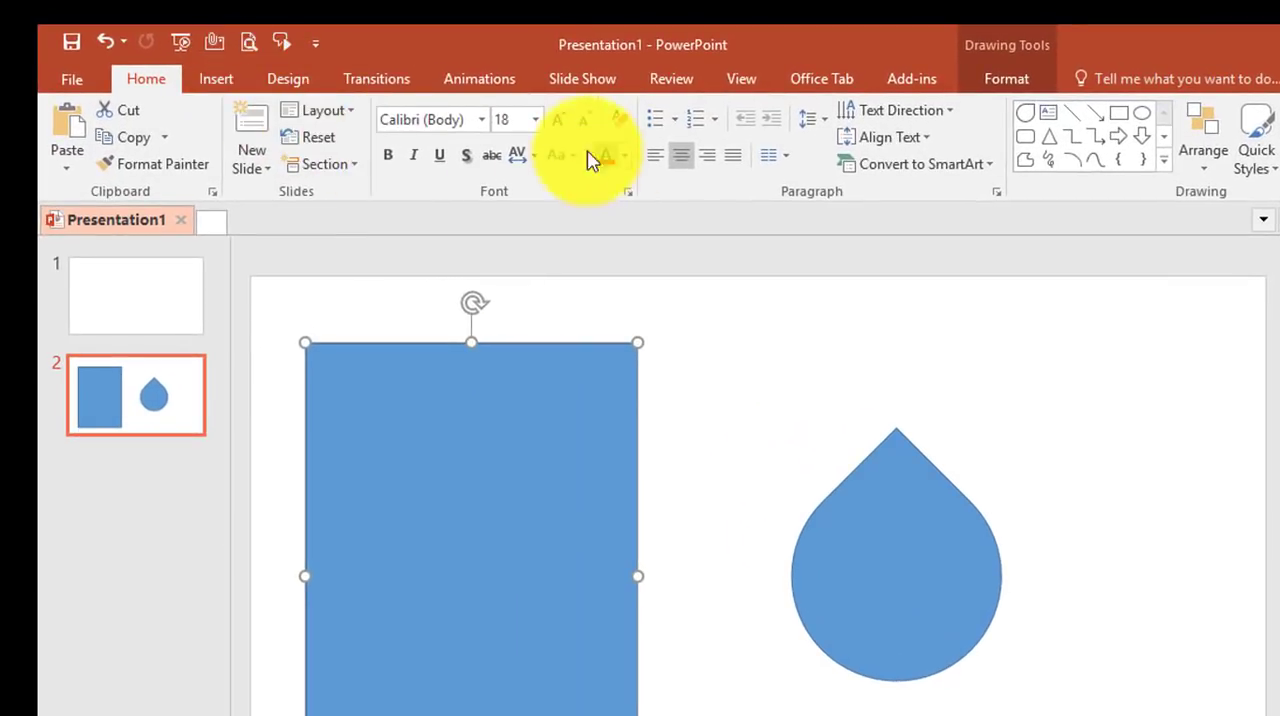
Set the rectangle to No Fill and drag the teardrop inside it
{"action": "left_click", "coordinate": [1006, 78]}
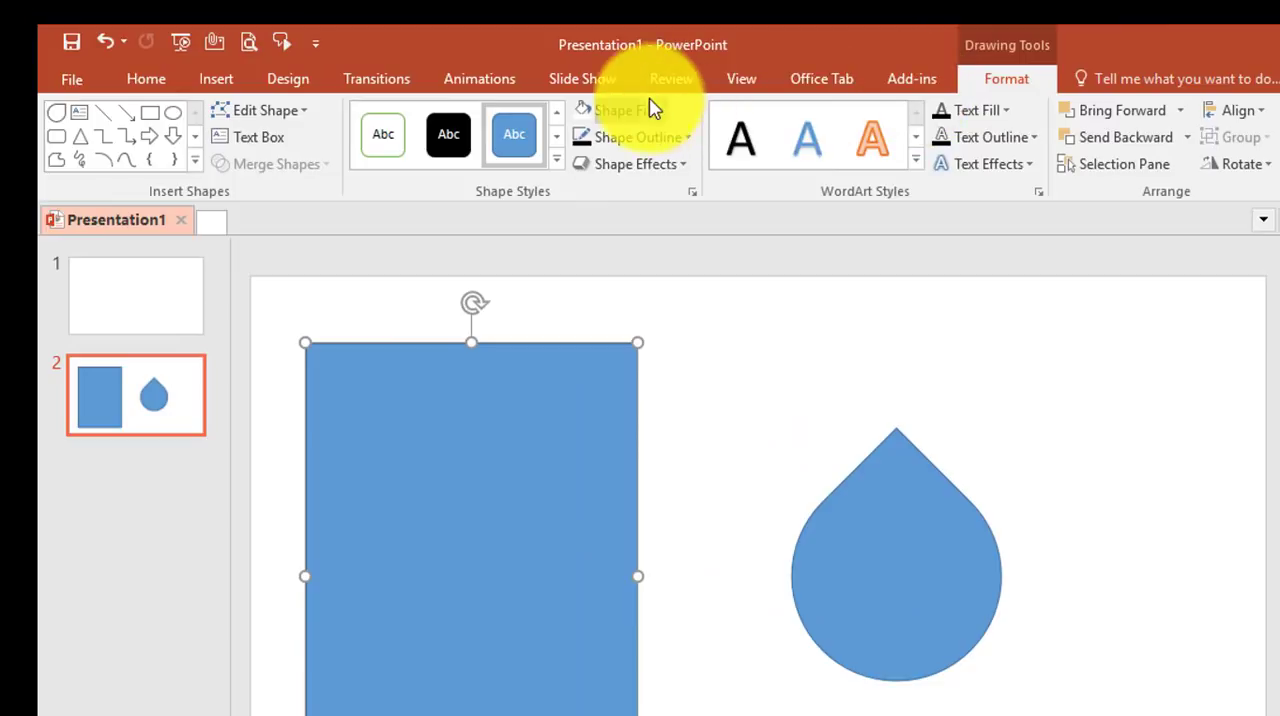
{"action": "left_click", "coordinate": [621, 110]}
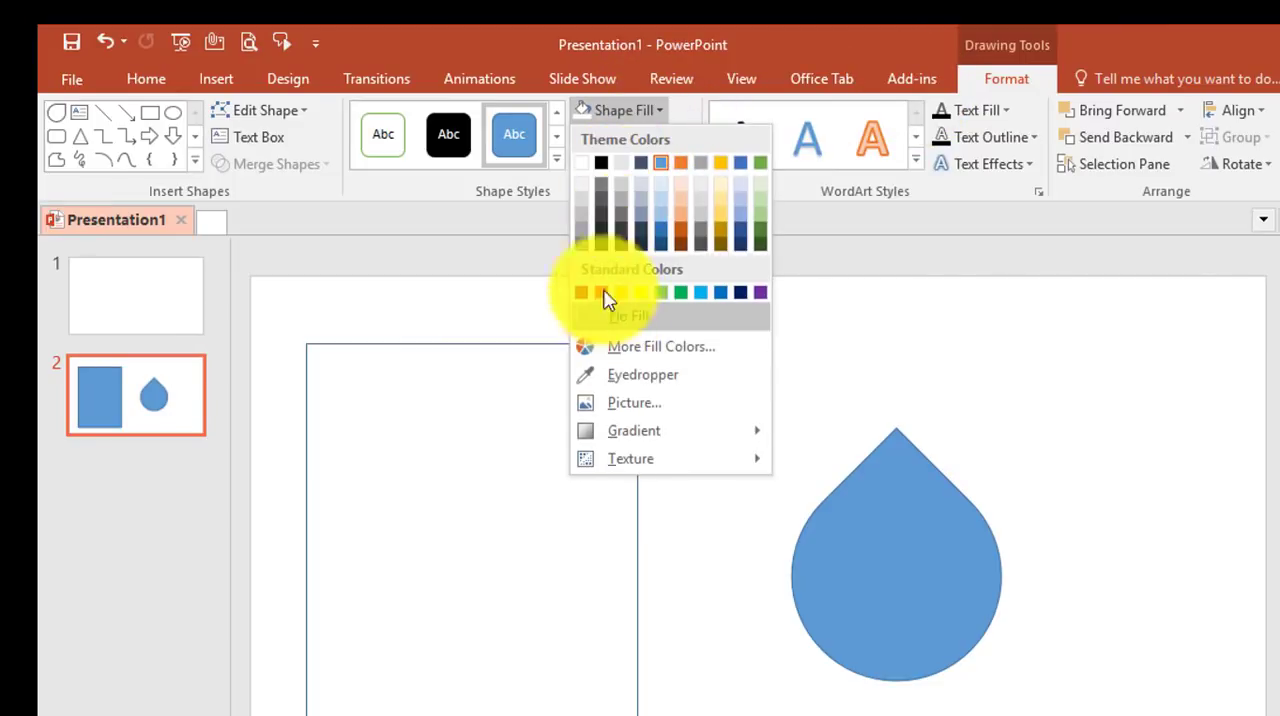
{"action": "left_click", "coordinate": [627, 316]}
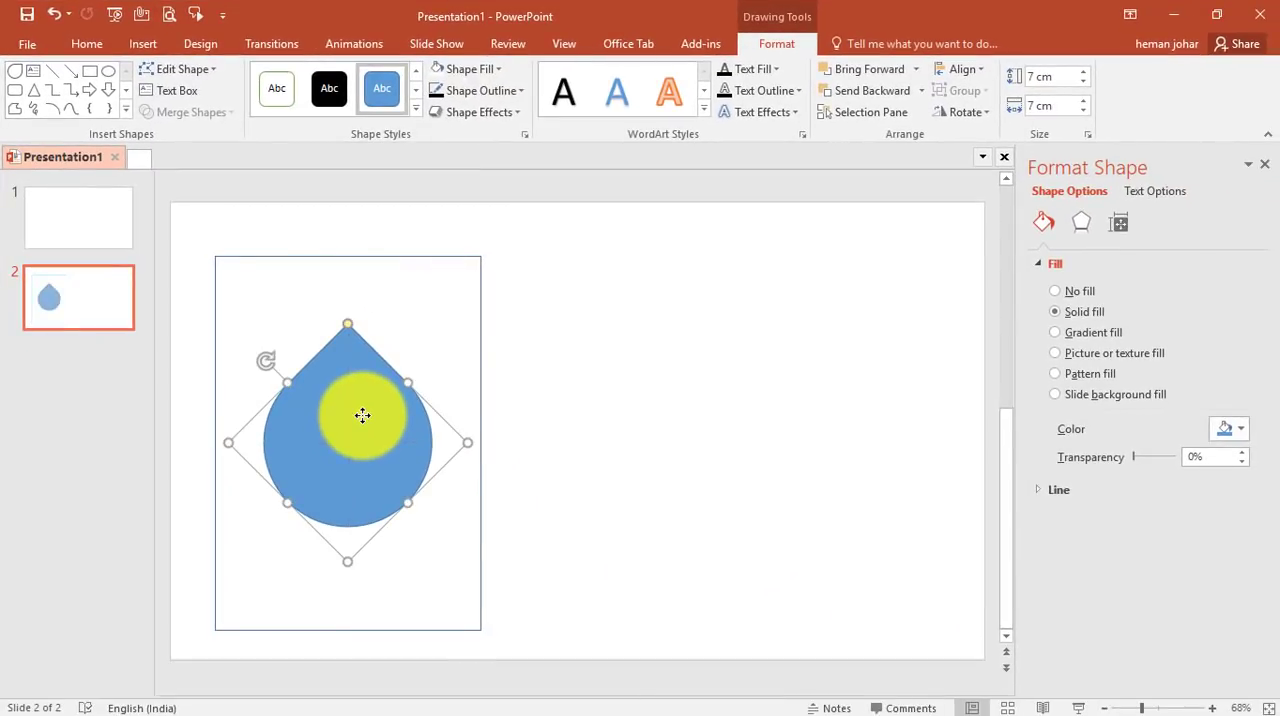
{"action": "left_click_drag", "start_coordinate": [363, 415], "coordinate": [563, 340]}
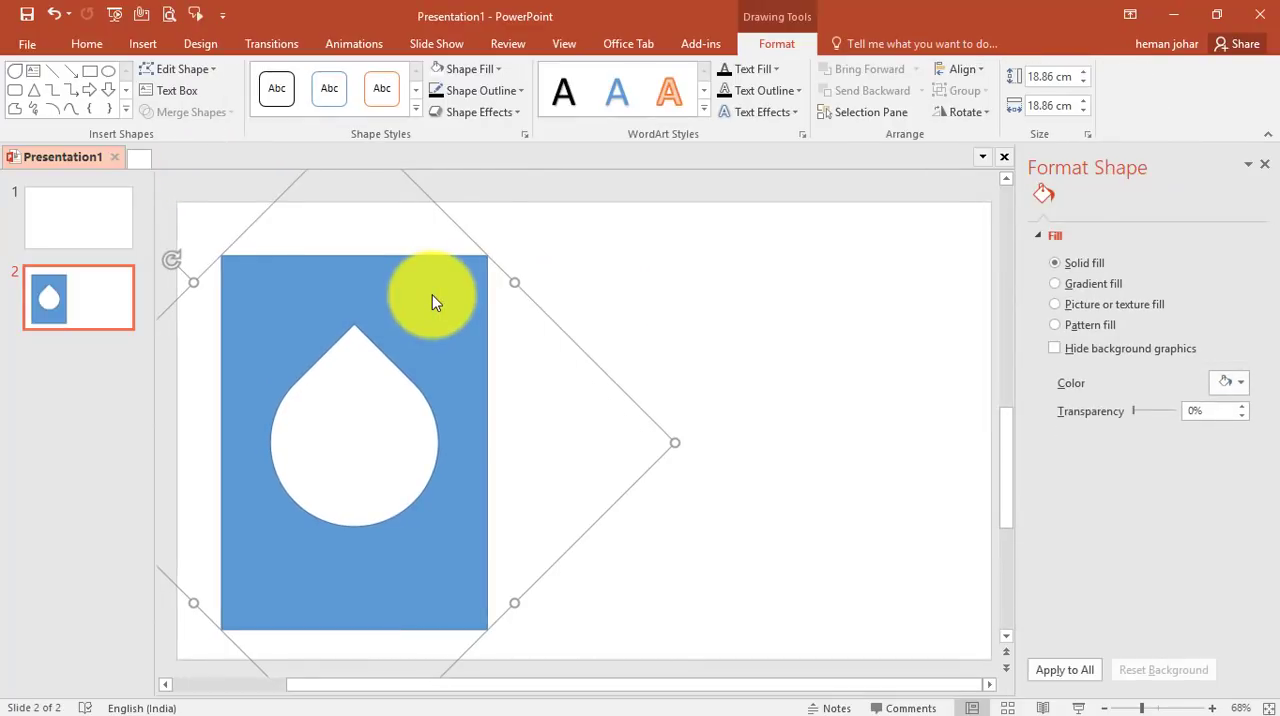
{"action": "left_click", "coordinate": [468, 68]}
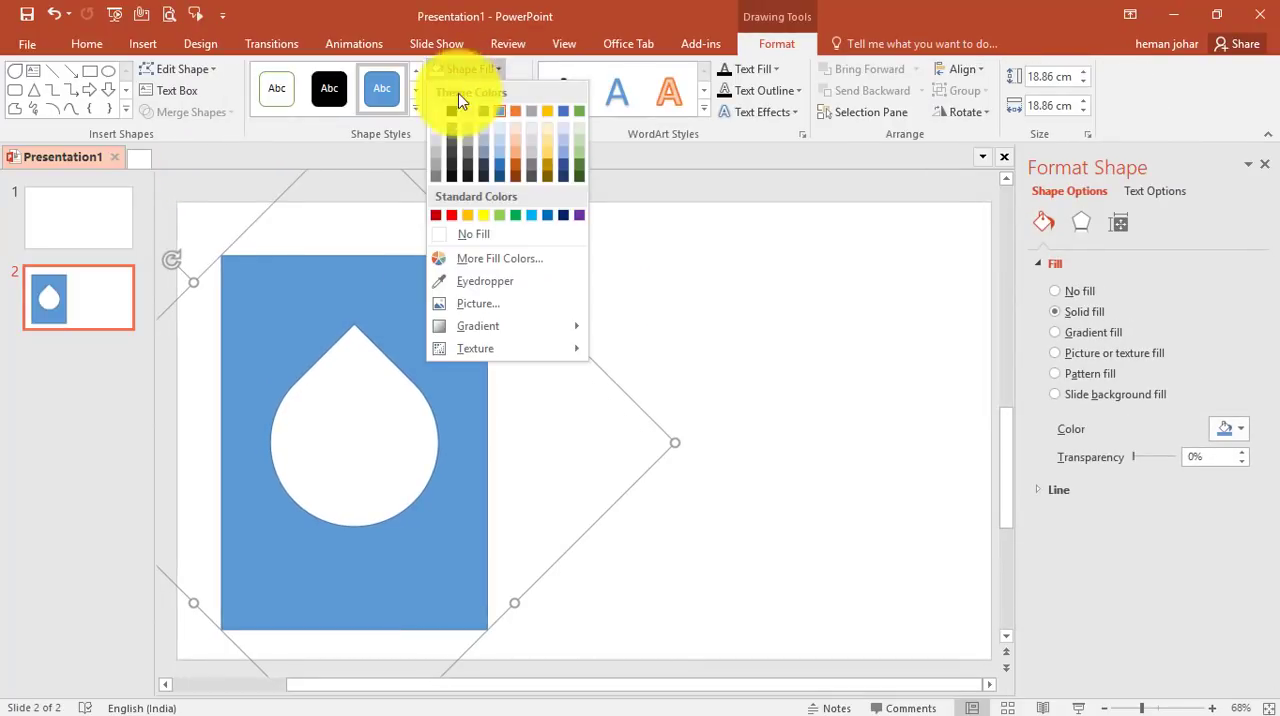
Fill the cutout rectangle with white and return to the Excel workbook
{"action": "left_click", "coordinate": [473, 233]}
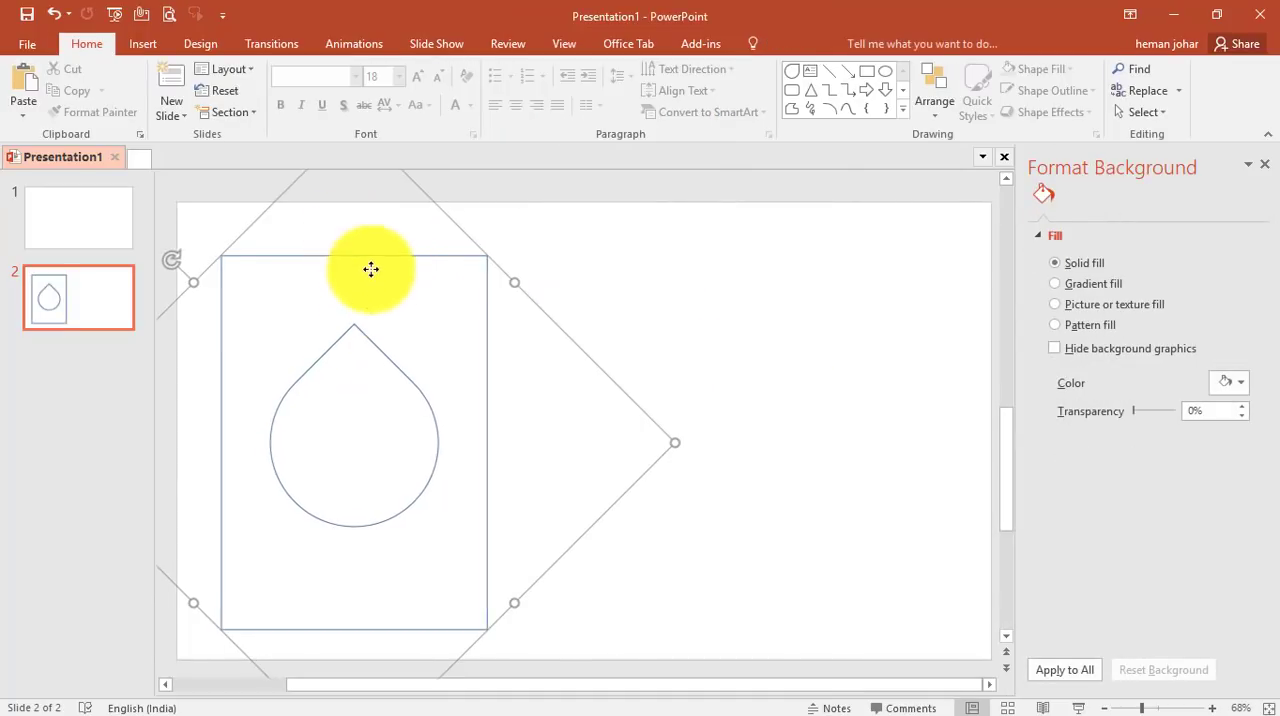
{"action": "left_click", "coordinate": [371, 270]}
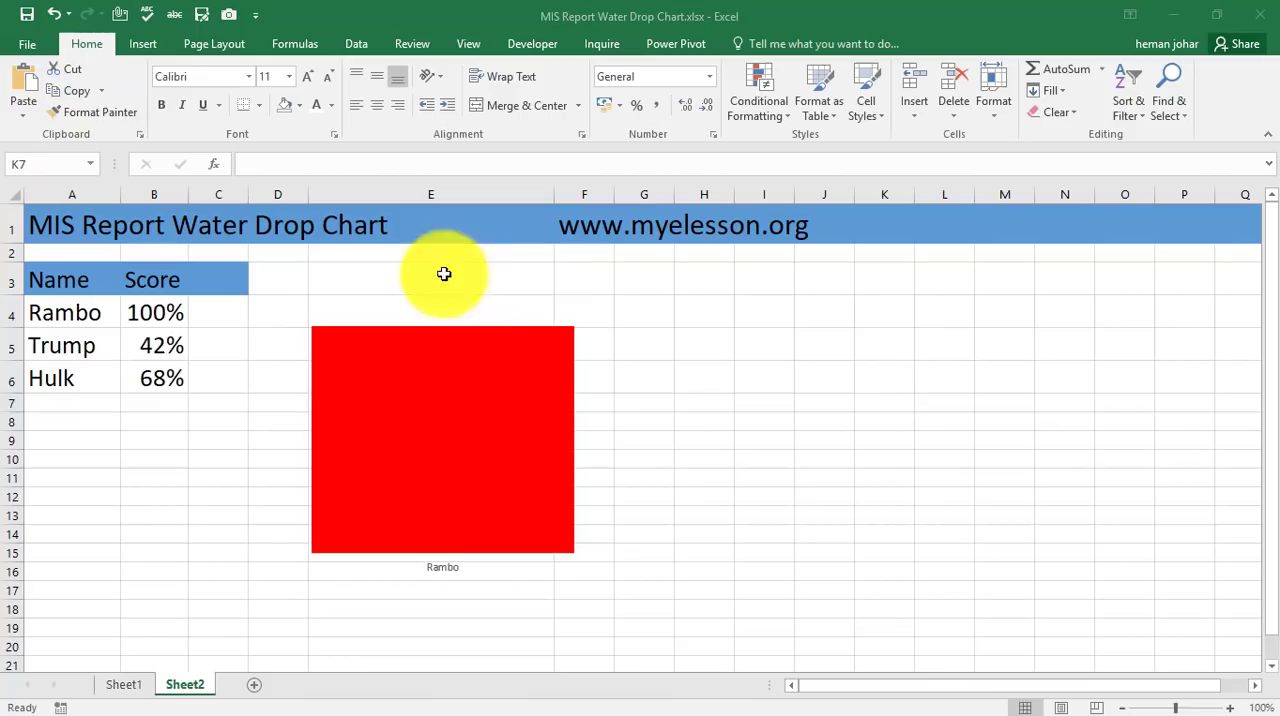
Paste the cutout as a picture, crop its margins, and fit it over the red chart
{"action": "right_click", "coordinate": [645, 355]}
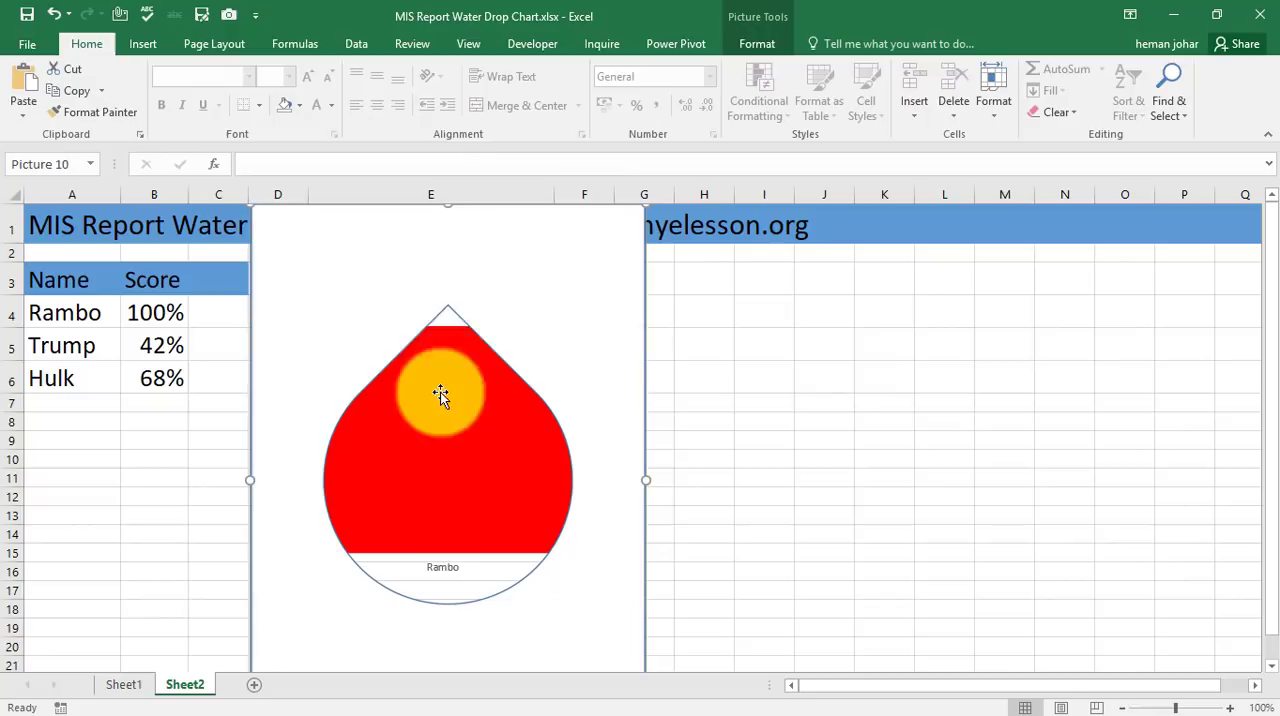
{"action": "left_click", "coordinate": [757, 43]}
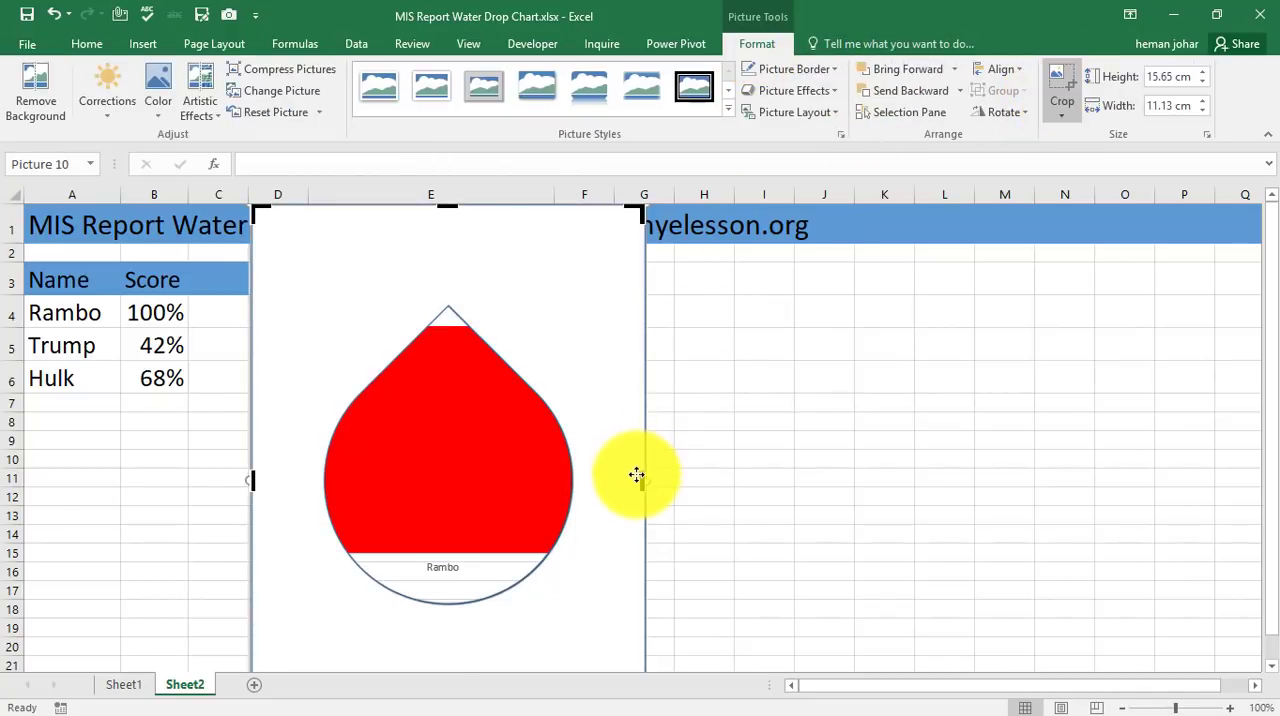
{"action": "left_click_drag", "start_coordinate": [637, 475], "coordinate": [573, 483]}
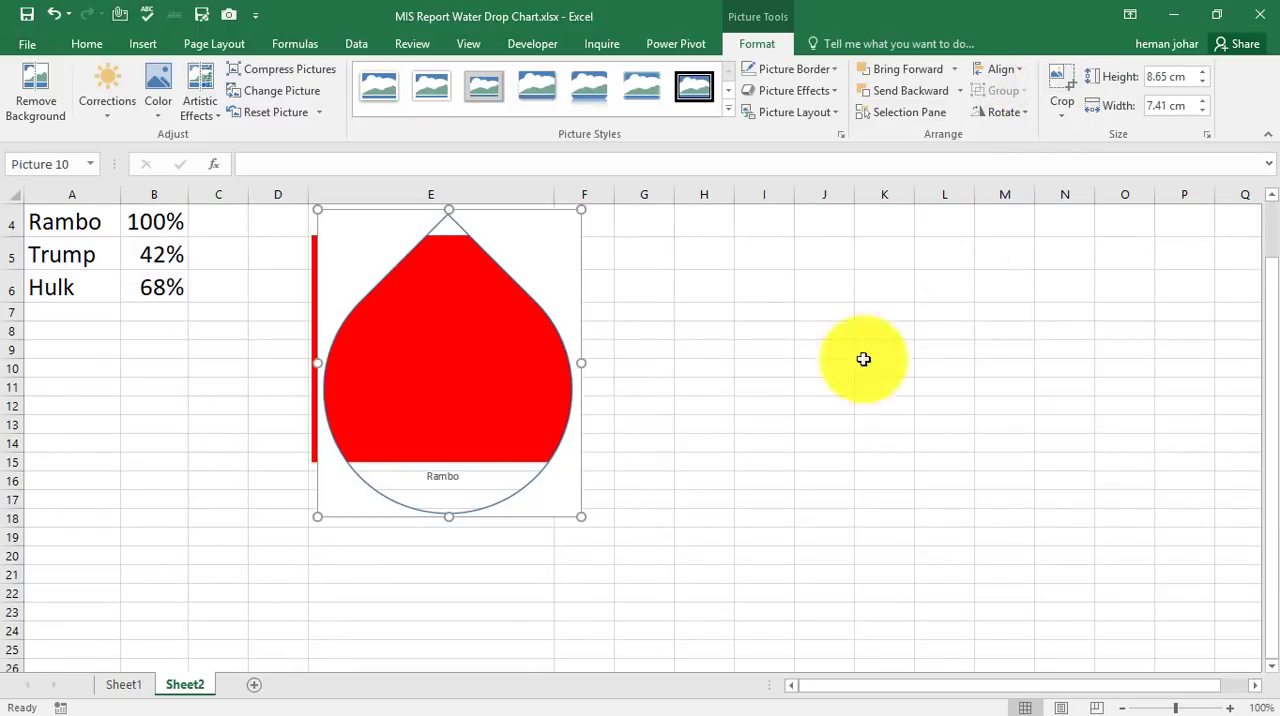
{"action": "left_click_drag", "start_coordinate": [863, 360], "coordinate": [430, 373]}
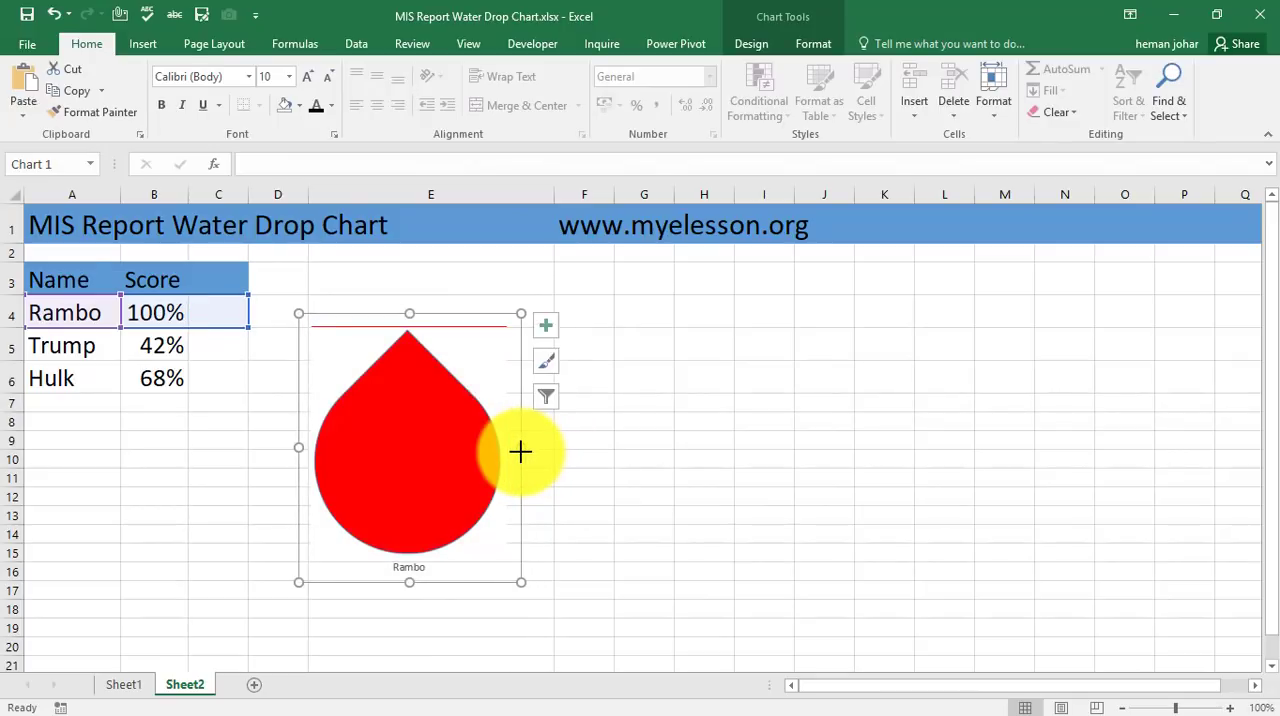
Align the teardrop picture over the chart and change Rambo's score to 65%
{"action": "left_click", "coordinate": [408, 453]}
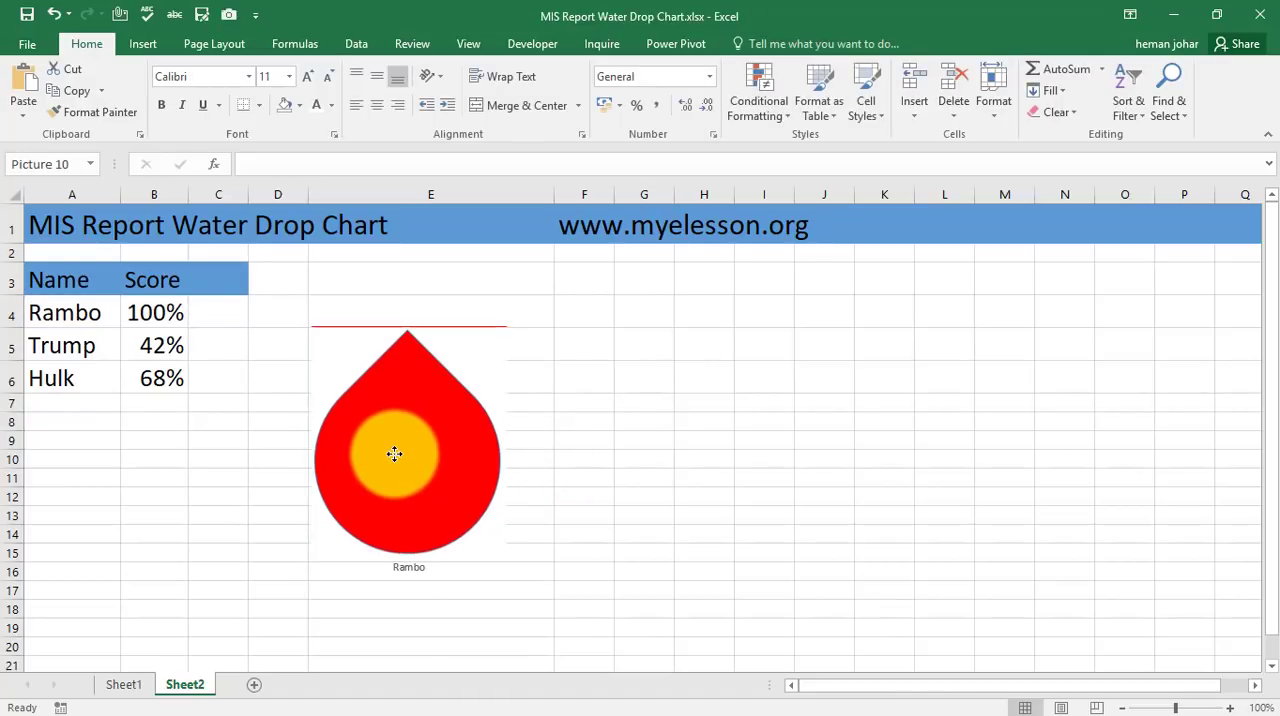
{"action": "left_click_drag", "start_coordinate": [394, 454], "coordinate": [681, 477]}
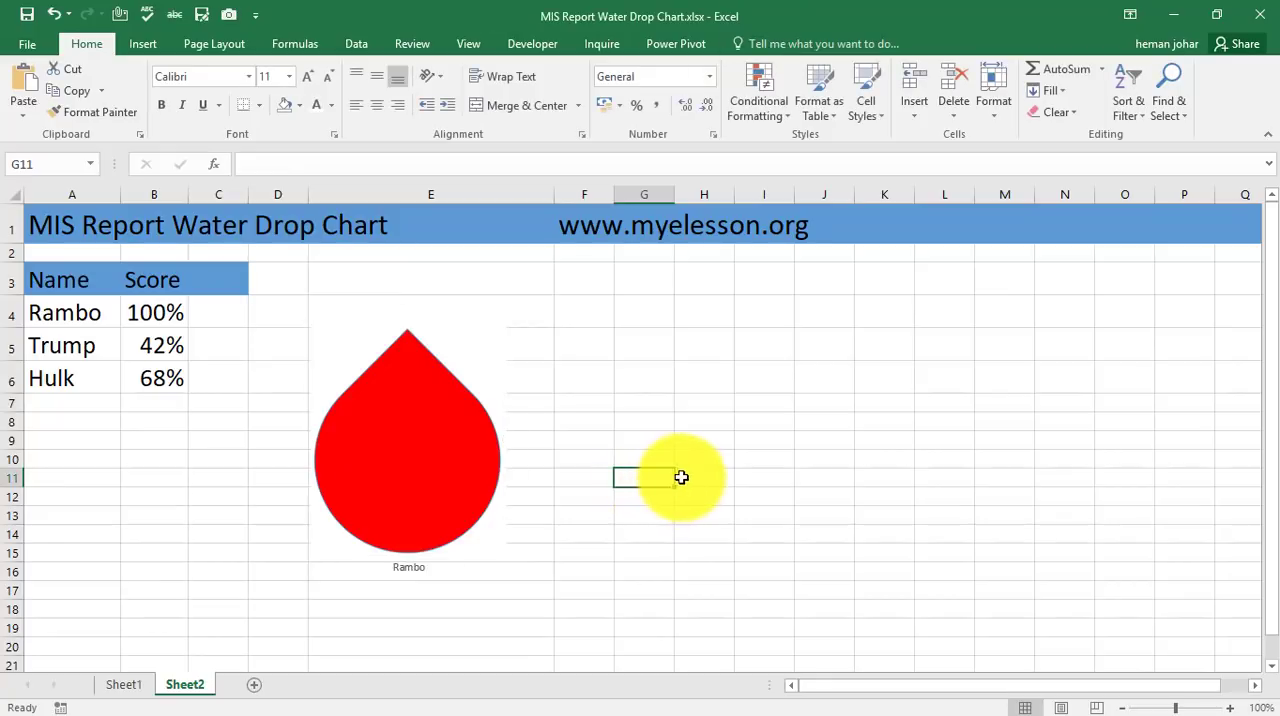
{"action": "left_click", "coordinate": [153, 312]}
{"action": "type", "text": "90"}
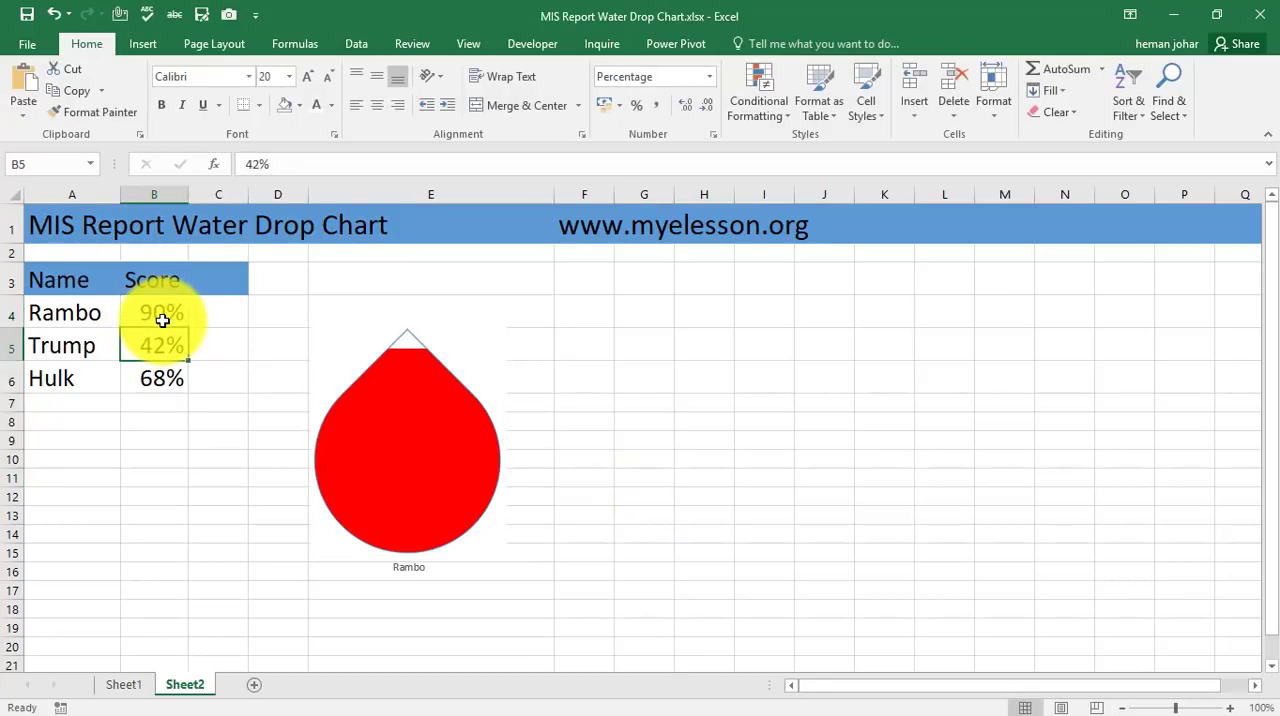
{"action": "type", "text": "65%"}
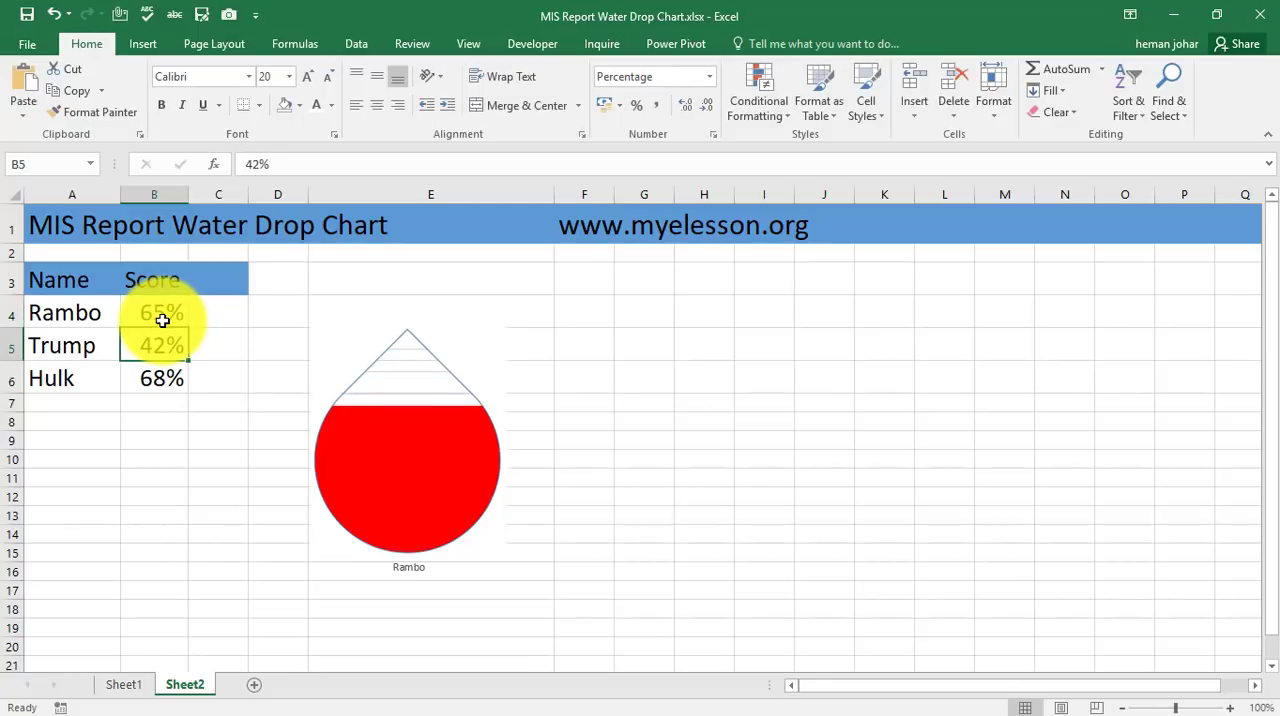
{"action": "left_click", "coordinate": [703, 378]}
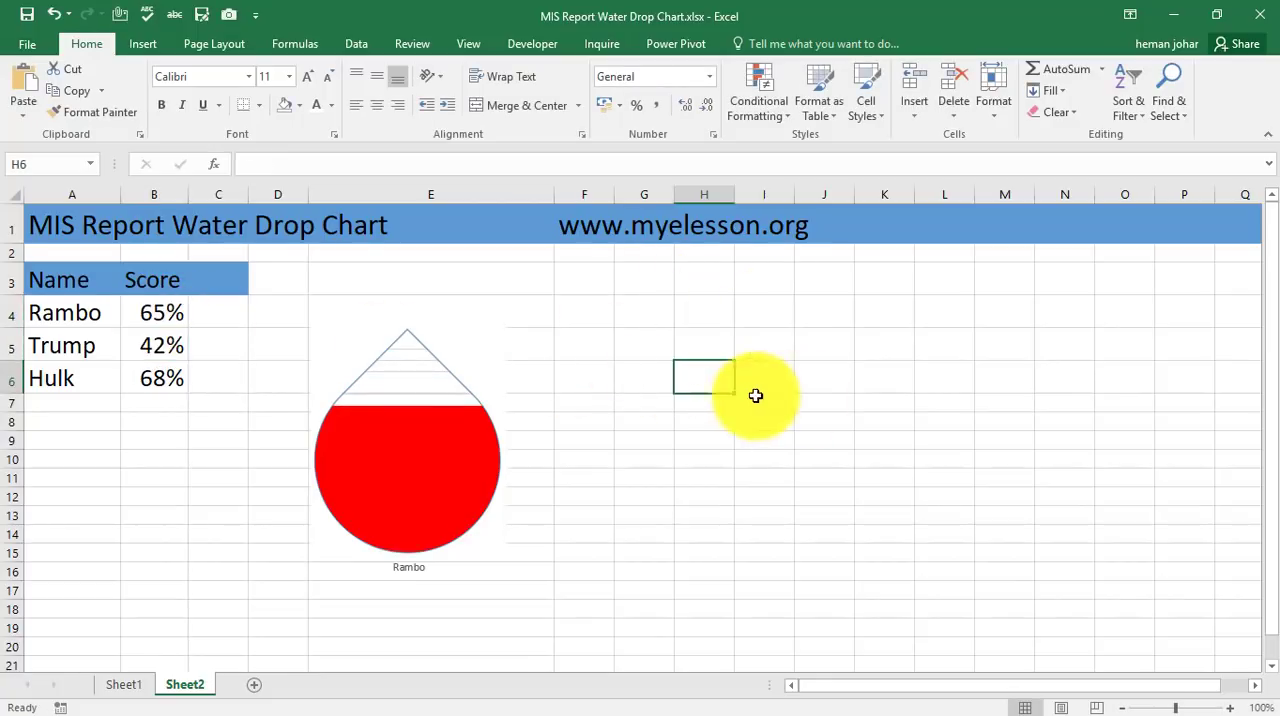
{"action": "mouse_move", "coordinate": [360, 30]}
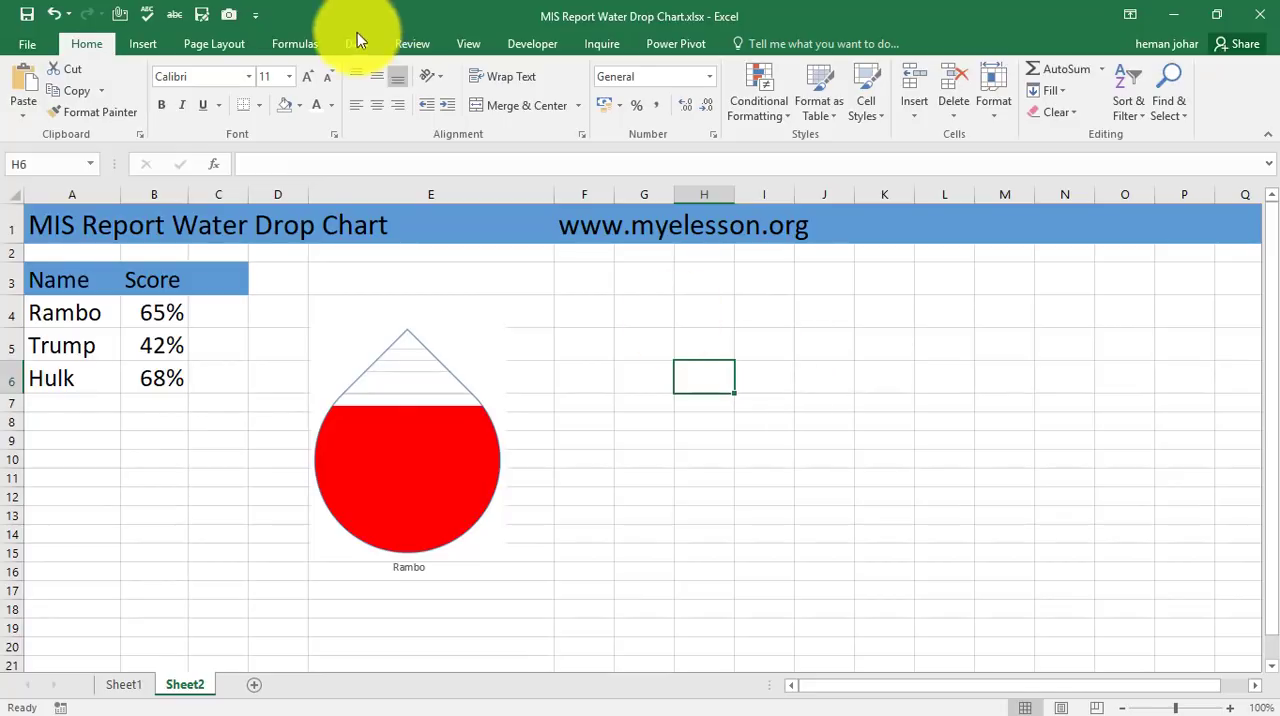
Turn off worksheet gridlines, check the drop picture, and select Rambo's score in B4
{"action": "left_click", "coordinate": [468, 43]}
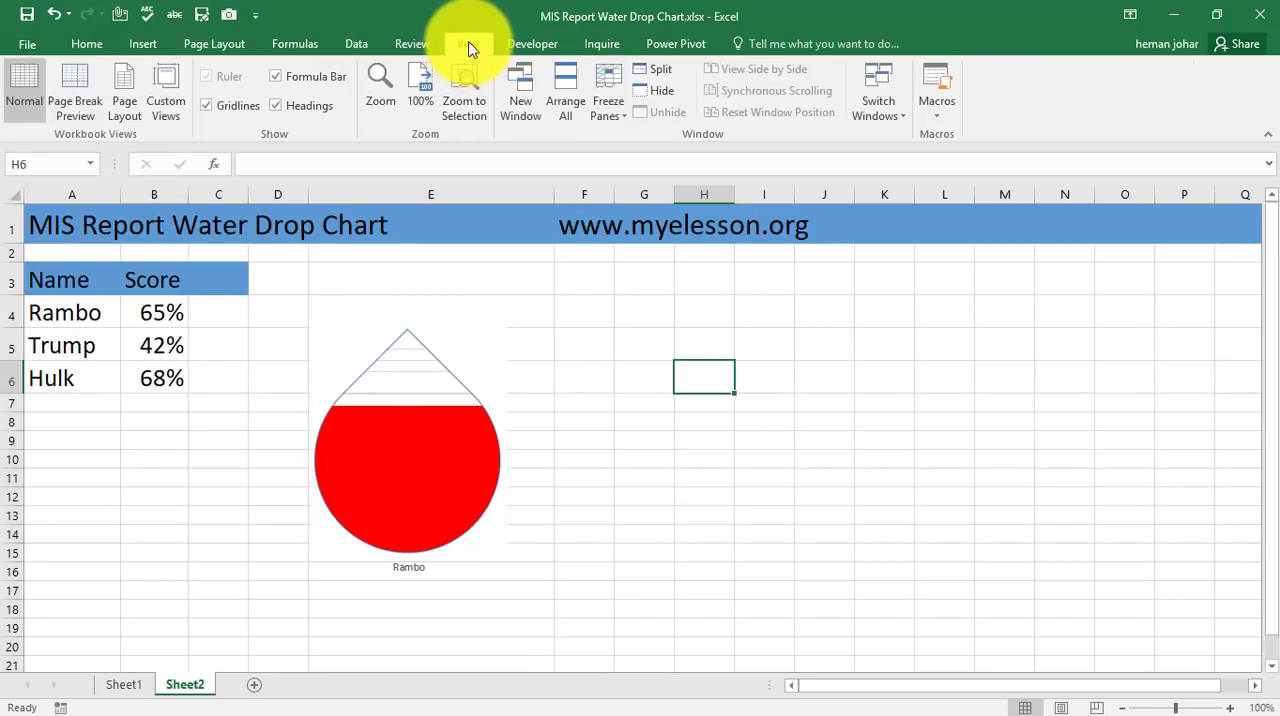
{"action": "left_click", "coordinate": [583, 377]}
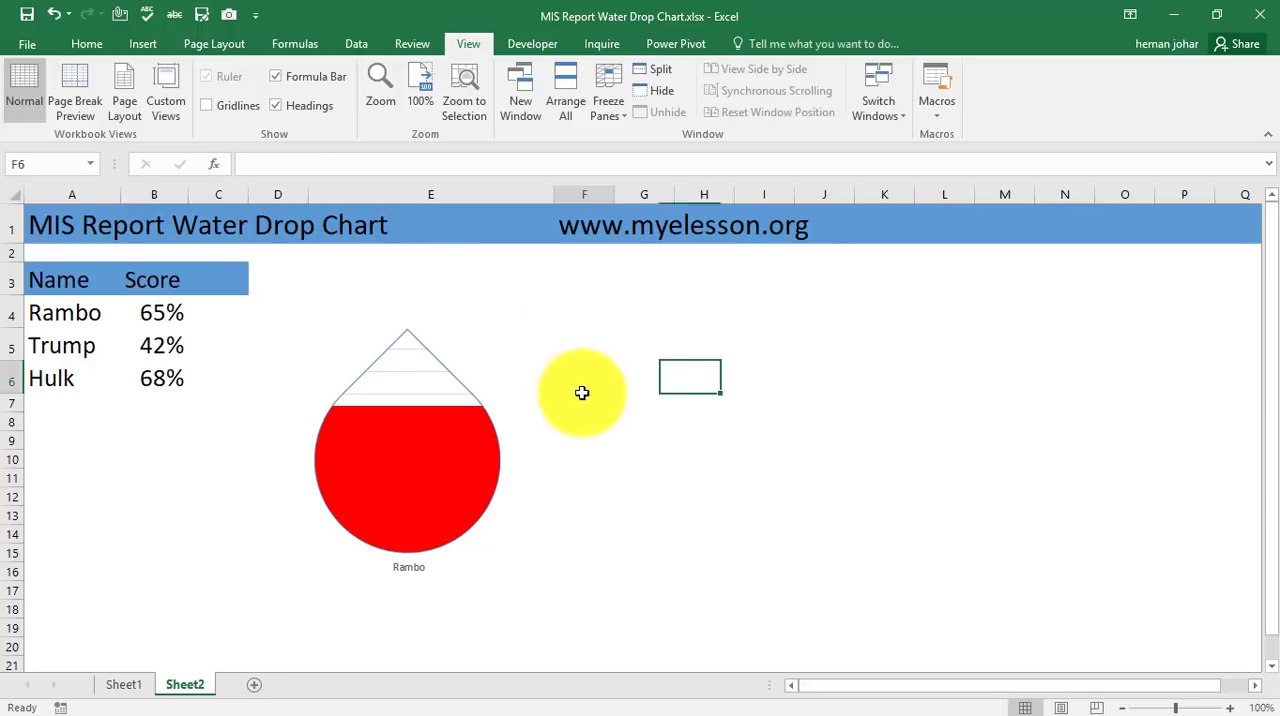
{"action": "left_click", "coordinate": [407, 460]}
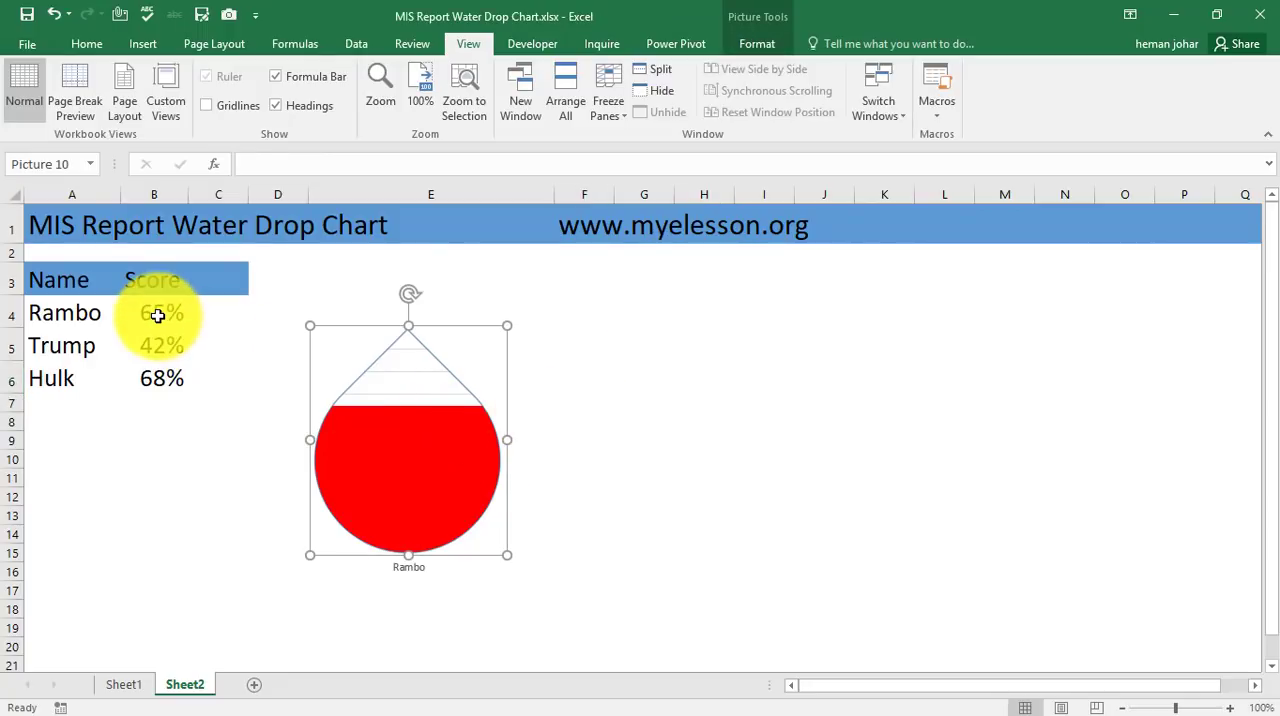
{"action": "left_click", "coordinate": [153, 344]}
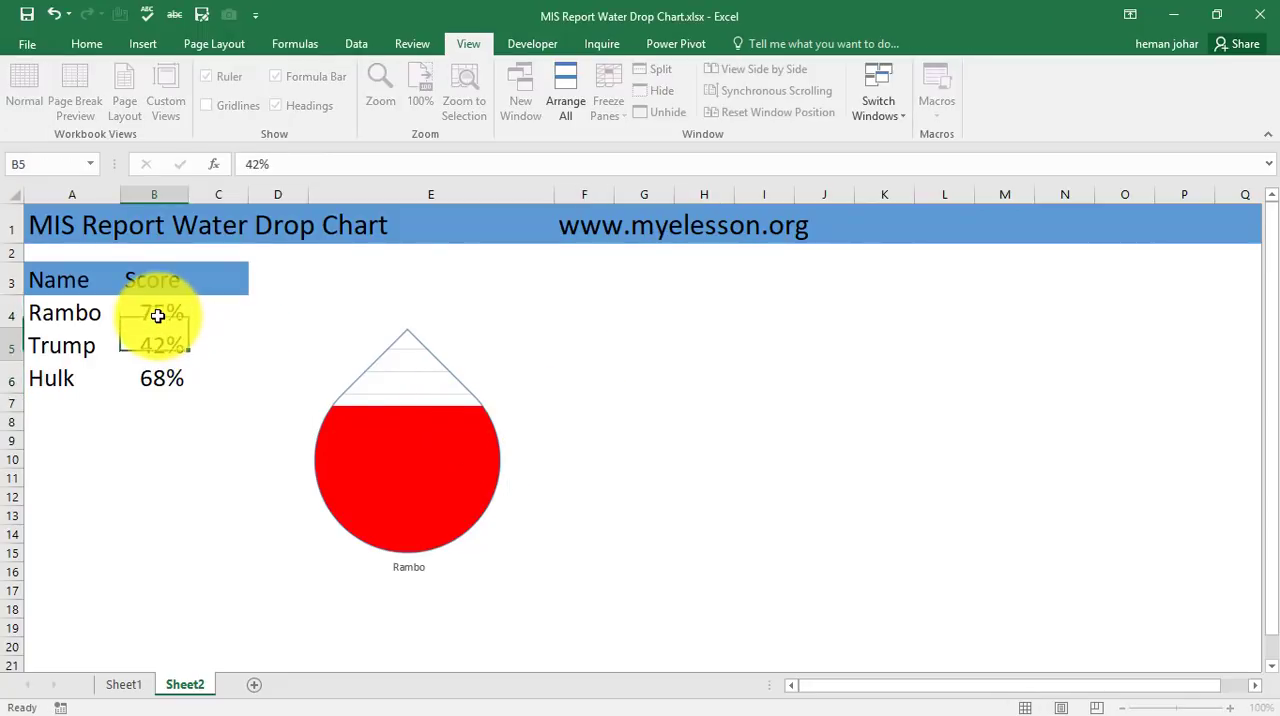
{"action": "left_click", "coordinate": [155, 312]}
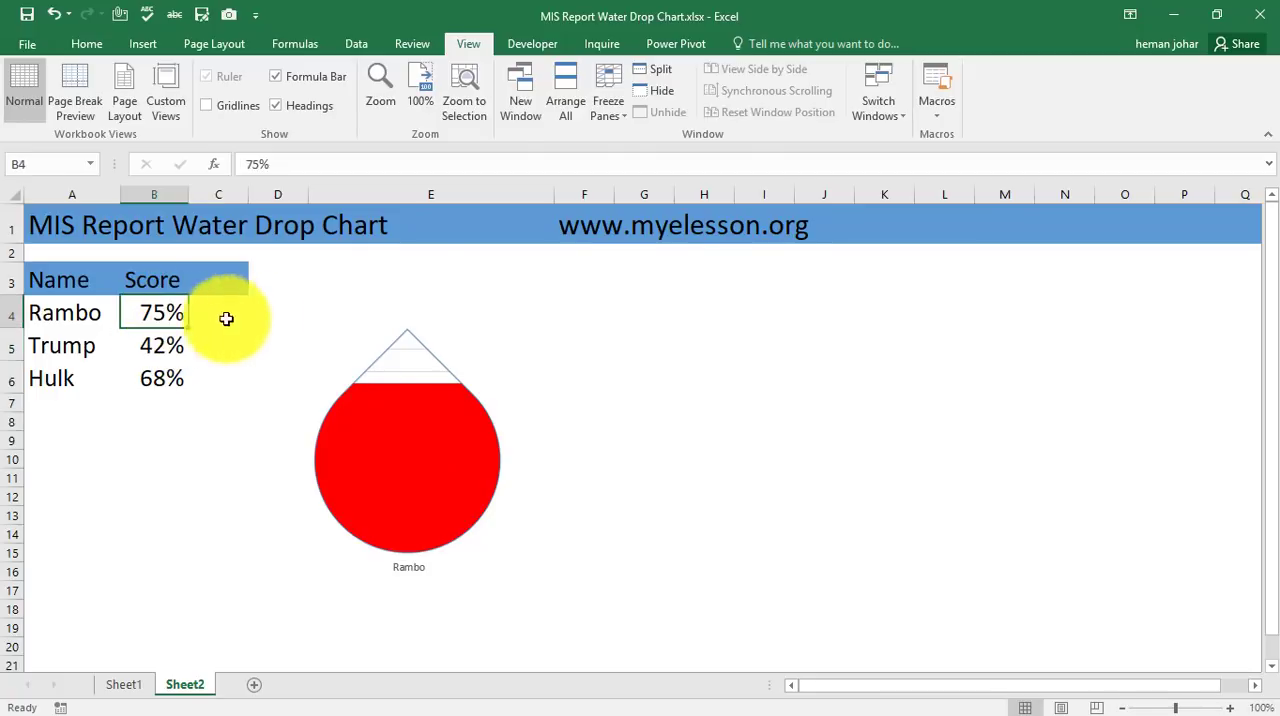
{"action": "left_click", "coordinate": [86, 43]}
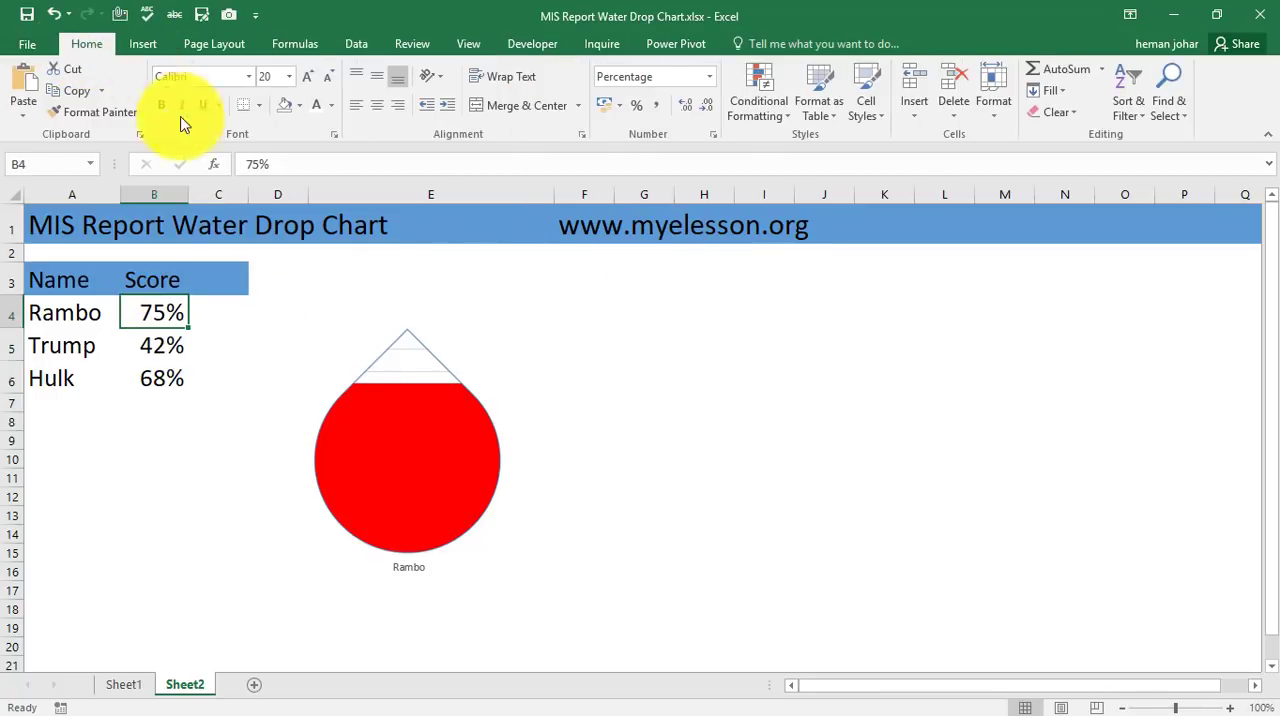
{"action": "mouse_move", "coordinate": [357, 62]}
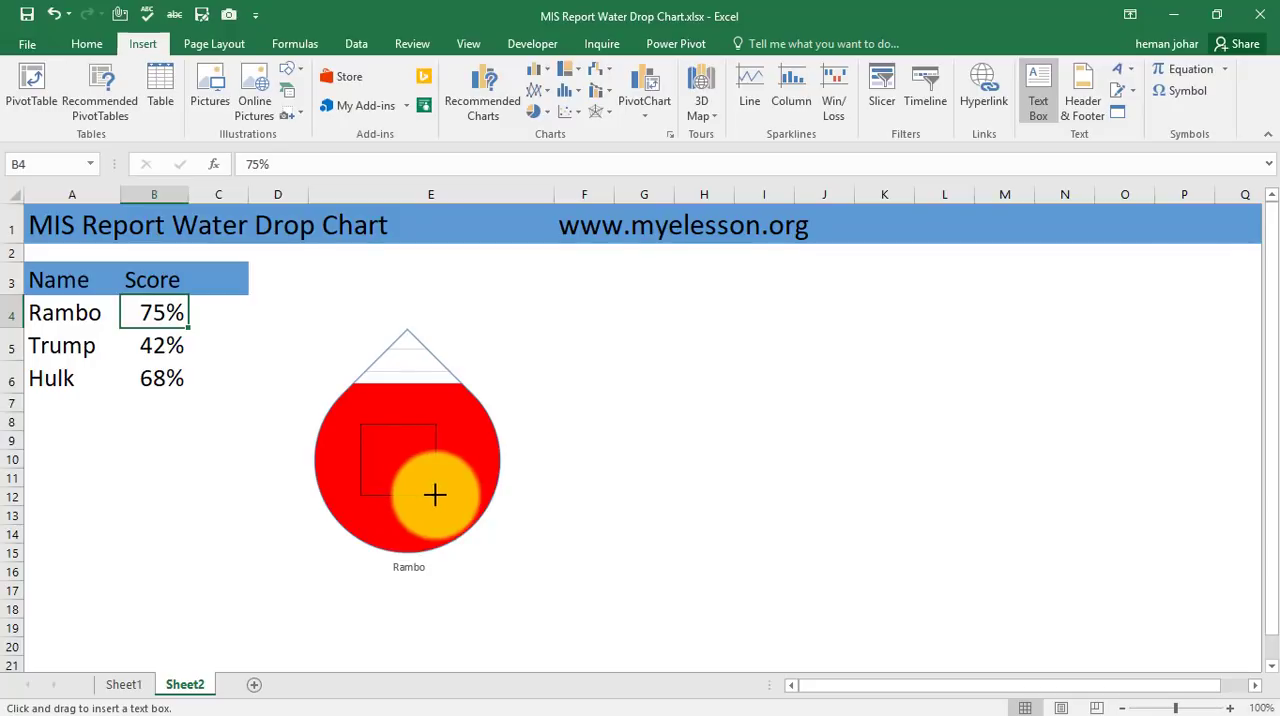
Add a no-fill text box label linked to B4 and centre it in the drop
{"action": "left_click_drag", "start_coordinate": [358, 425], "coordinate": [445, 491]}
{"action": "type", "text": "=$B$4"}
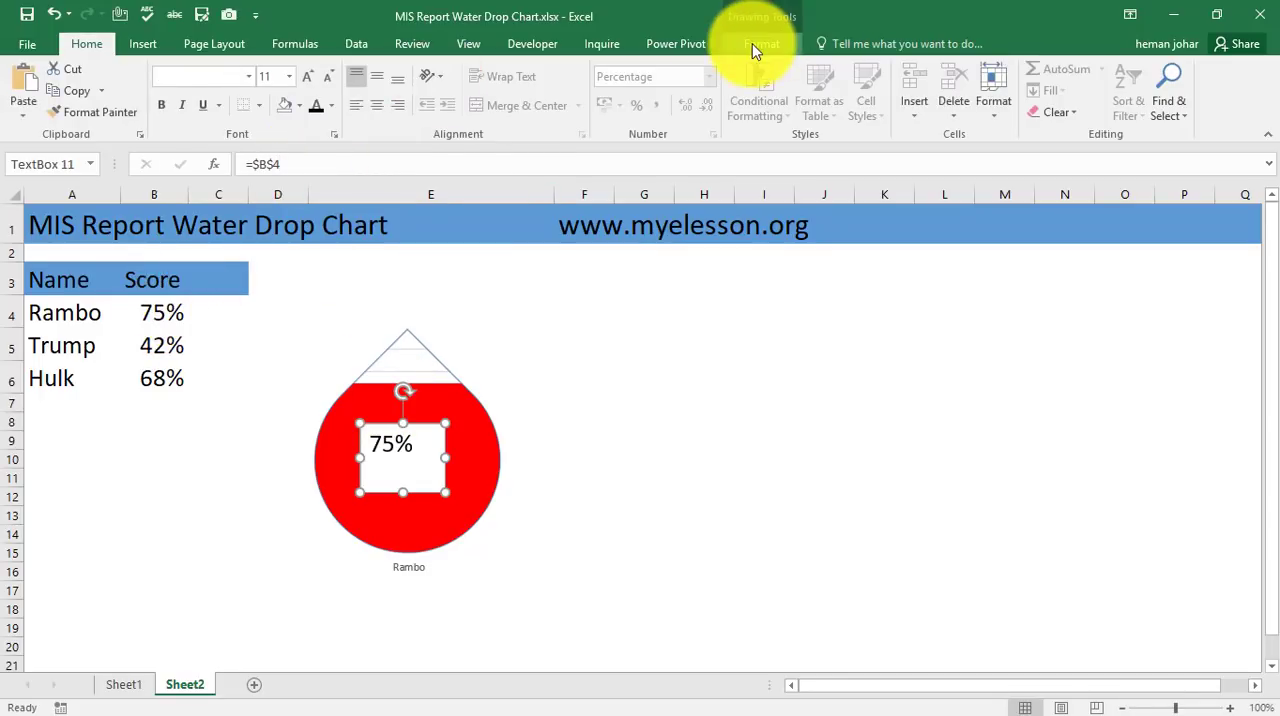
{"action": "left_click", "coordinate": [447, 68]}
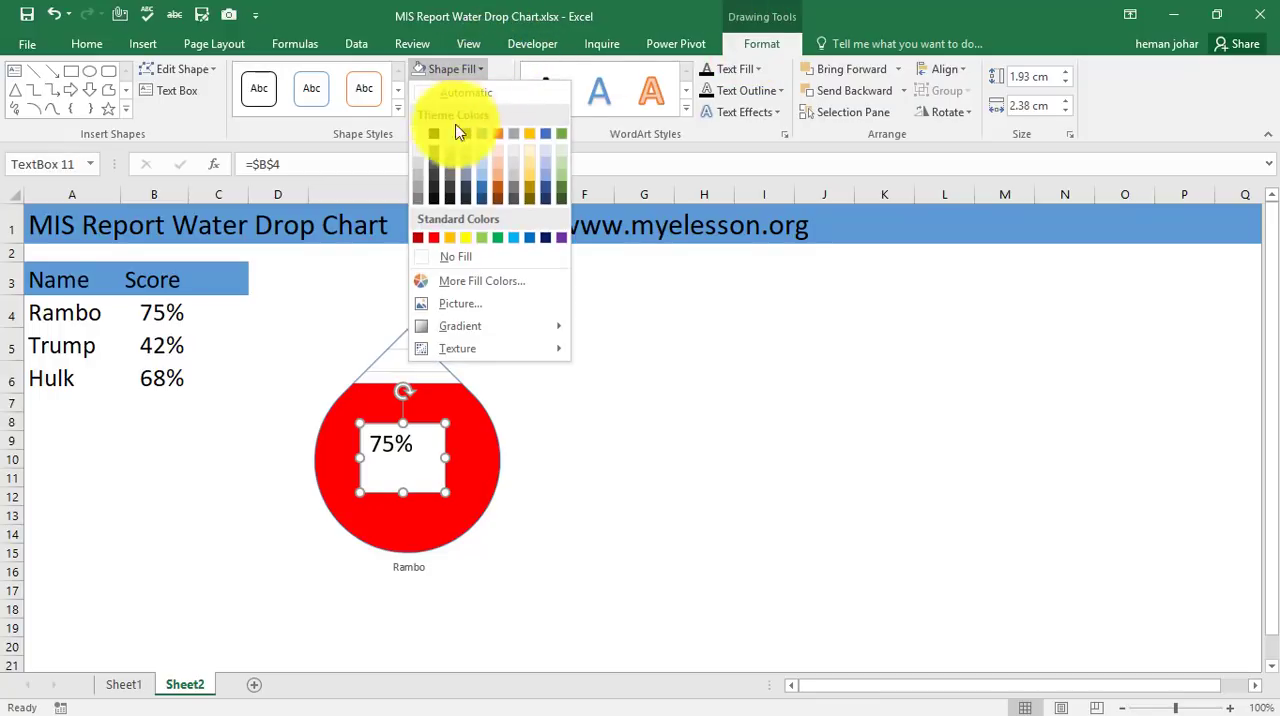
{"action": "left_click", "coordinate": [433, 237]}
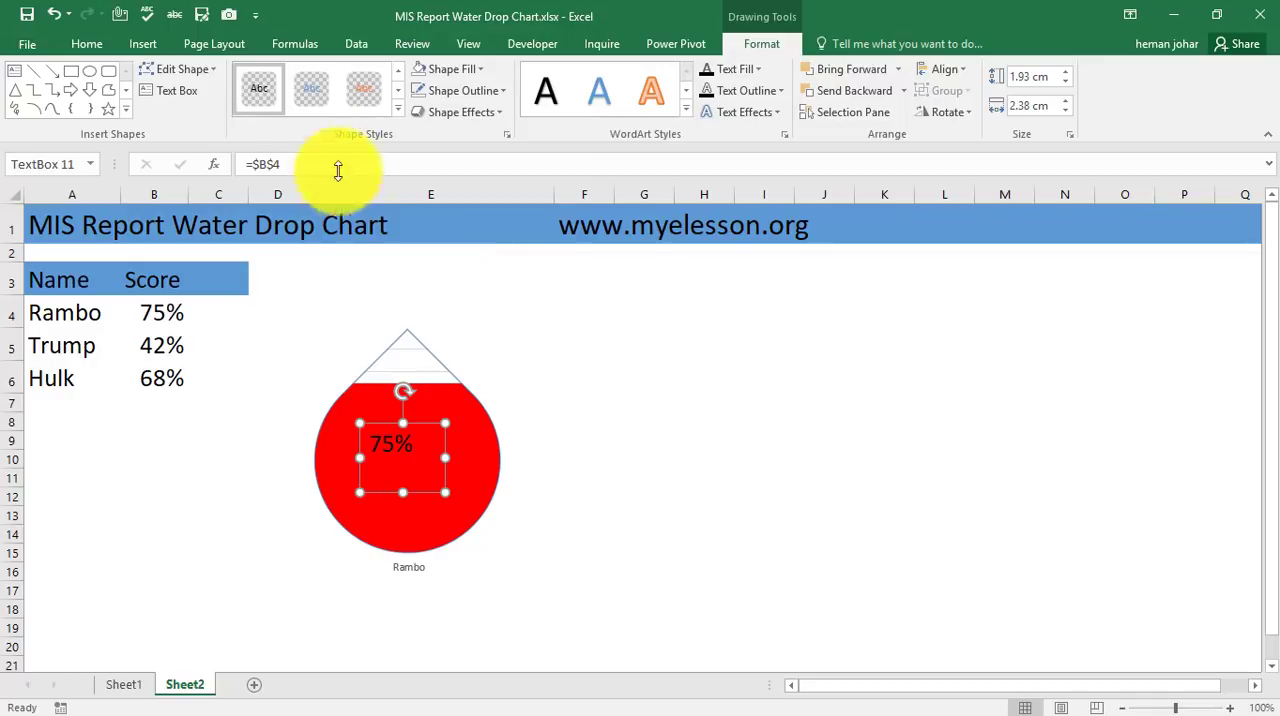
{"action": "left_click", "coordinate": [86, 43]}
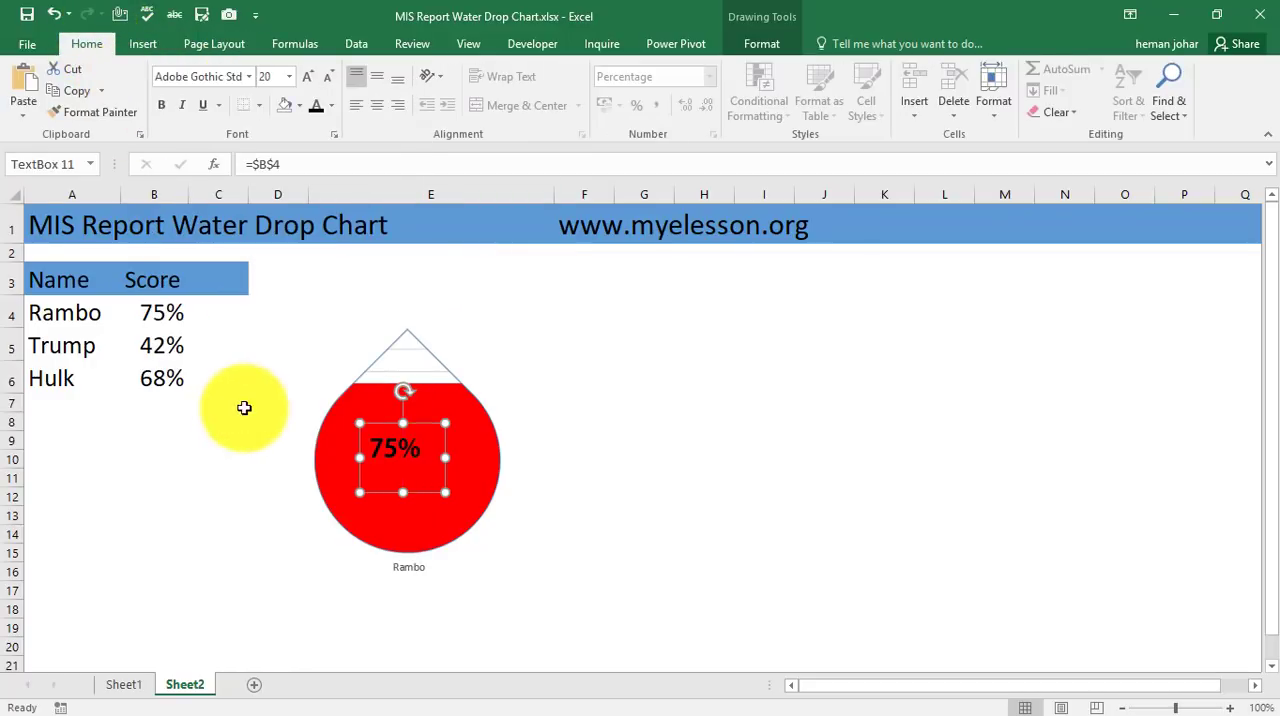
{"action": "left_click_drag", "start_coordinate": [245, 408], "coordinate": [398, 471]}
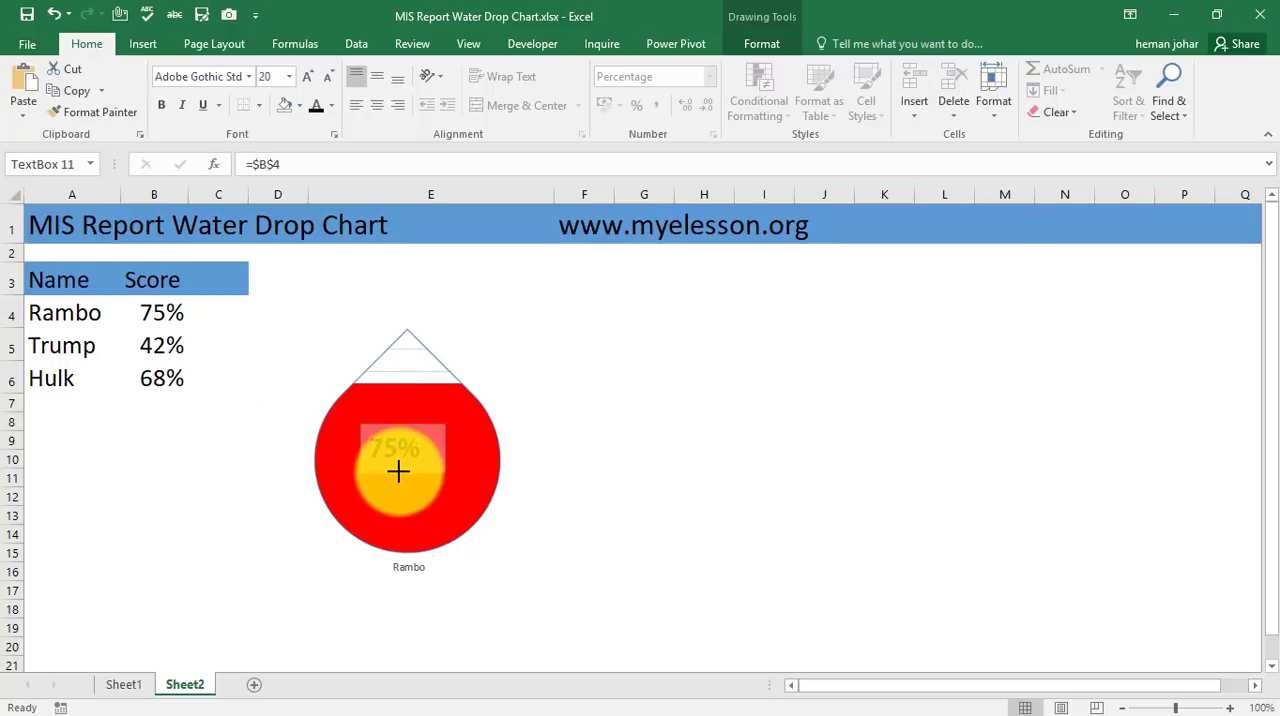
{"action": "left_click_drag", "start_coordinate": [398, 472], "coordinate": [430, 448]}
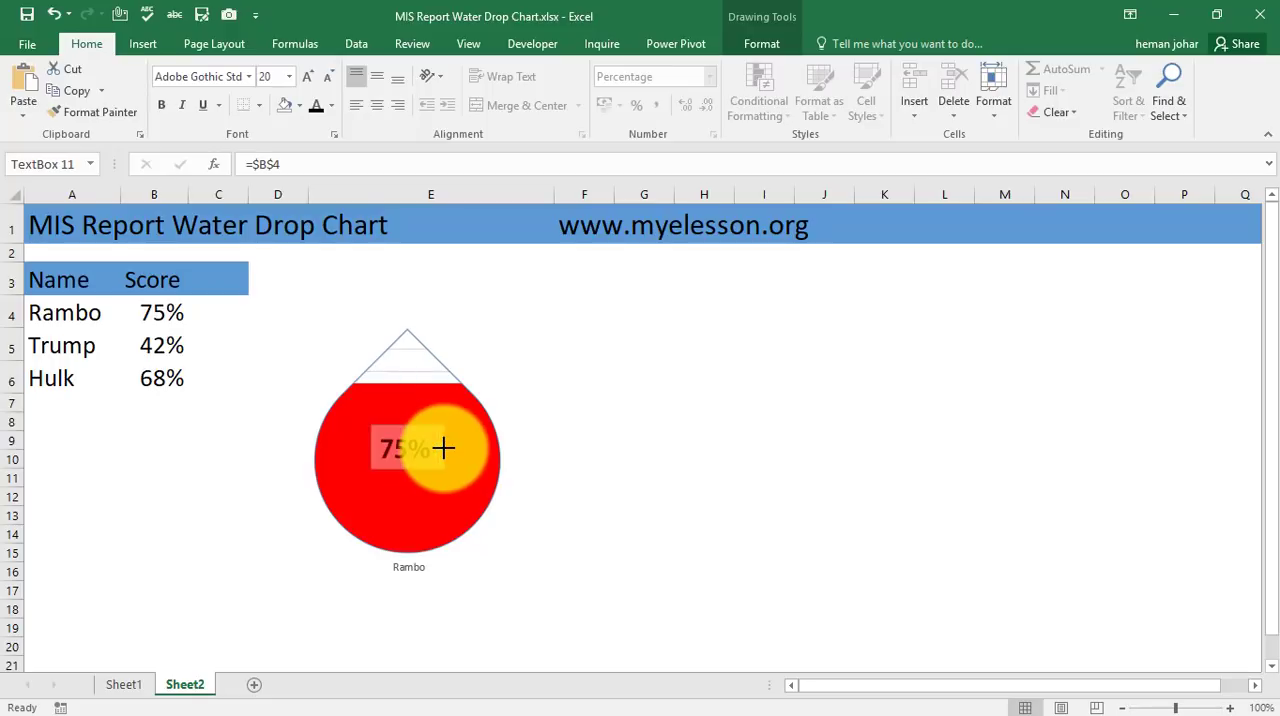
{"action": "left_click", "coordinate": [584, 459]}
{"action": "type", "text": "25"}
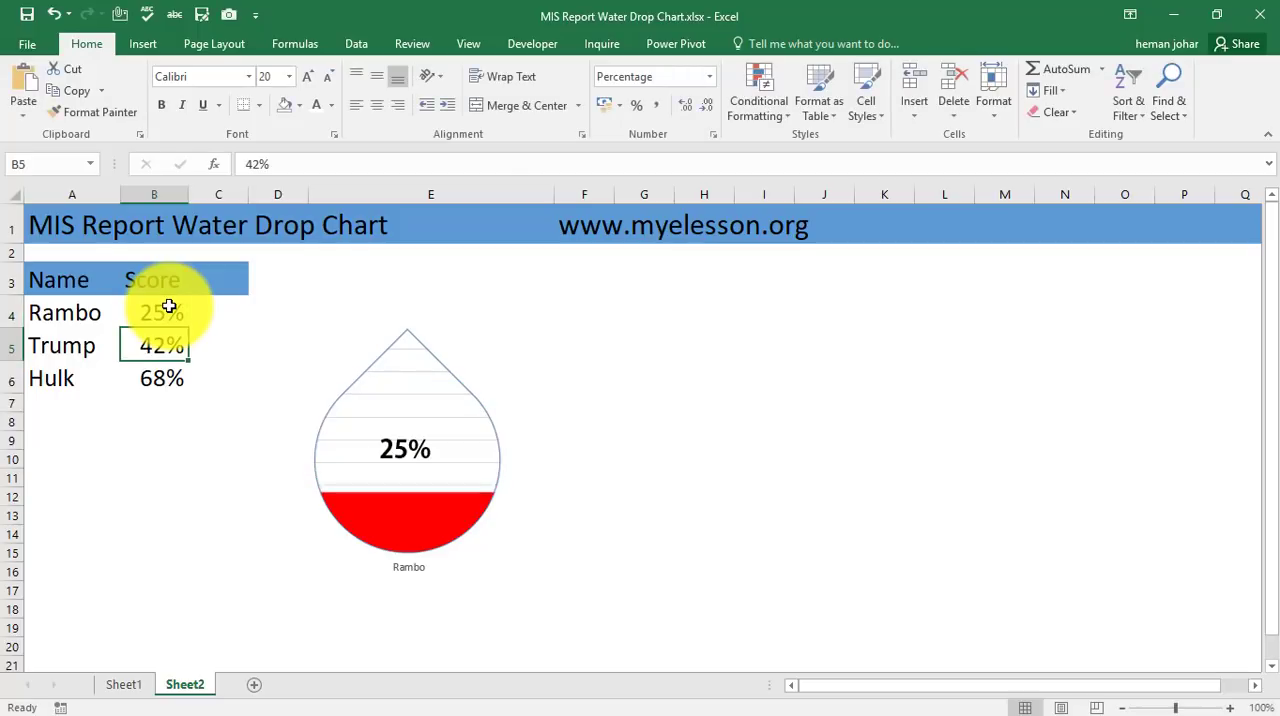
Switch between Sheet1's three finished drops and the Sheet2 example, ending on Sheet1
{"action": "left_click", "coordinate": [153, 312]}
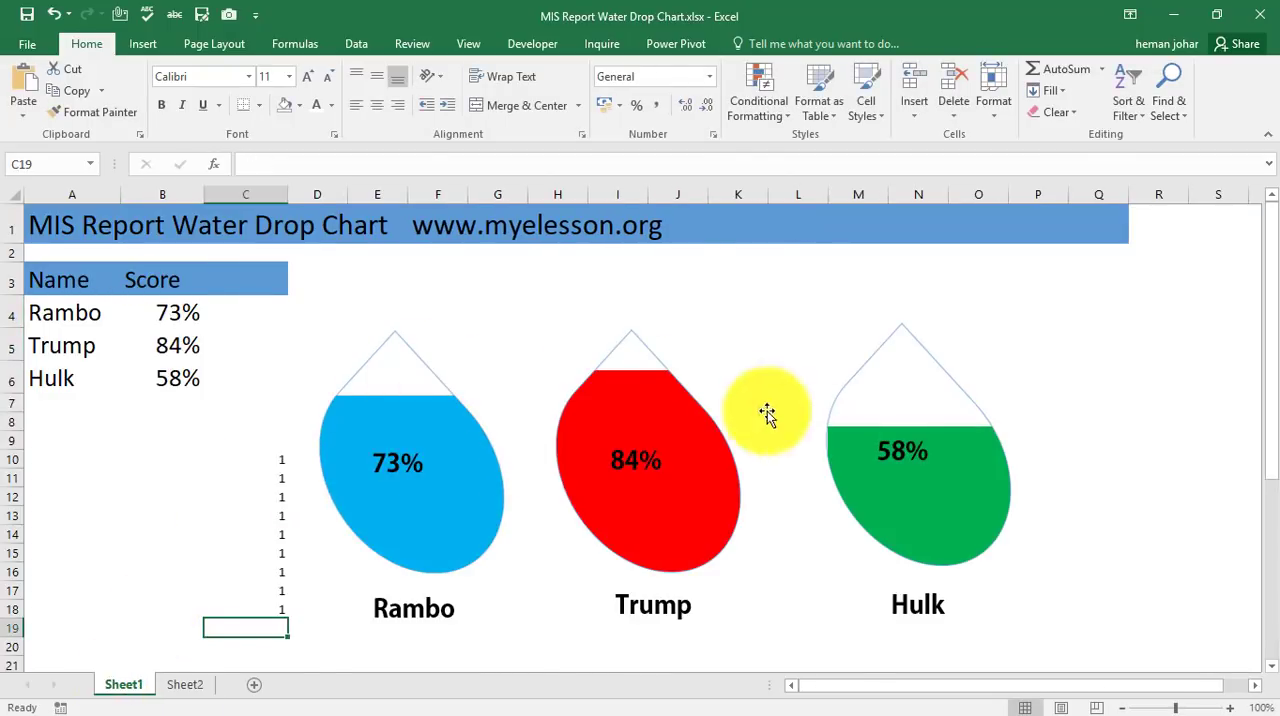
{"action": "mouse_move", "coordinate": [908, 398]}
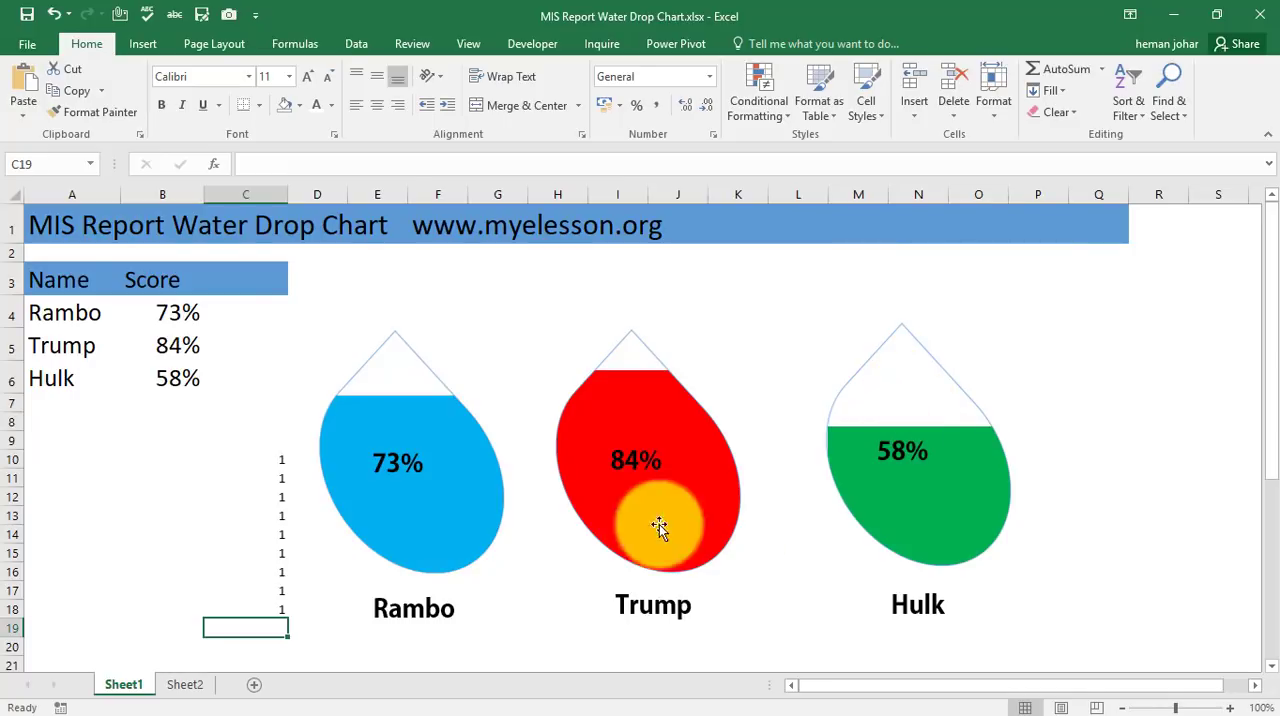
{"action": "mouse_move", "coordinate": [403, 615]}
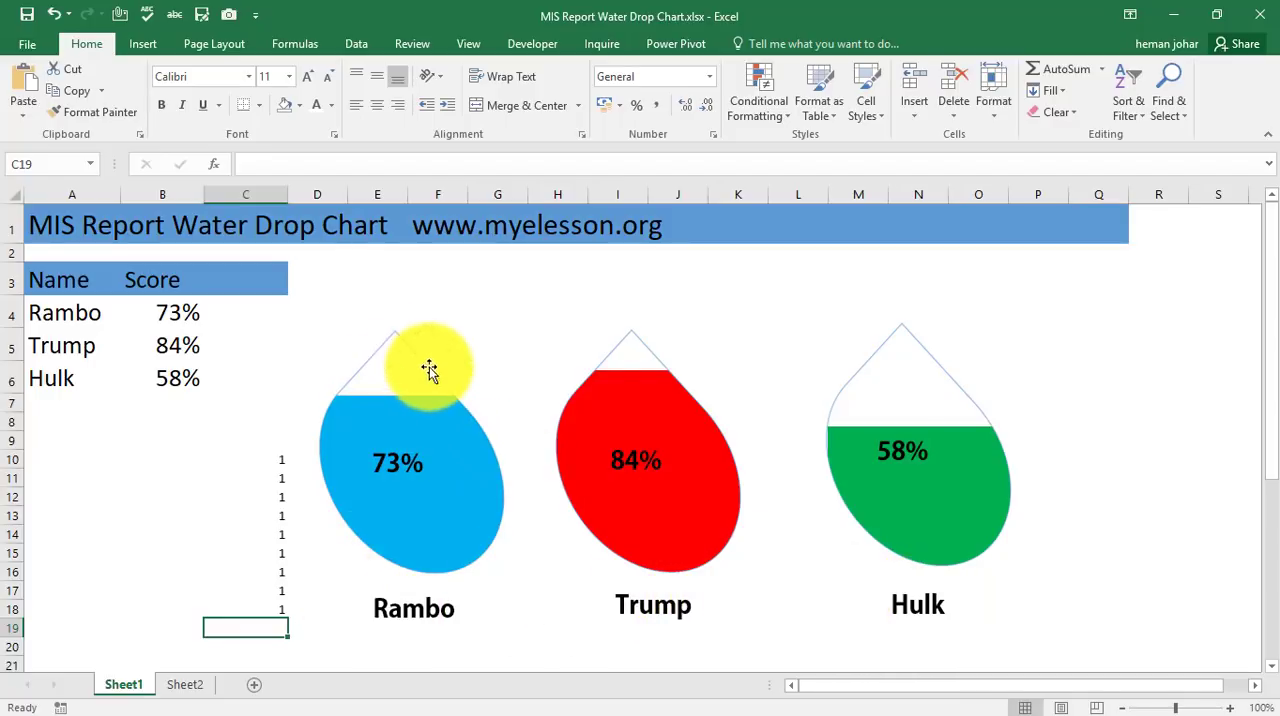
{"action": "left_click", "coordinate": [184, 684]}
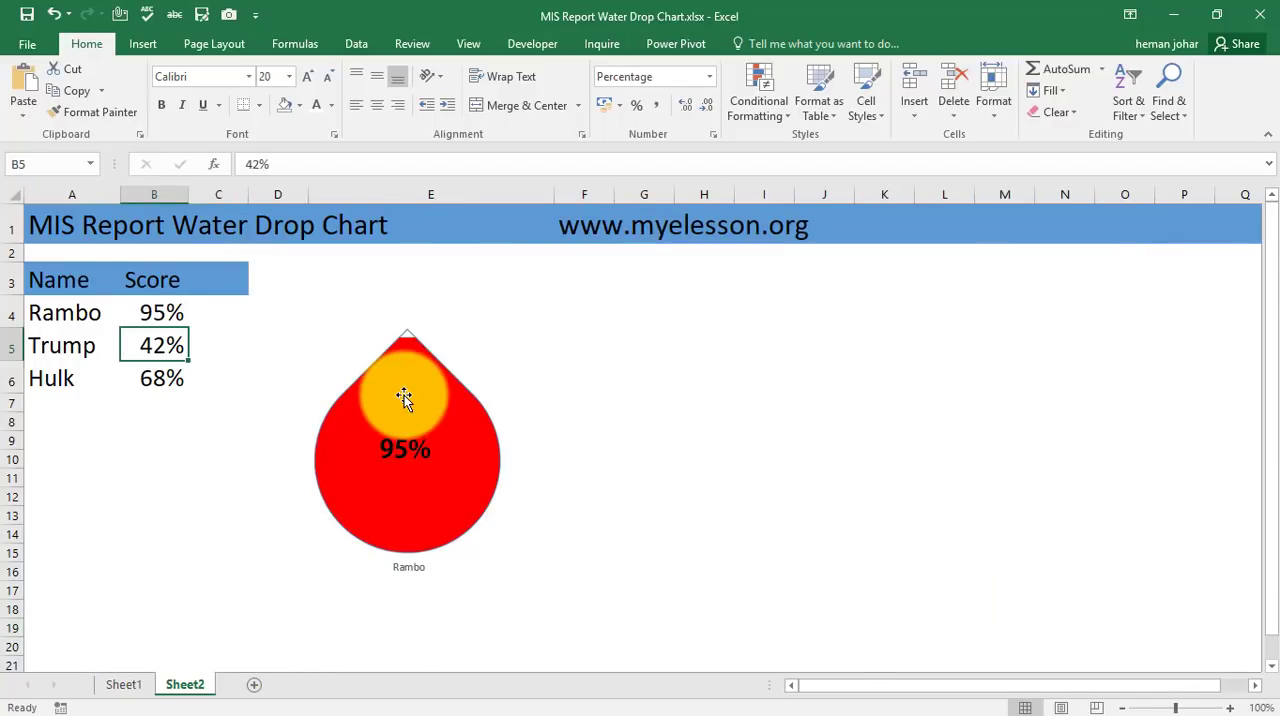
{"action": "mouse_move", "coordinate": [430, 393]}
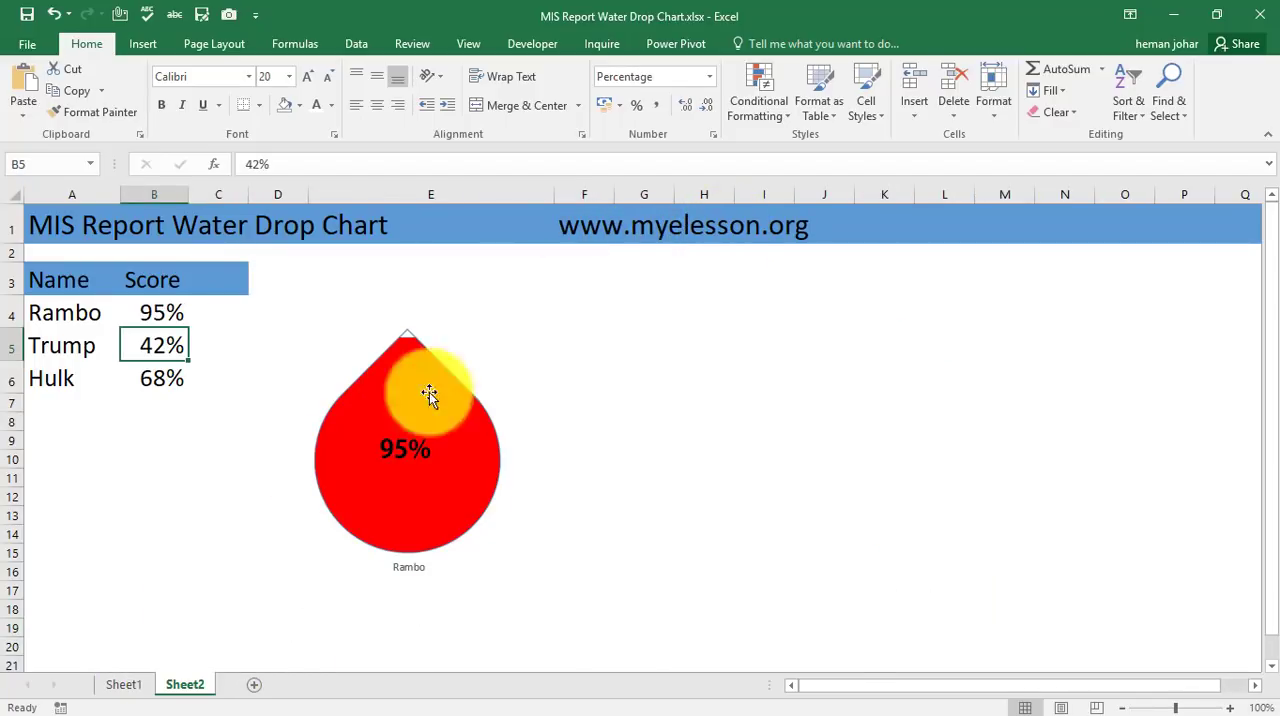
{"action": "left_click", "coordinate": [123, 684]}
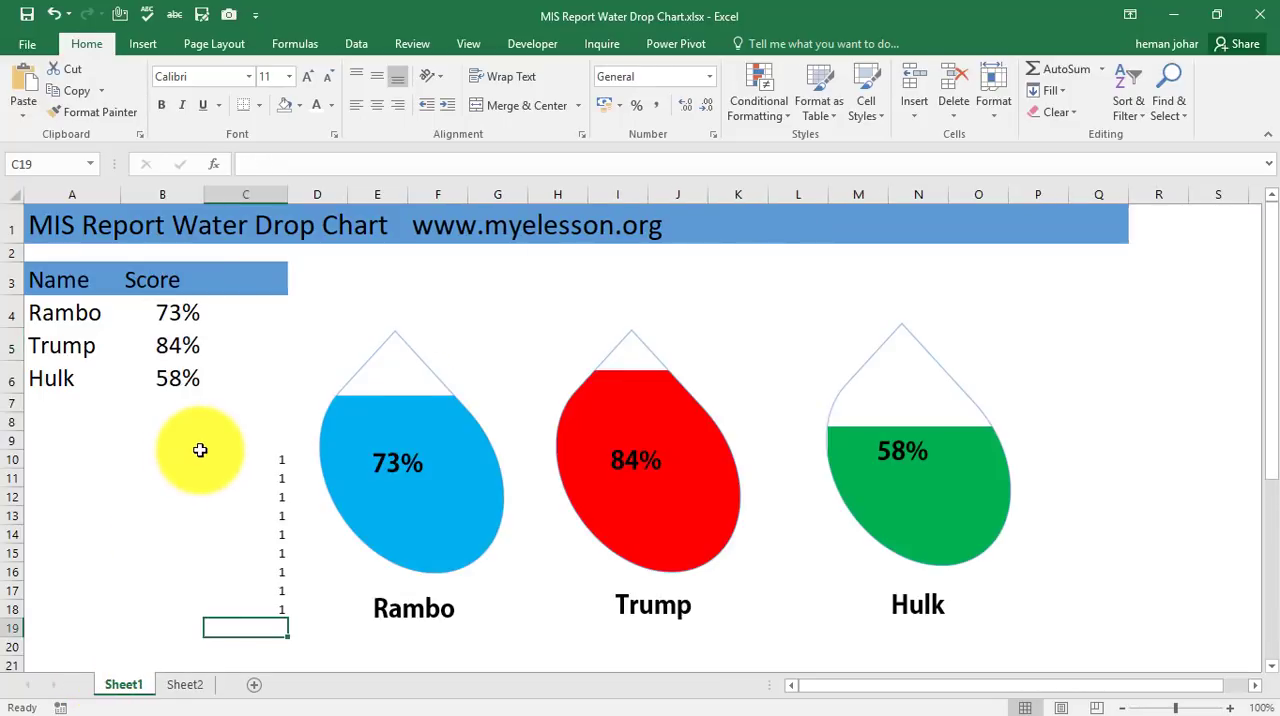